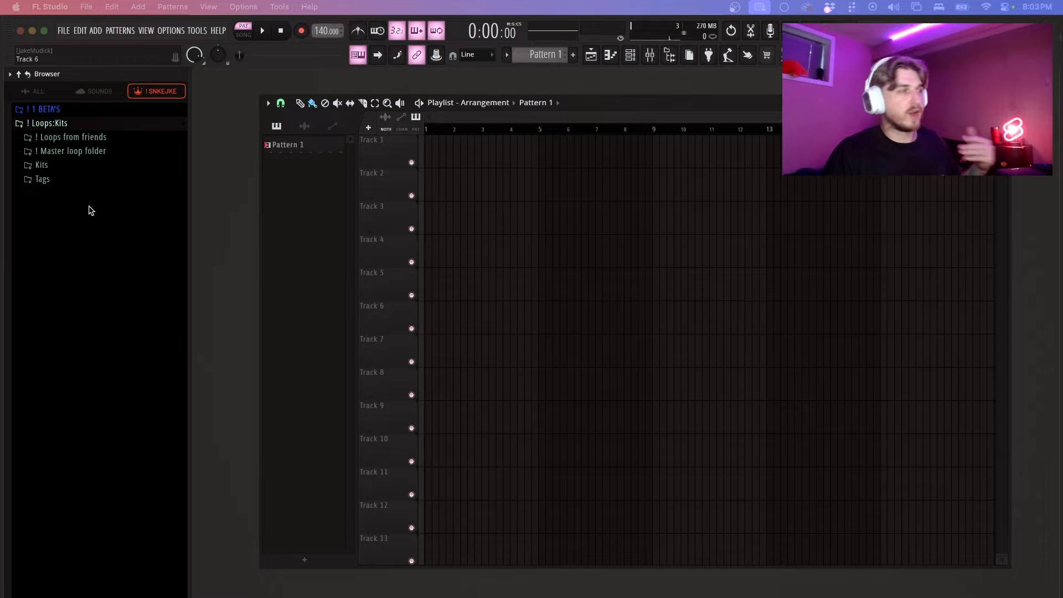
Show the online Sounds library filtered to the Loops from 1984 Vol. 3 pack.
{"action": "left_click", "coordinate": [117, 91]}
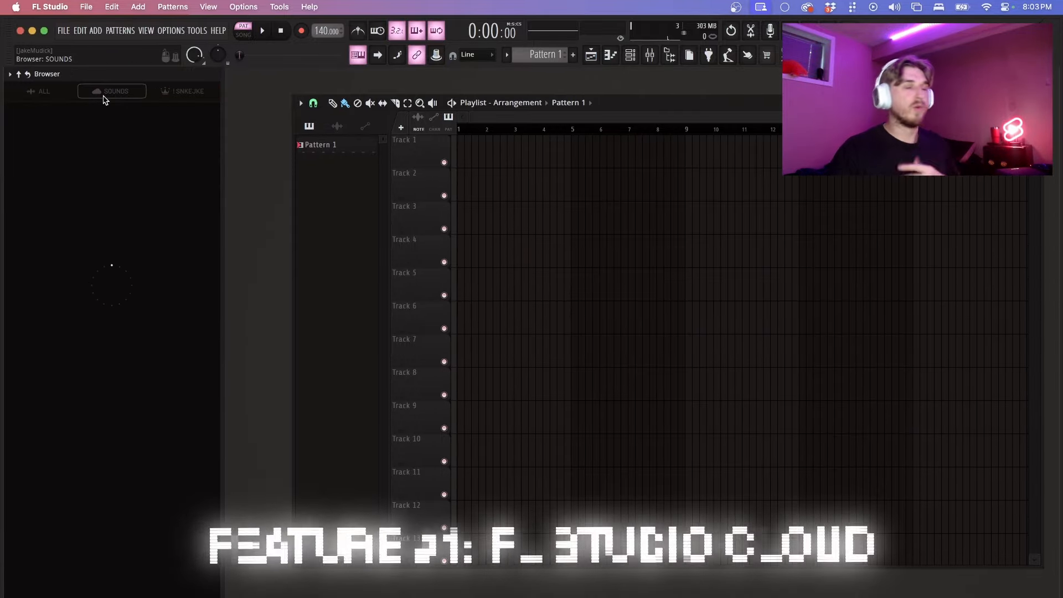
{"action": "left_click", "coordinate": [116, 91]}
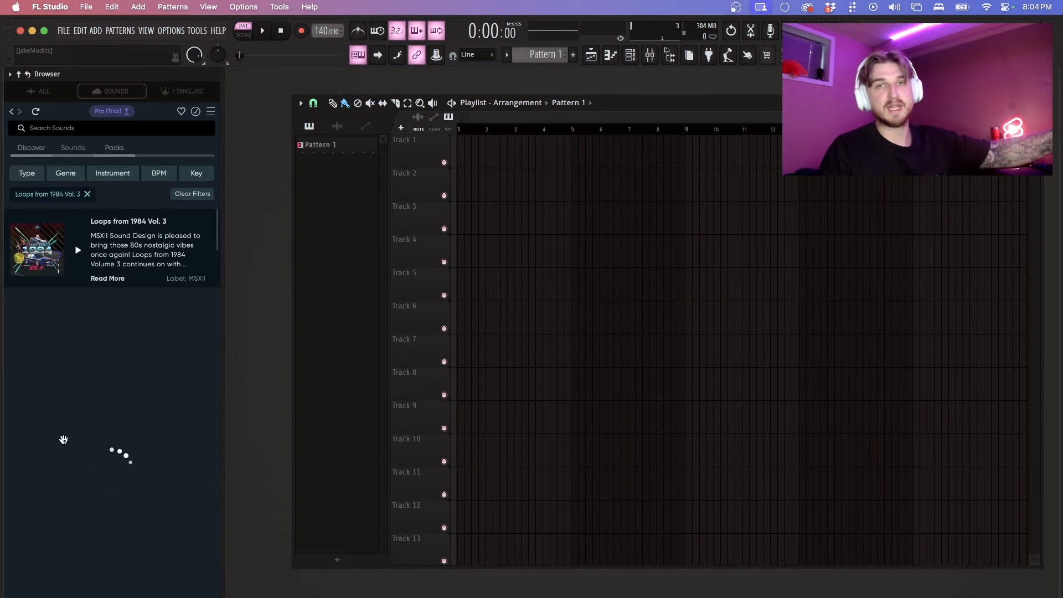
List the pack's loops and bring the At The House 02 loop into the project.
{"action": "left_click", "coordinate": [73, 147]}
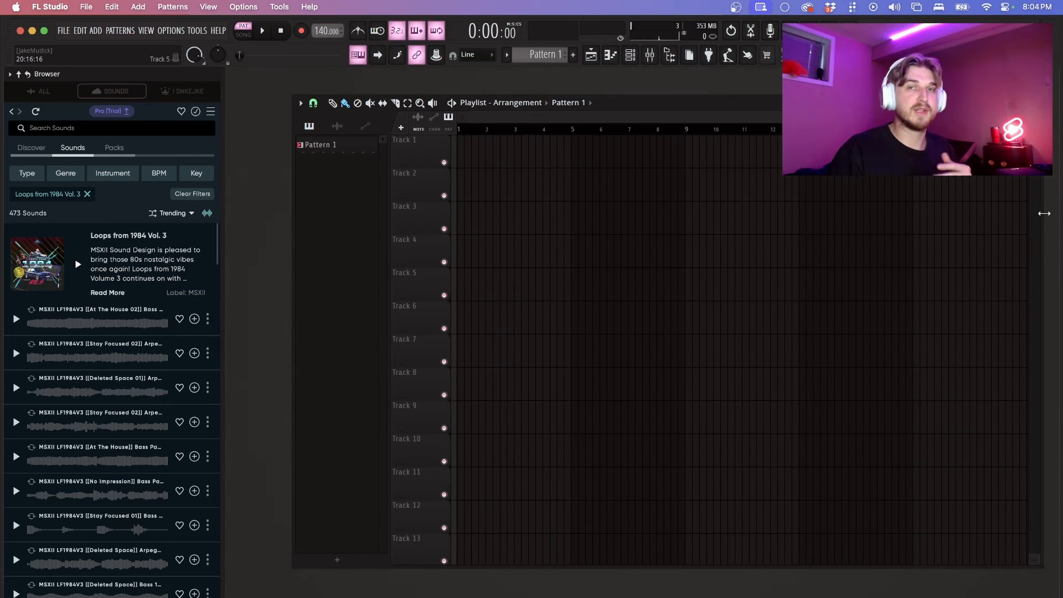
{"action": "mouse_move", "coordinate": [1034, 220]}
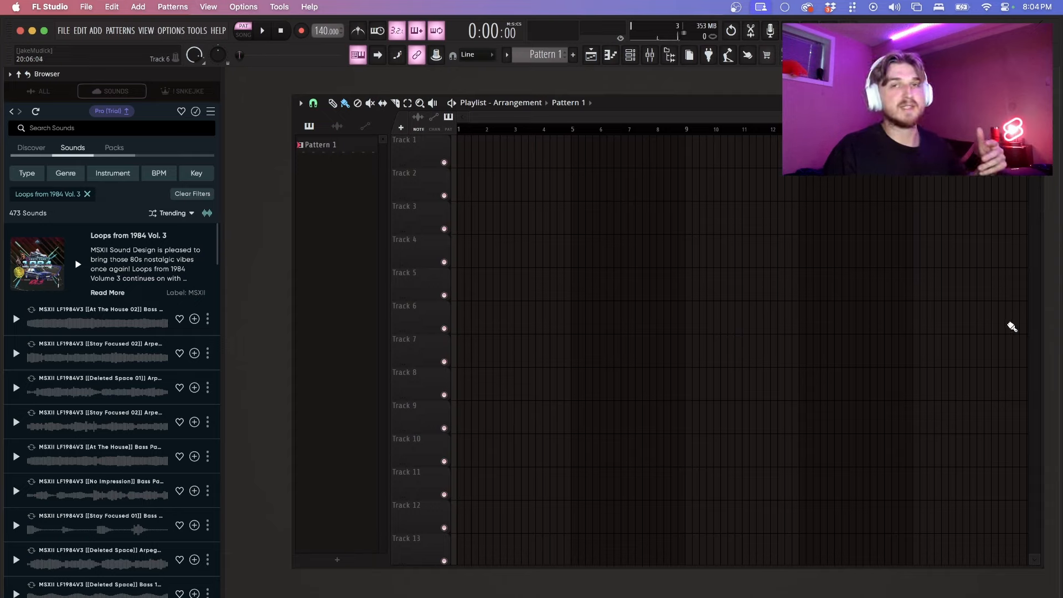
{"action": "mouse_move", "coordinate": [475, 303]}
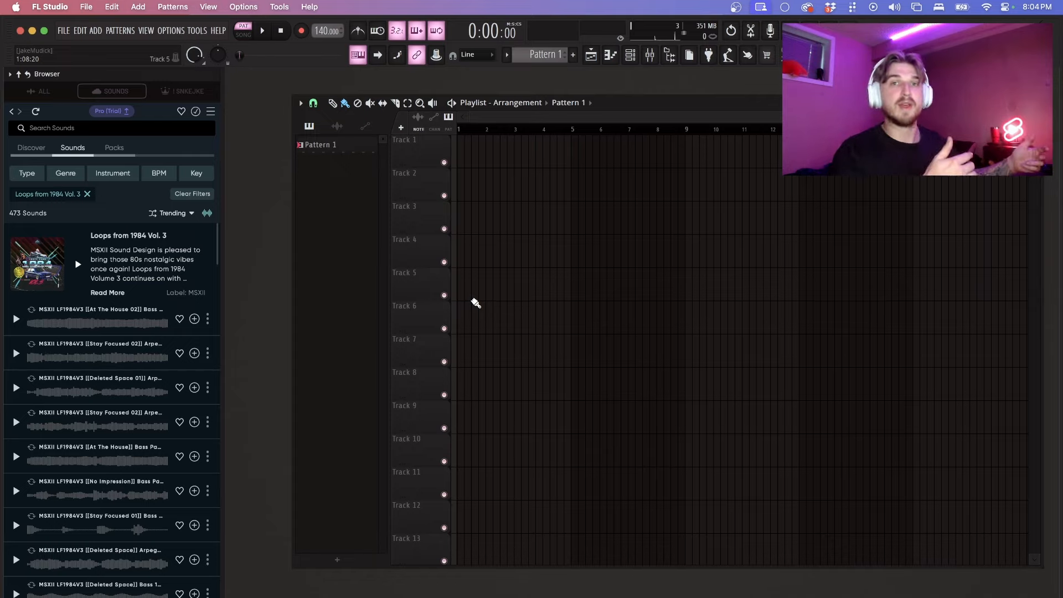
{"action": "mouse_move", "coordinate": [81, 352]}
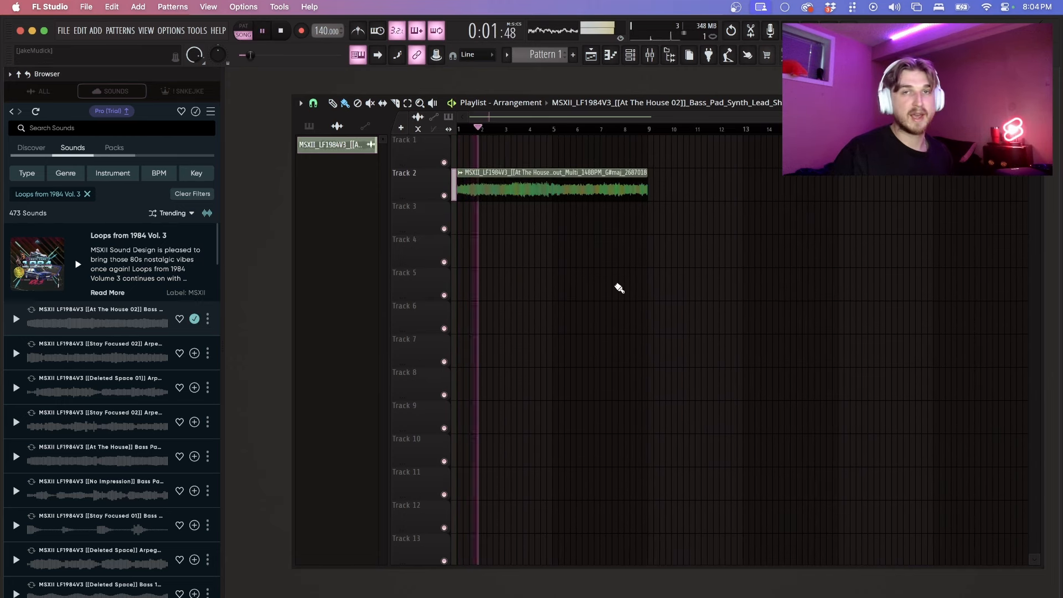
{"action": "left_click", "coordinate": [261, 31]}
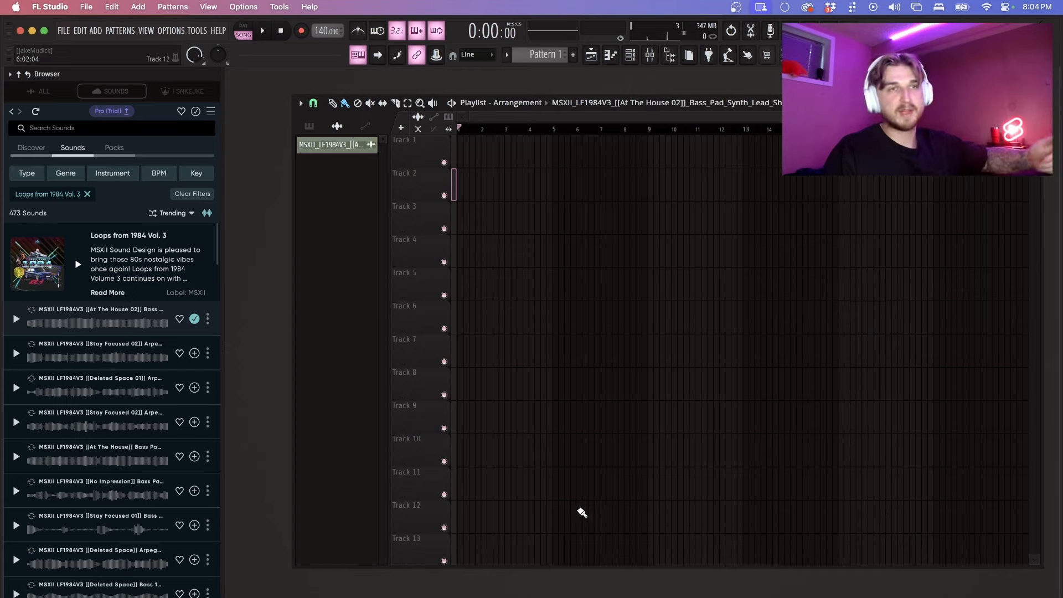
{"action": "left_click", "coordinate": [43, 91]}
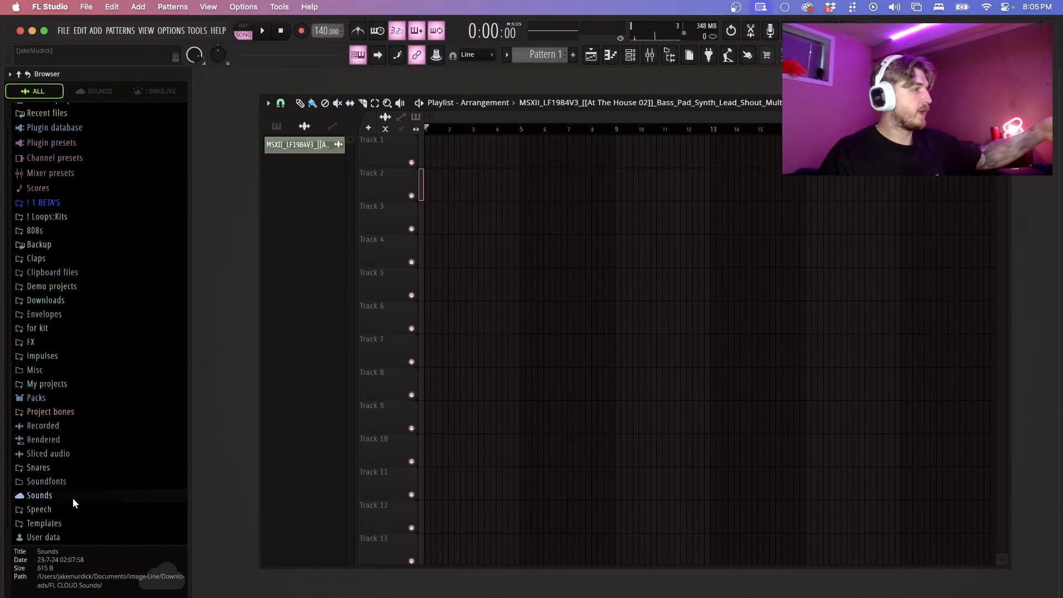
Reveal and preview the downloaded At The House 02 loop in the local loops-from-1984-vol-3 folder.
{"action": "left_click", "coordinate": [39, 495]}
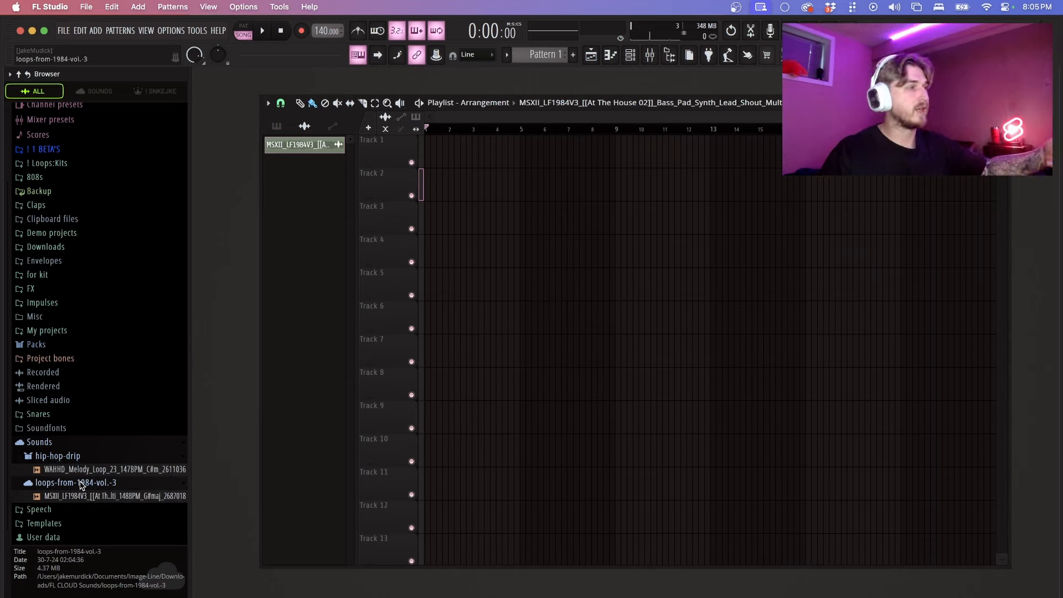
{"action": "left_click", "coordinate": [113, 469]}
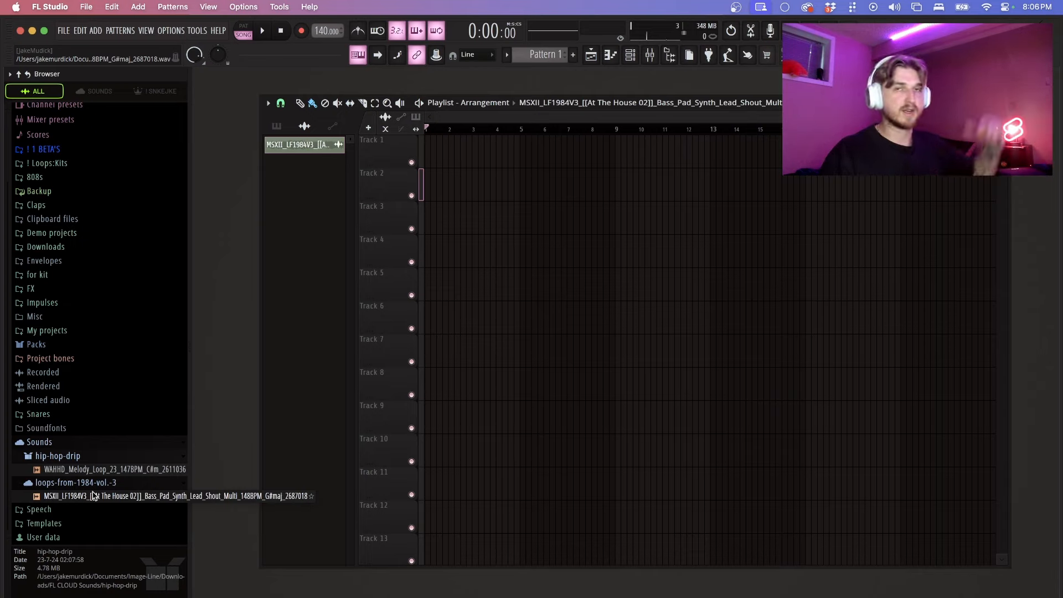
{"action": "left_click", "coordinate": [114, 469]}
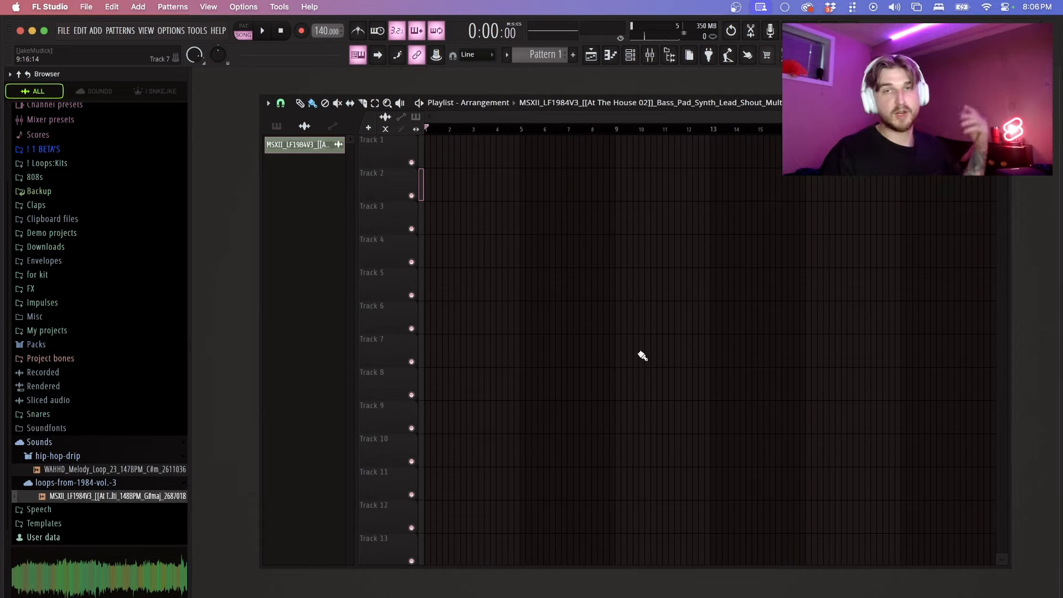
{"action": "mouse_move", "coordinate": [591, 372]}
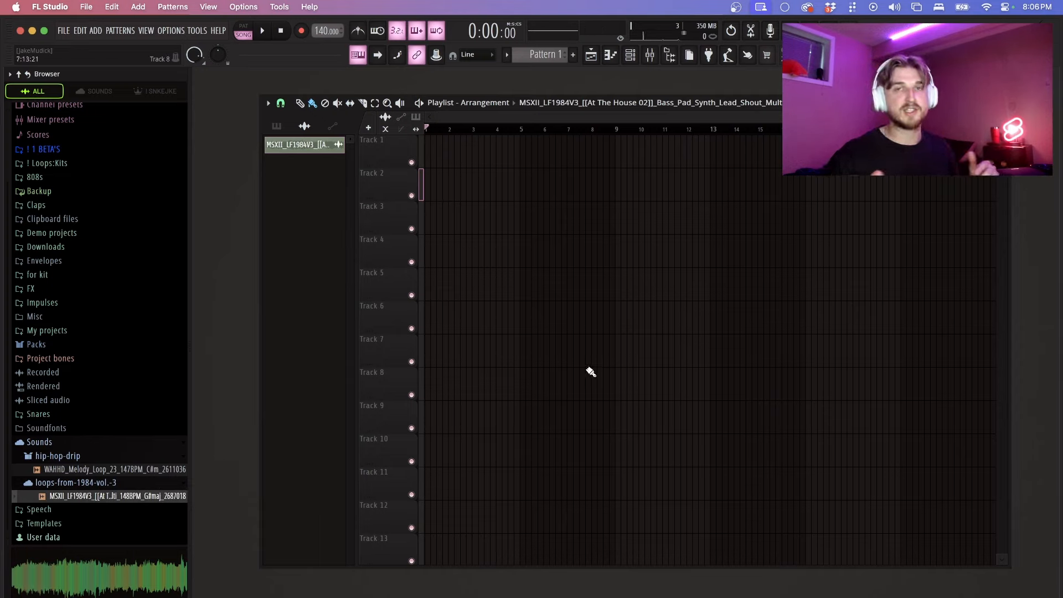
Return to the online Sounds library and bring up the FL Cloud upgrade options.
{"action": "left_click", "coordinate": [111, 91]}
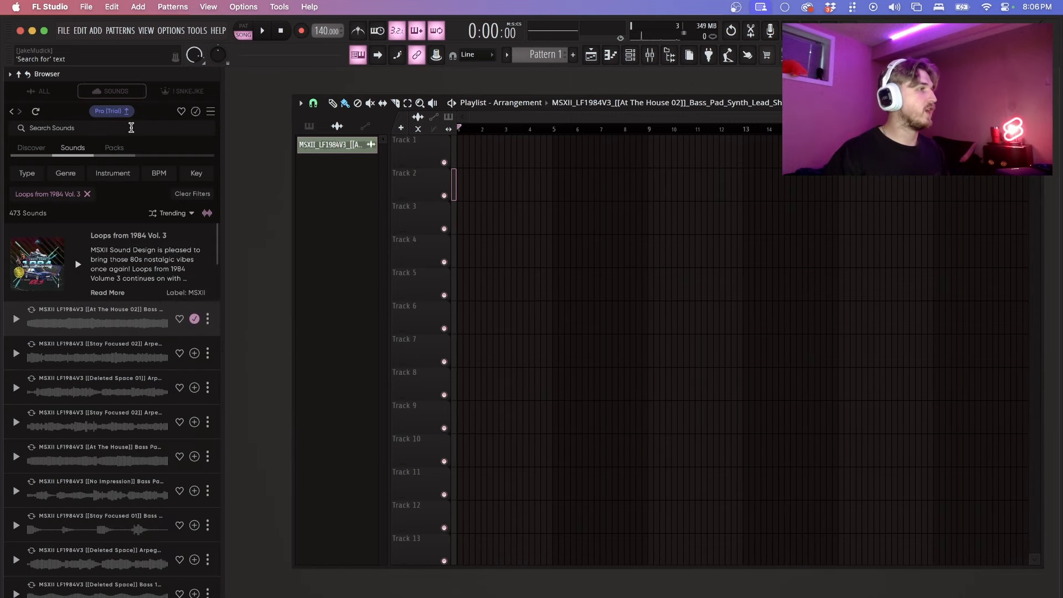
{"action": "left_click", "coordinate": [38, 91]}
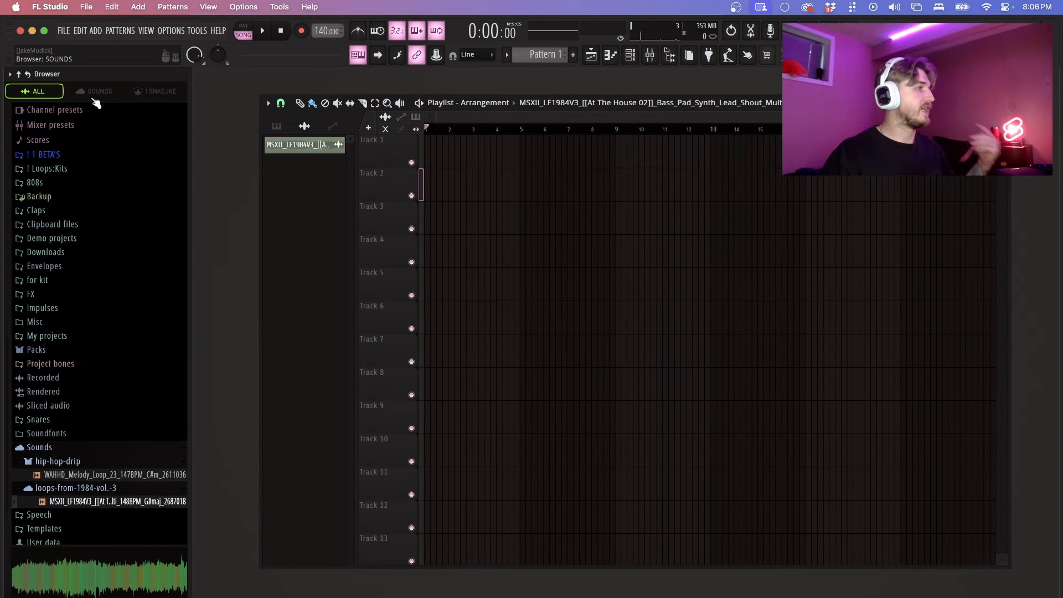
{"action": "left_click", "coordinate": [100, 91]}
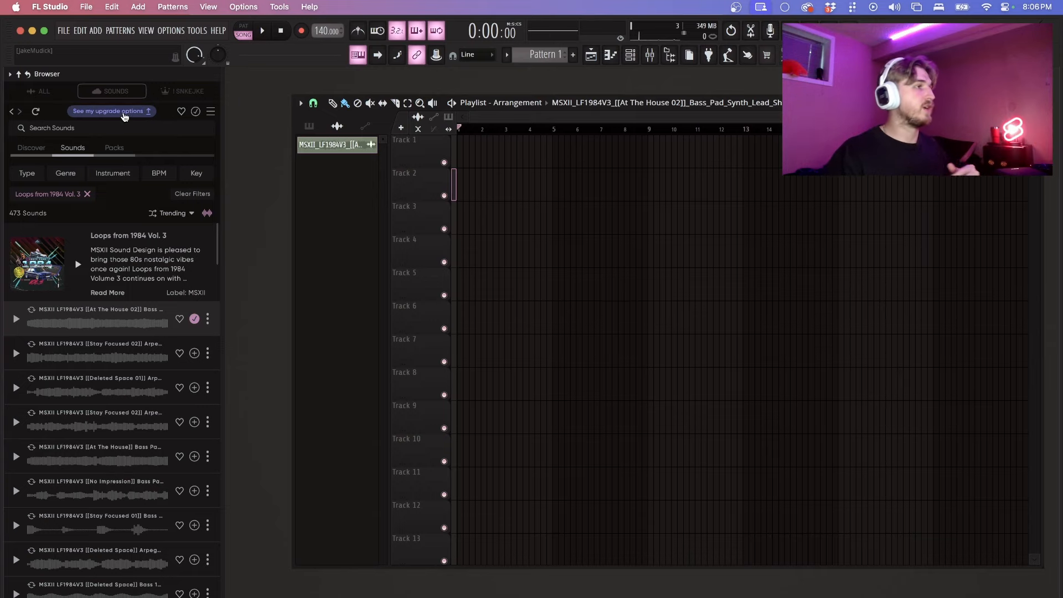
{"action": "left_click", "coordinate": [108, 111]}
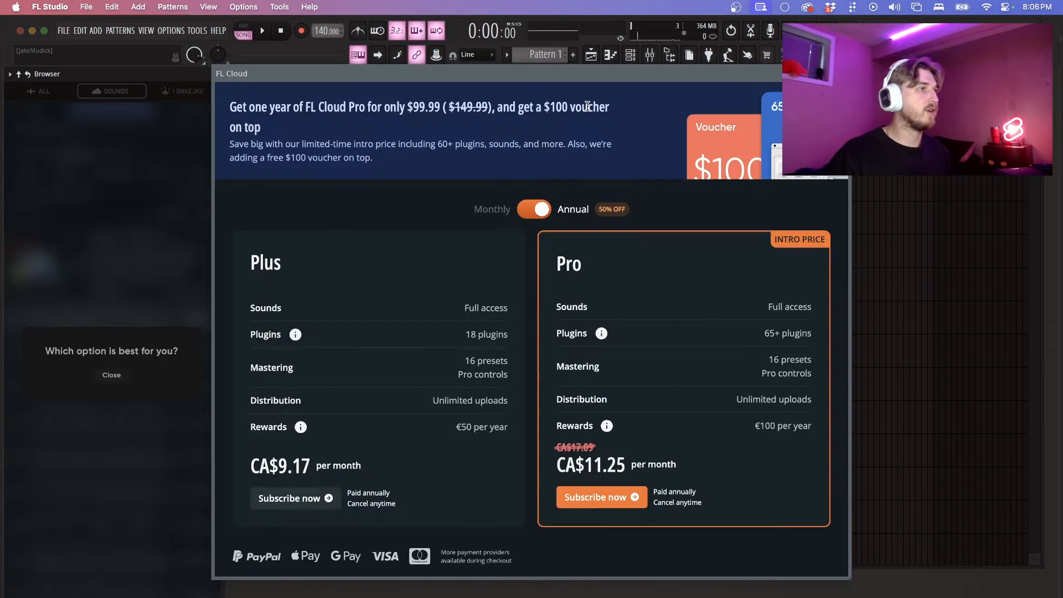
Show the FL Cloud Plus and Pro plan prices as monthly instead of annual.
{"action": "left_click", "coordinate": [536, 210]}
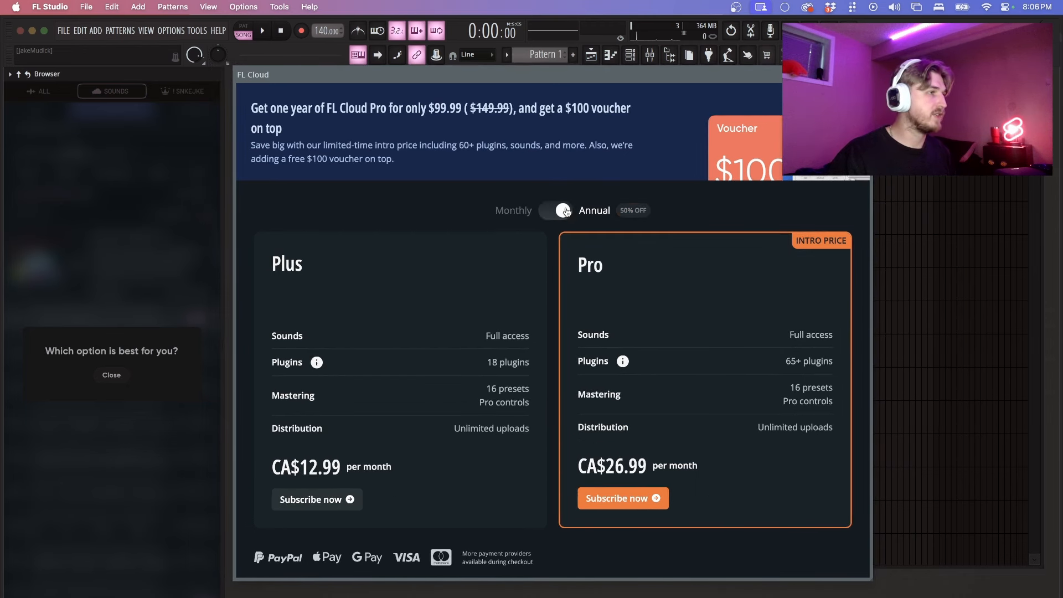
{"action": "left_click", "coordinate": [555, 211]}
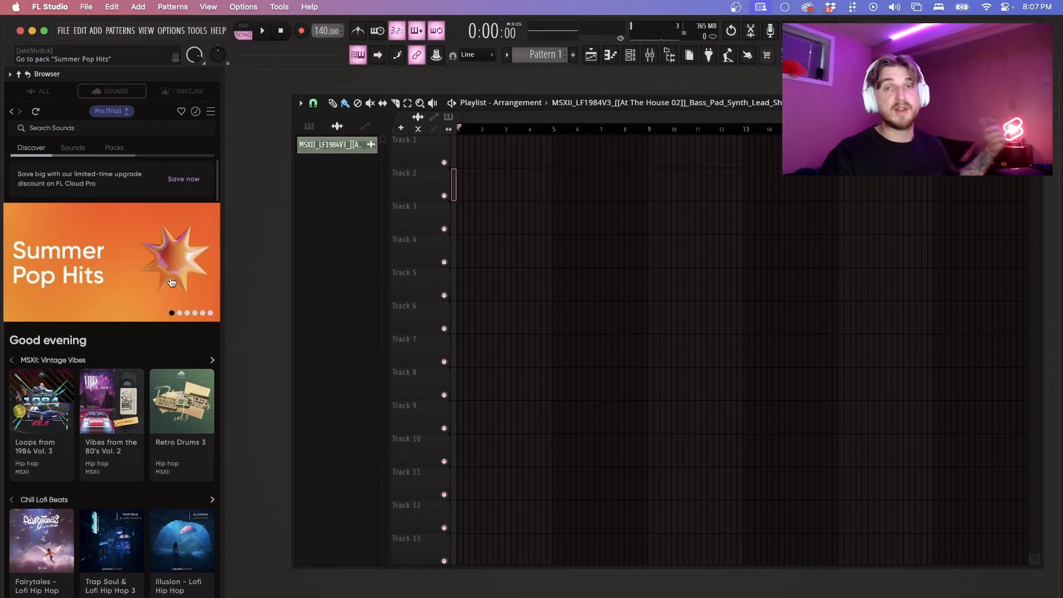
{"action": "mouse_move", "coordinate": [170, 325]}
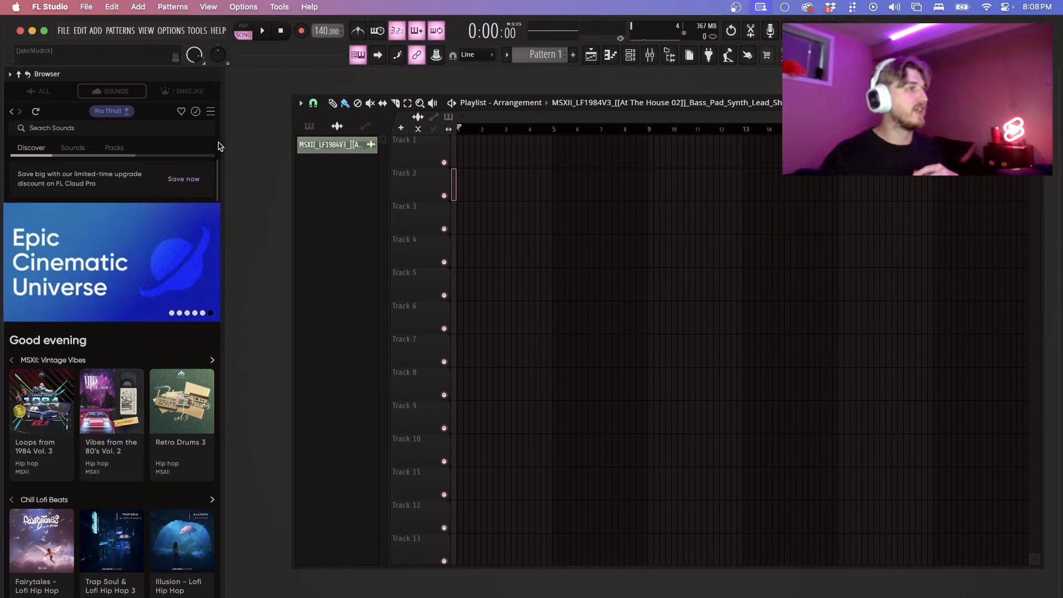
{"action": "mouse_move", "coordinate": [221, 146]}
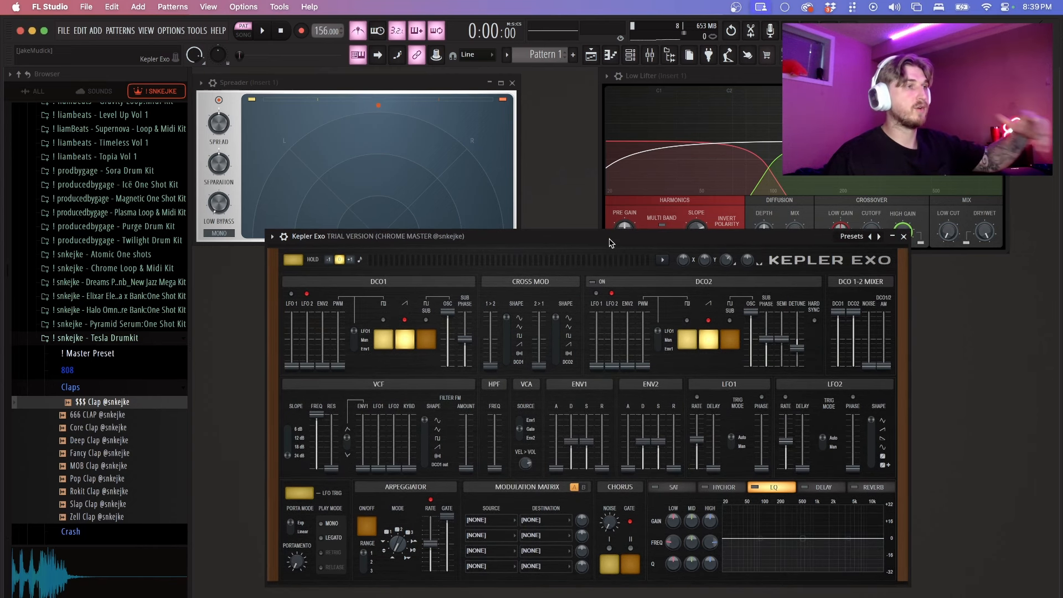
{"action": "mouse_move", "coordinate": [441, 263]}
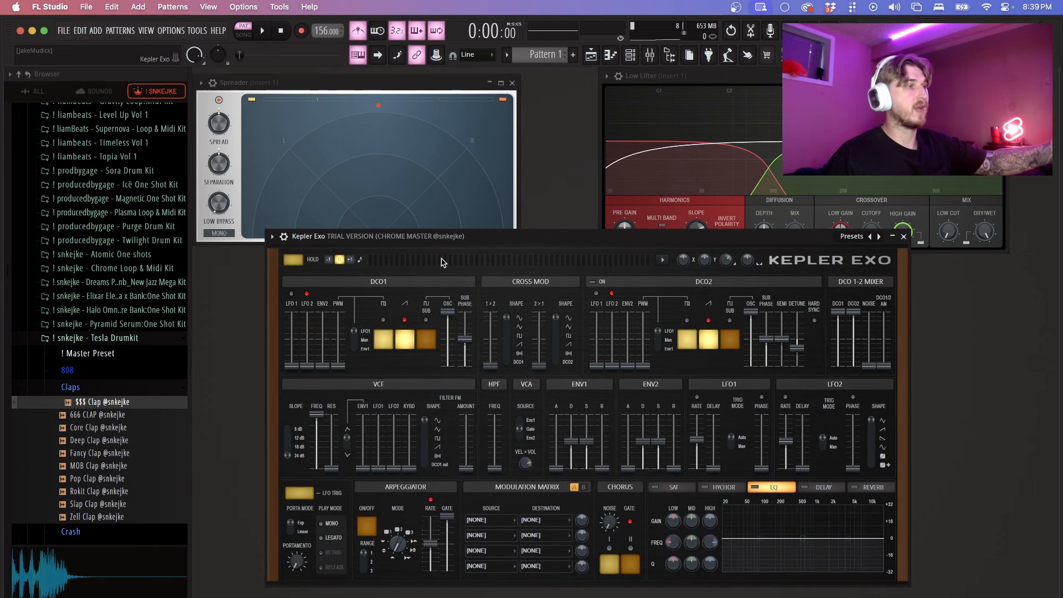
{"action": "mouse_move", "coordinate": [423, 241]}
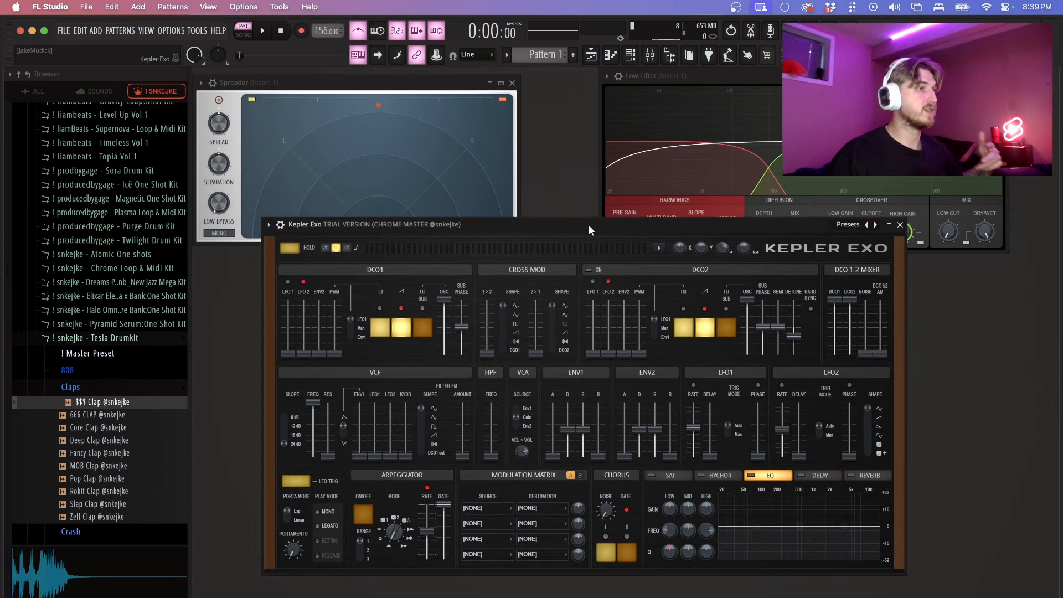
{"action": "mouse_move", "coordinate": [587, 230]}
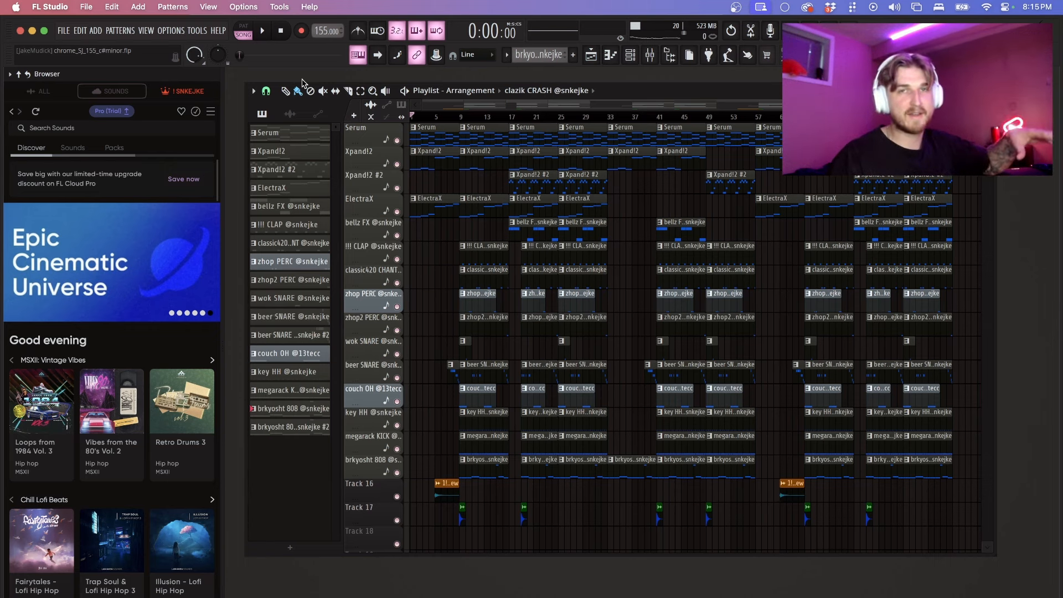
Start a WAV export of the song from the File menu, reaching the Master export dialog.
{"action": "left_click", "coordinate": [86, 7]}
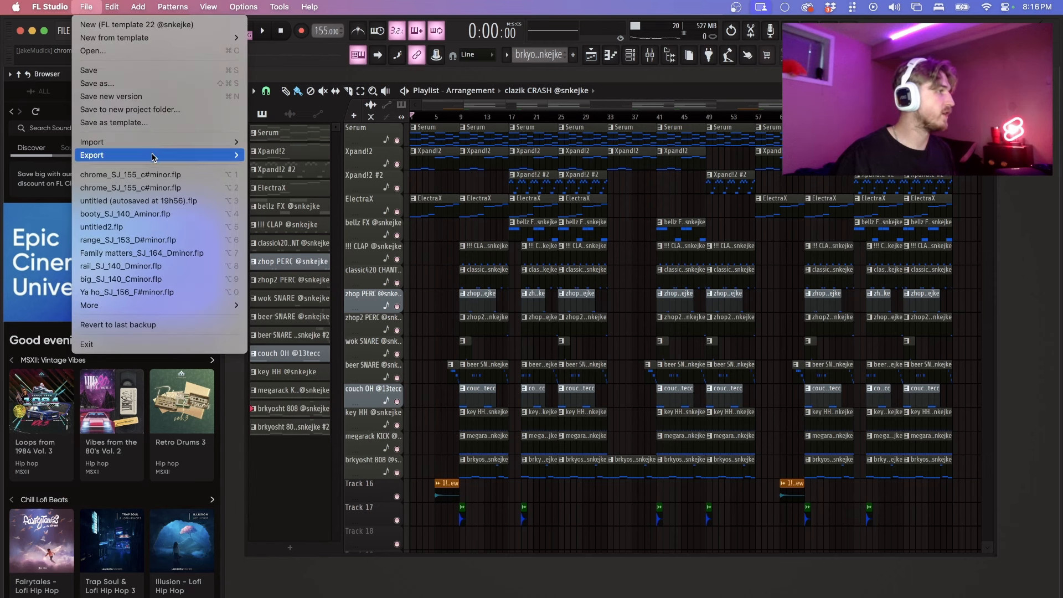
{"action": "left_click", "coordinate": [505, 342]}
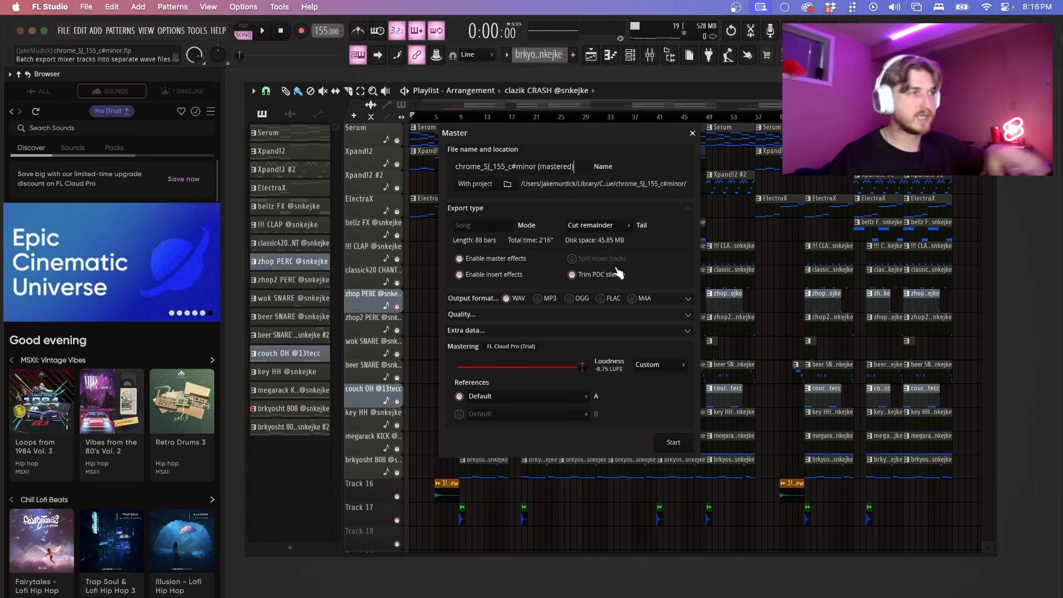
Set the WAV bit depth to 32-bit float and expand the extra data export options.
{"action": "left_click", "coordinate": [475, 317]}
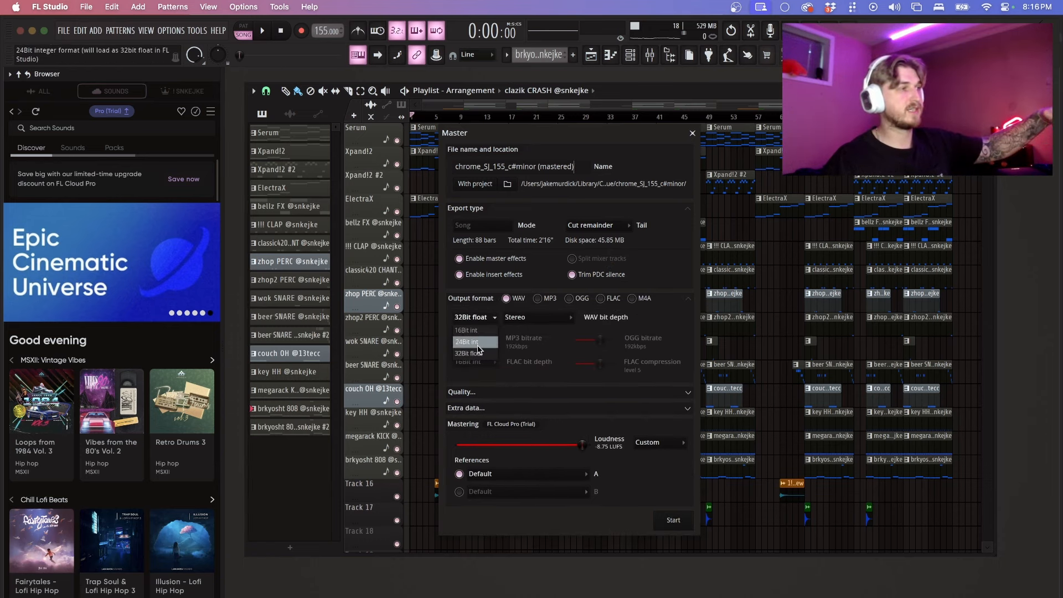
{"action": "left_click", "coordinate": [539, 316]}
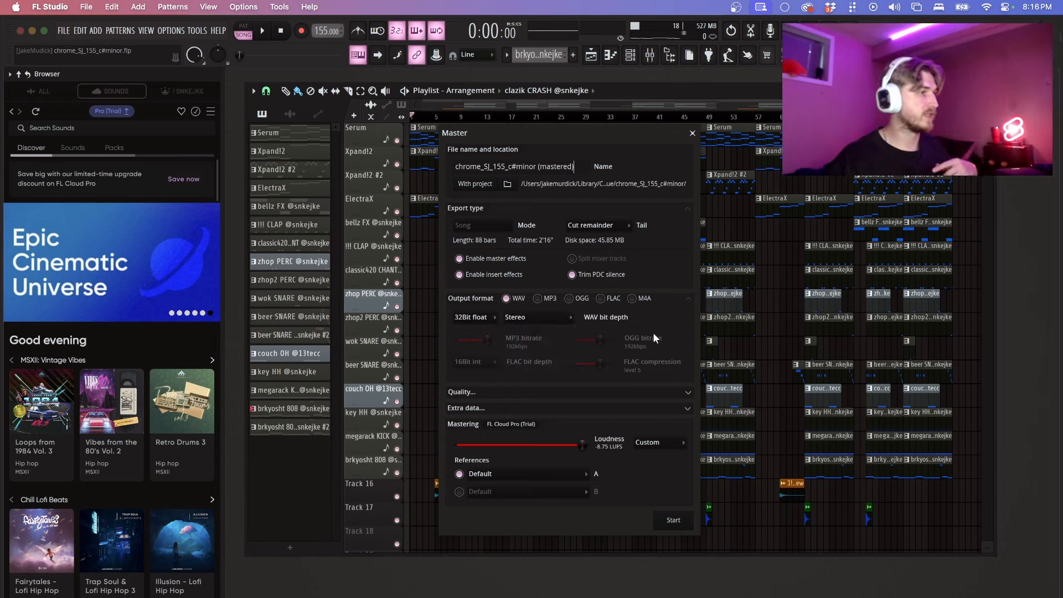
{"action": "left_click", "coordinate": [538, 298]}
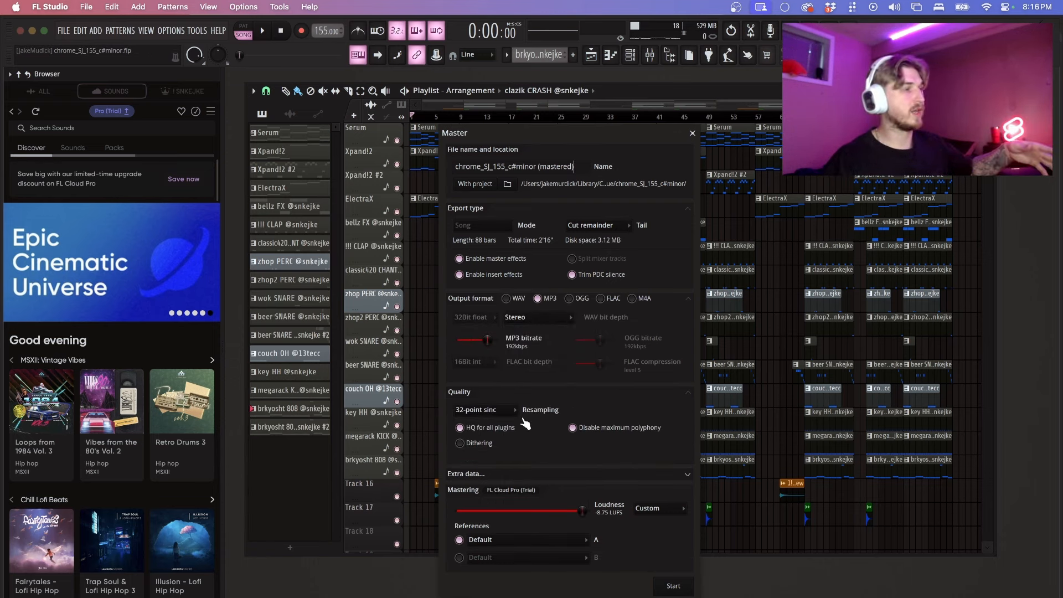
{"action": "left_click", "coordinate": [484, 410]}
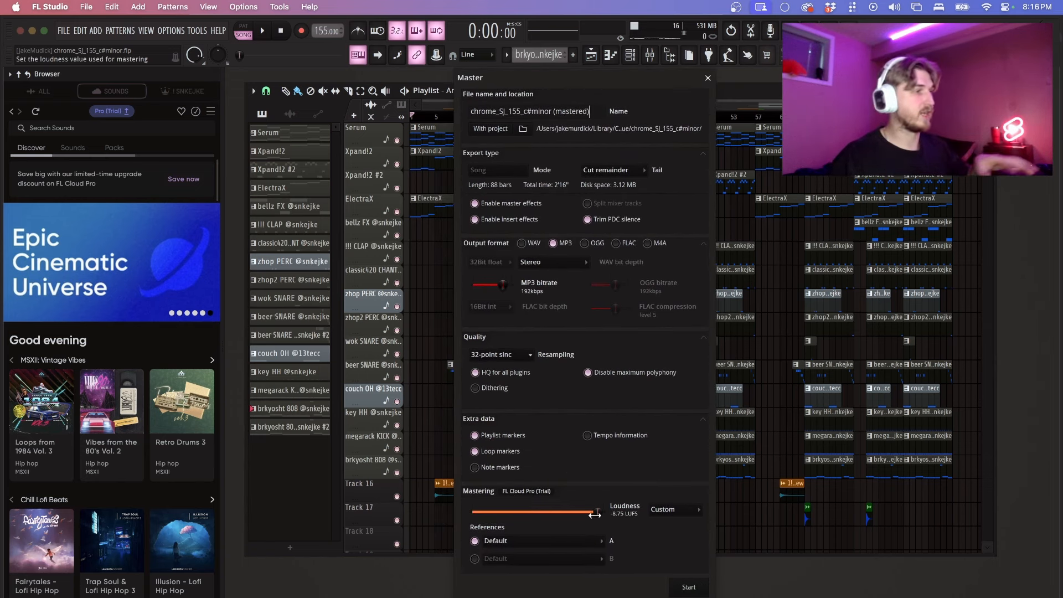
Target Amazon Music loudness at -11 LUFS with a Tech House genre reference.
{"action": "left_click", "coordinate": [681, 510]}
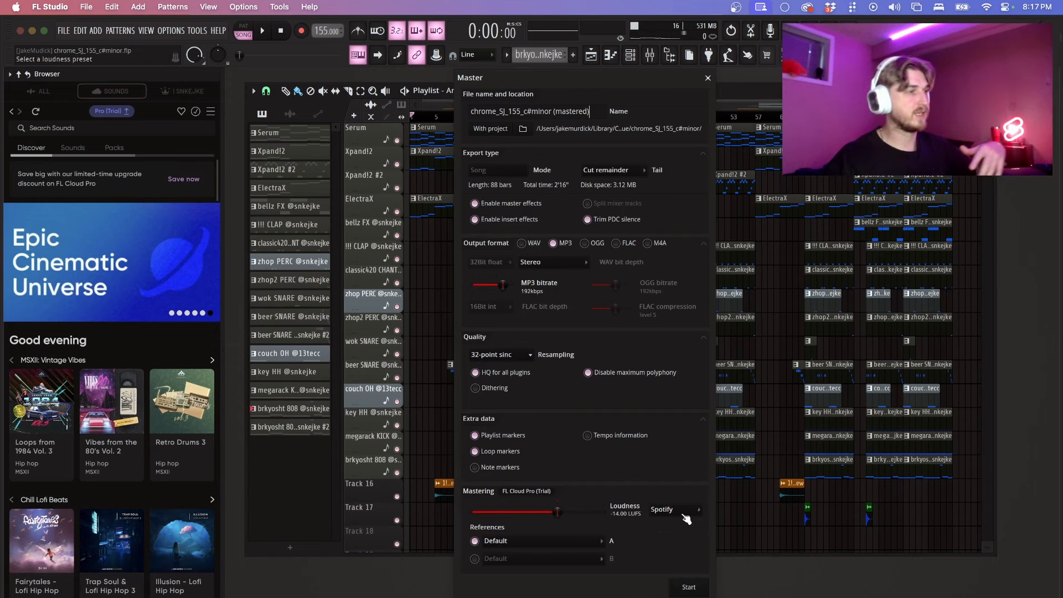
{"action": "left_click", "coordinate": [674, 509]}
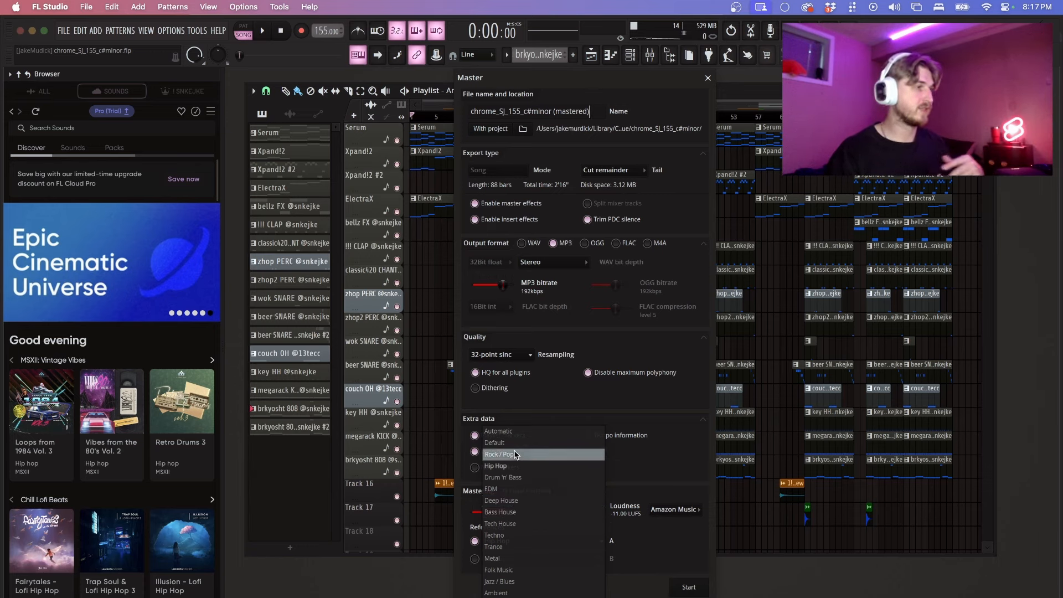
{"action": "left_click", "coordinate": [496, 466]}
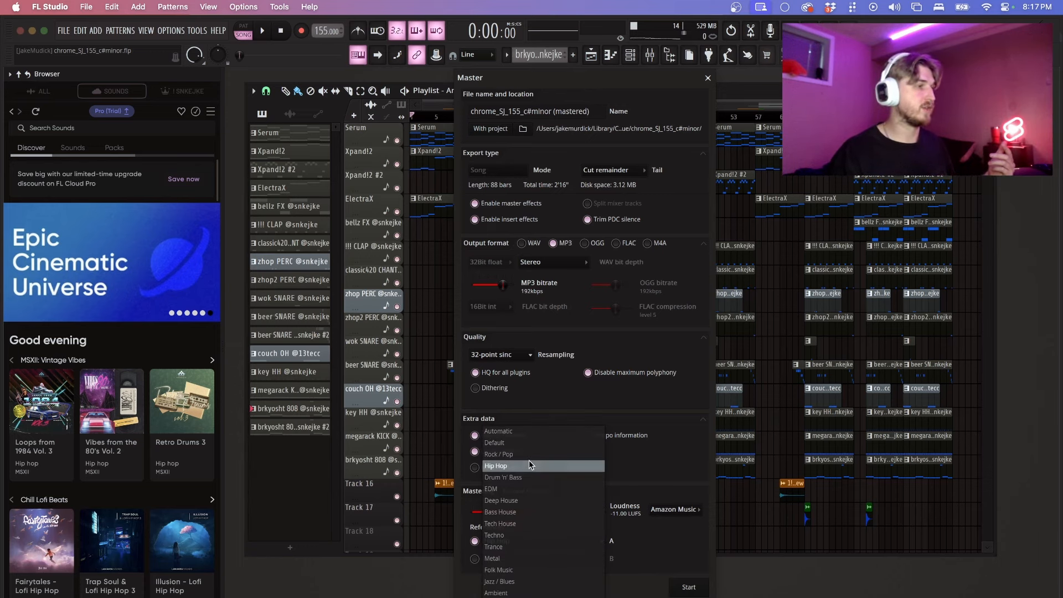
{"action": "left_click", "coordinate": [502, 541]}
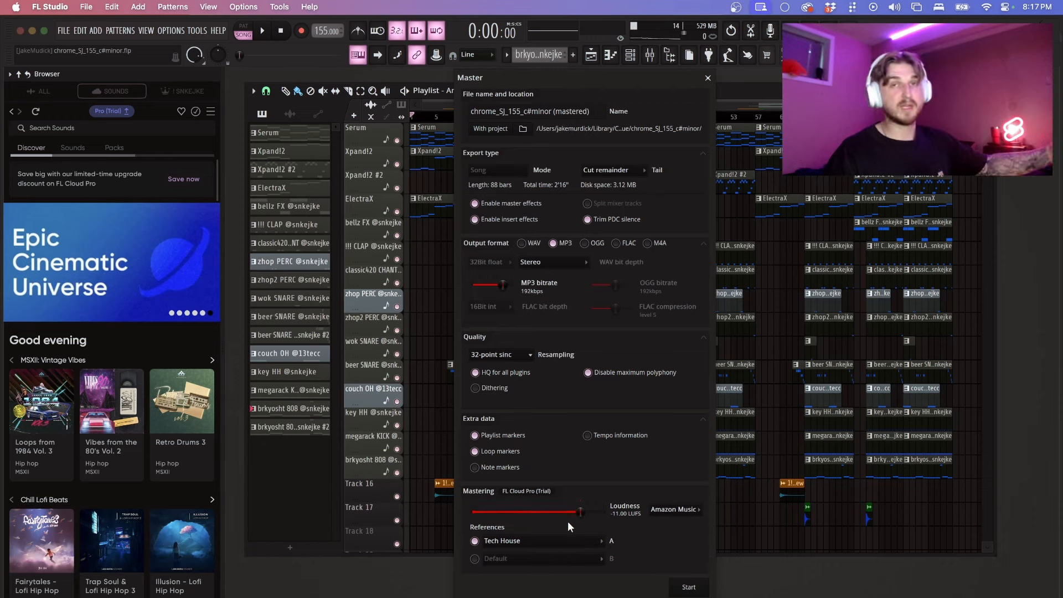
{"action": "left_click", "coordinate": [531, 111]}
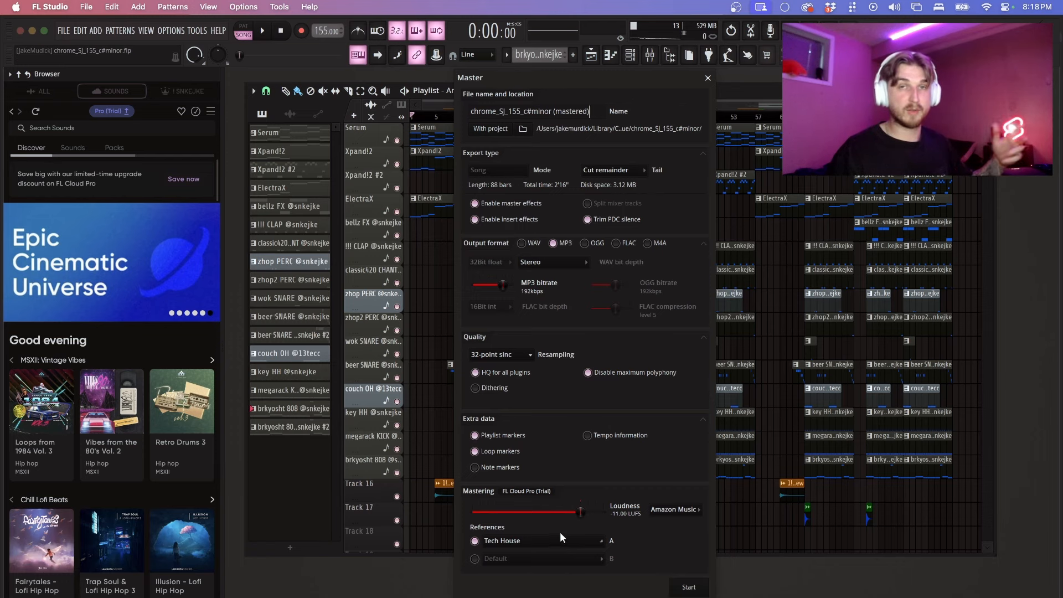
{"action": "mouse_move", "coordinate": [570, 554]}
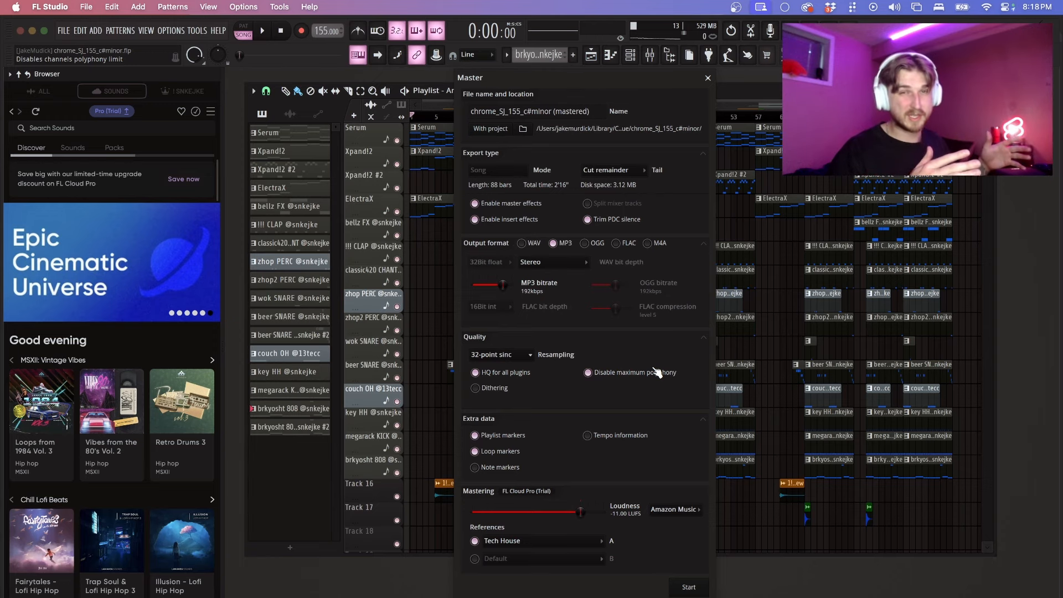
{"action": "left_click", "coordinate": [556, 111]}
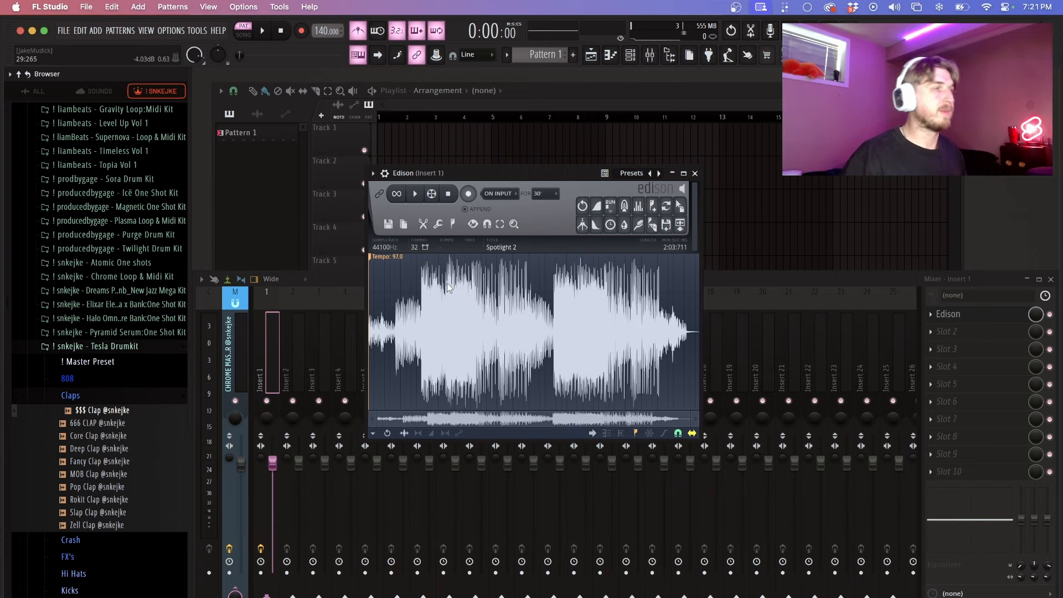
{"action": "mouse_move", "coordinate": [508, 343]}
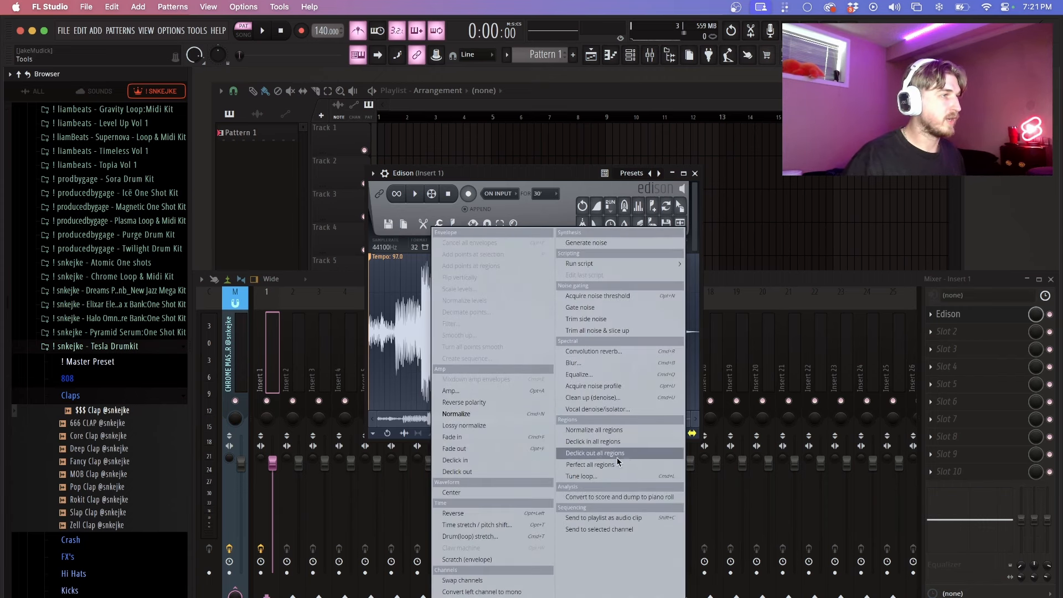
Launch Edison's vocal denoiser on the recording and agree to download the feature.
{"action": "left_click", "coordinate": [597, 409]}
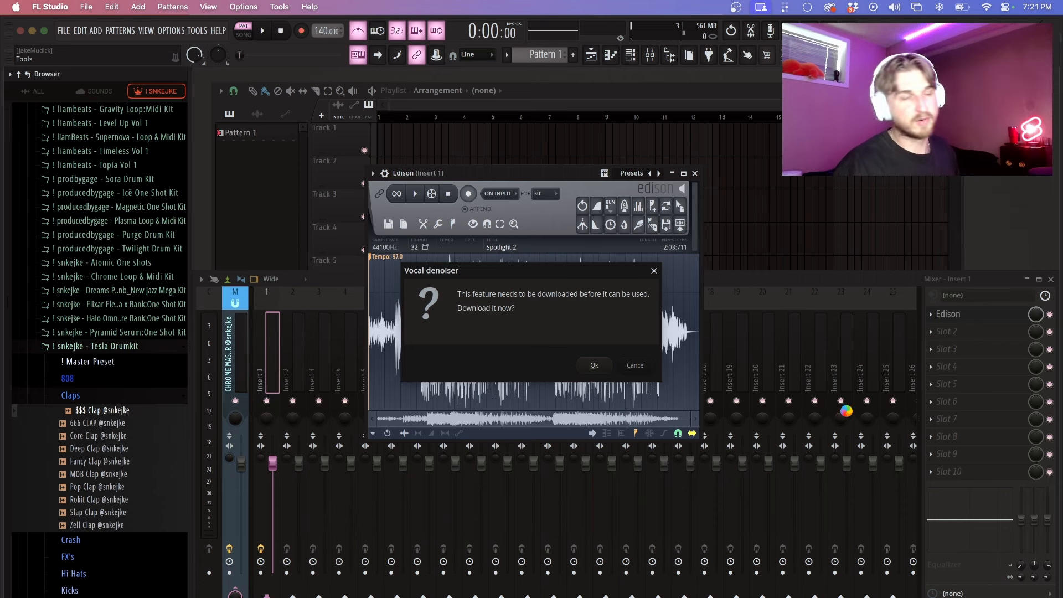
{"action": "left_click", "coordinate": [633, 364]}
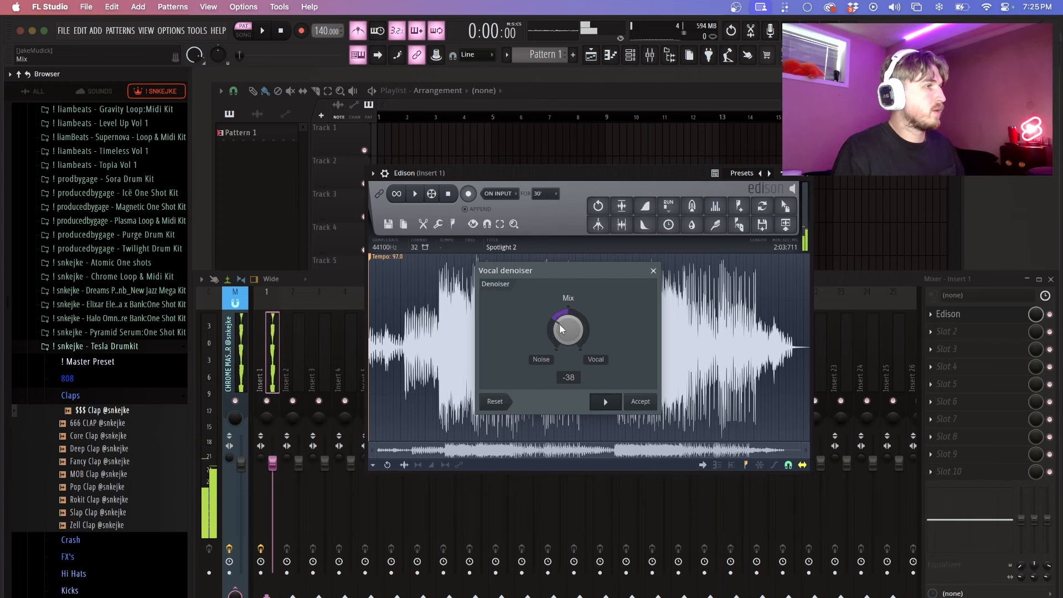
Turn the denoiser Mix knob from -38 fully toward noise at -100.
{"action": "left_click_drag", "start_coordinate": [567, 330], "coordinate": [583, 298]}
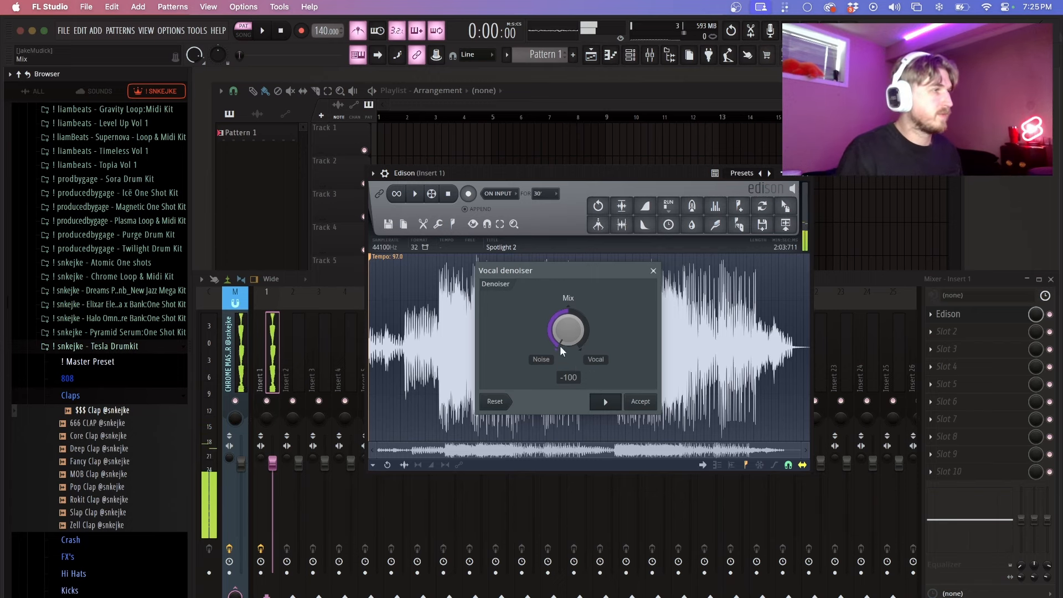
{"action": "left_click_drag", "start_coordinate": [567, 331], "coordinate": [572, 326]}
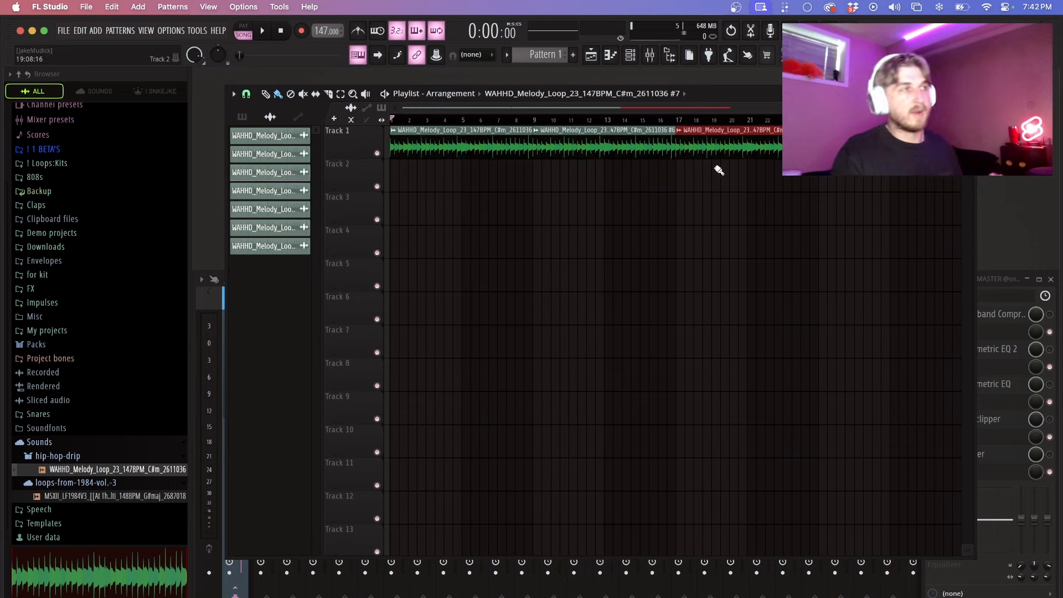
Make the last WAHHD melody clip unique, adding sample channel #8.
{"action": "right_click", "coordinate": [719, 150]}
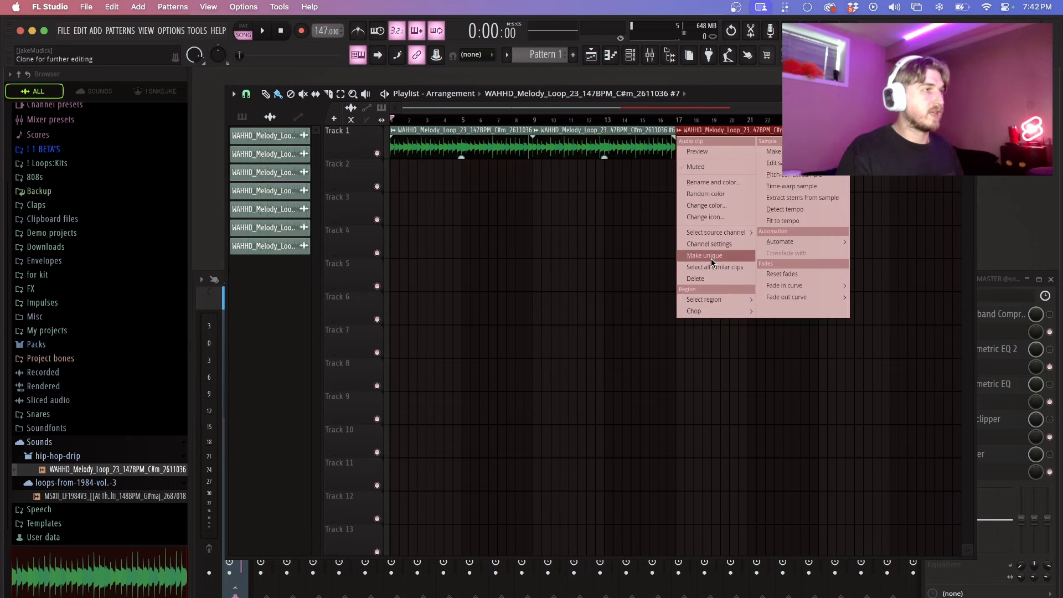
{"action": "left_click", "coordinate": [704, 256]}
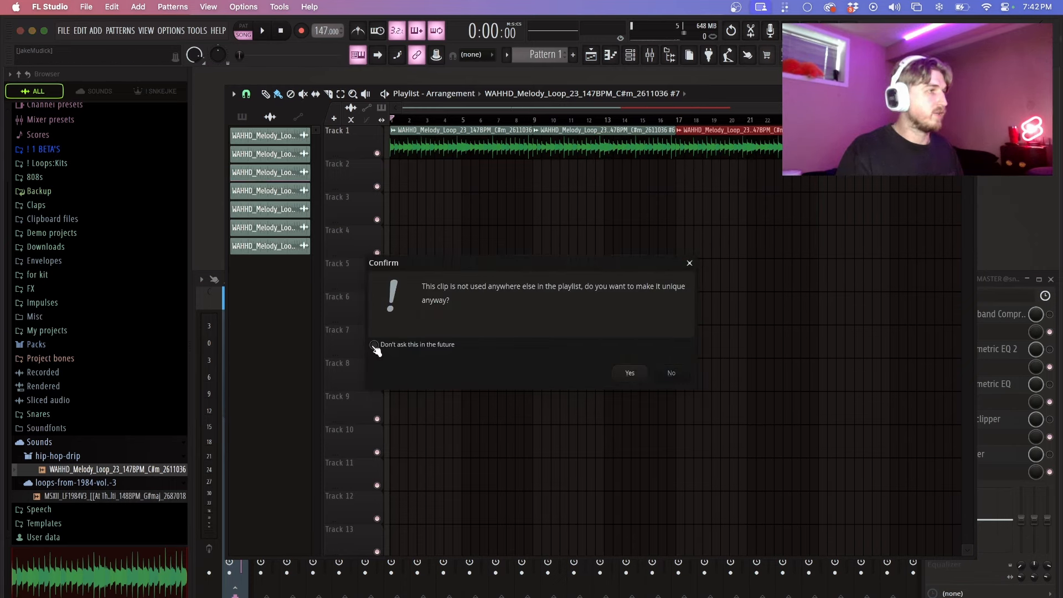
{"action": "left_click", "coordinate": [629, 372]}
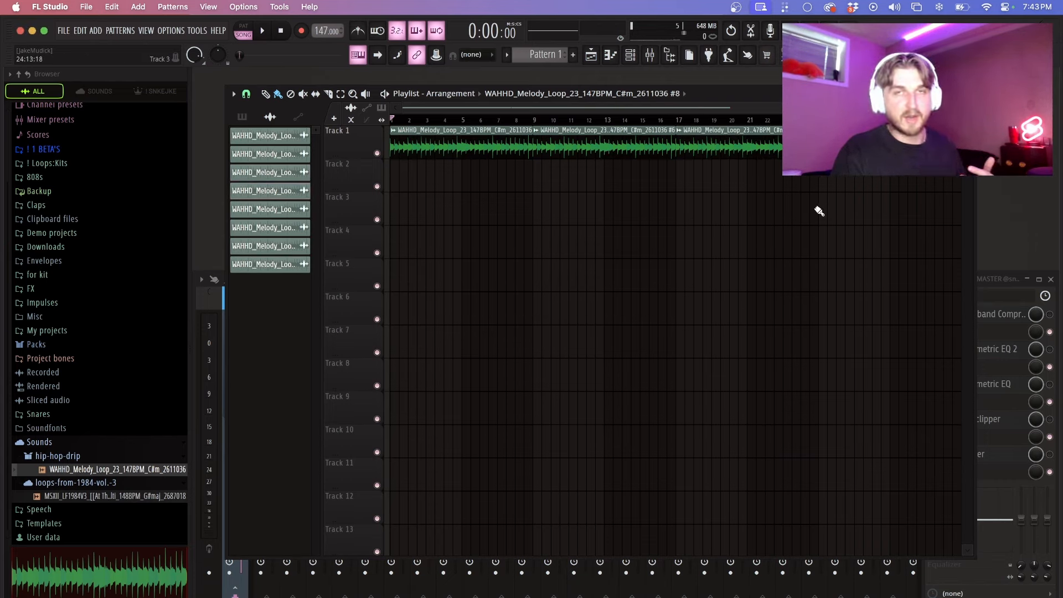
{"action": "left_click", "coordinate": [234, 93]}
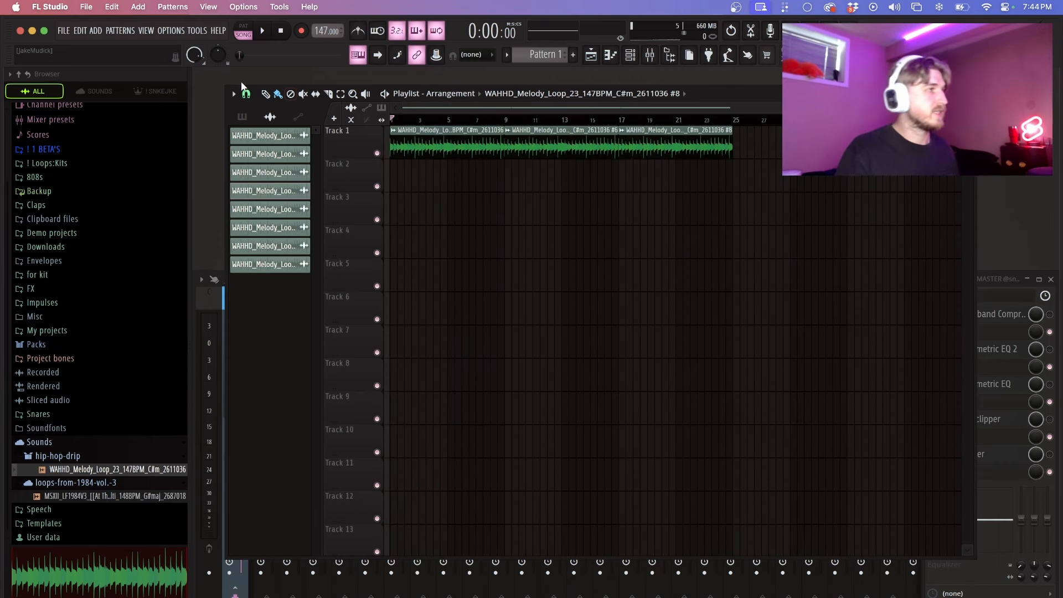
{"action": "left_click", "coordinate": [233, 93]}
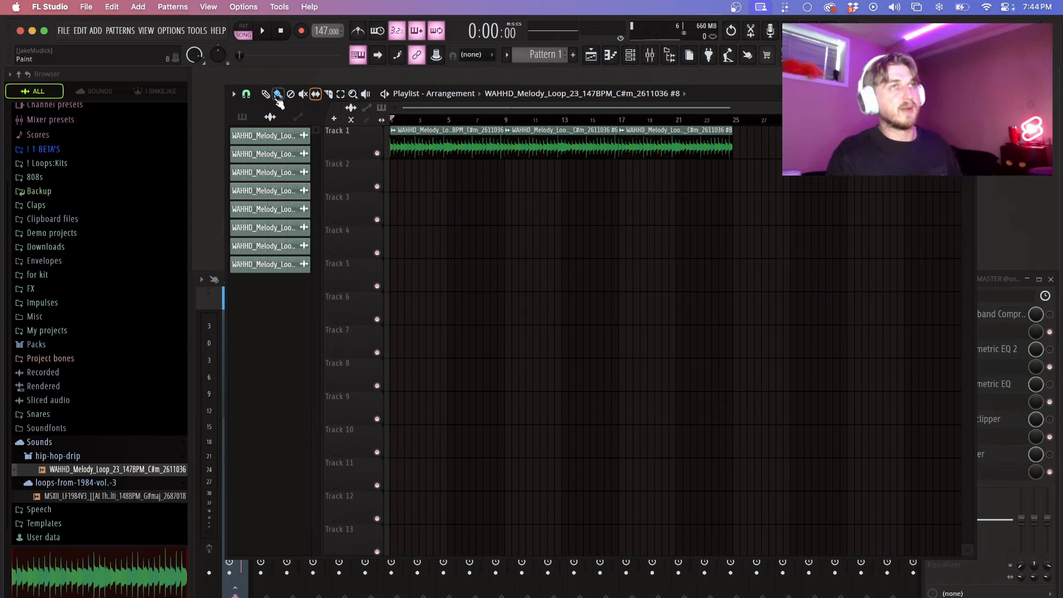
{"action": "left_click", "coordinate": [316, 93]}
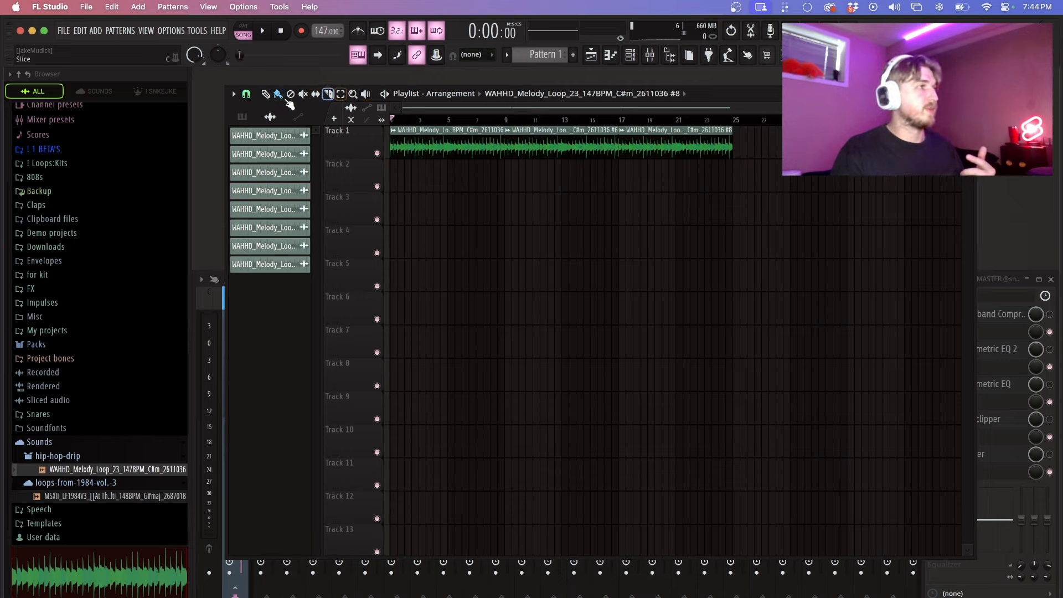
{"action": "left_click", "coordinate": [277, 93]}
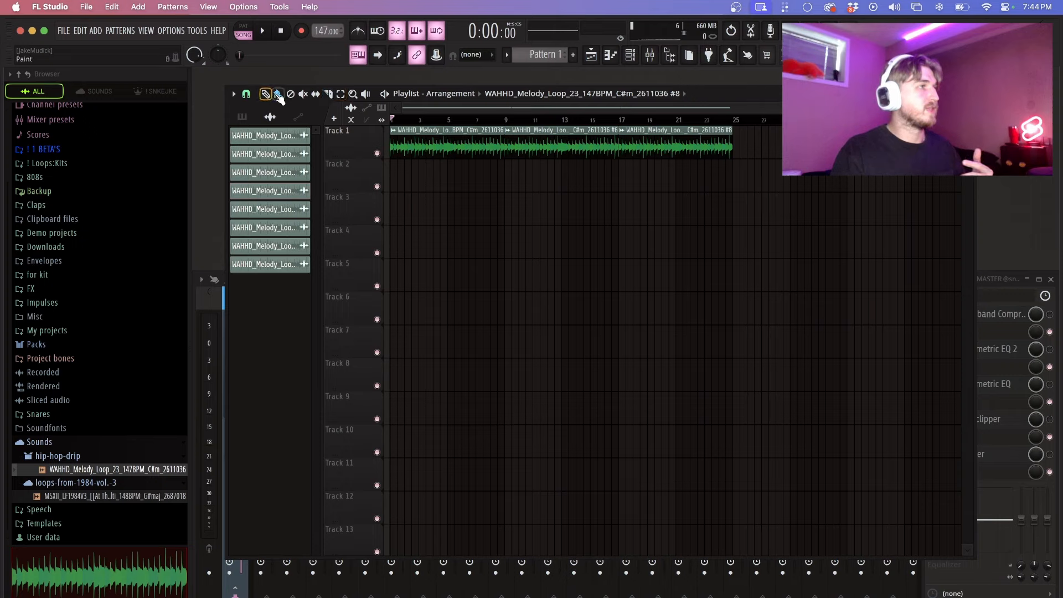
{"action": "left_click", "coordinate": [277, 93]}
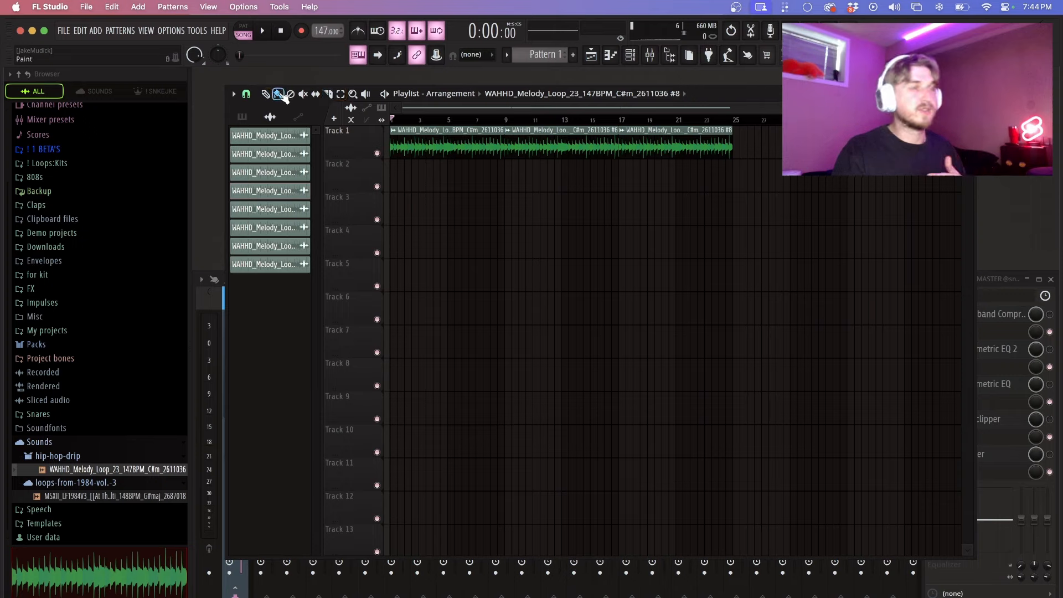
{"action": "left_click", "coordinate": [316, 93]}
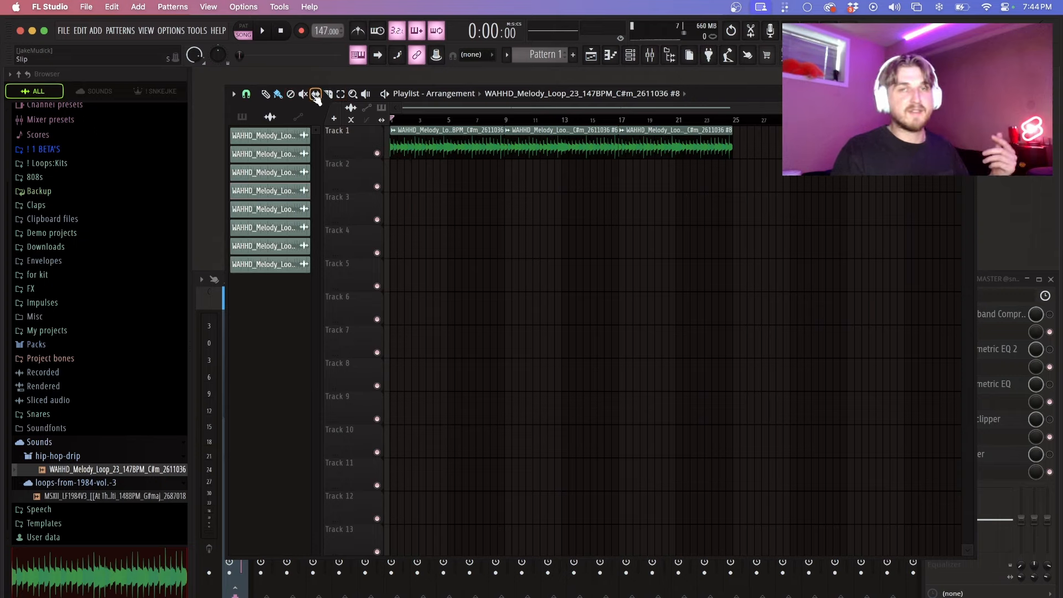
{"action": "left_click", "coordinate": [278, 93]}
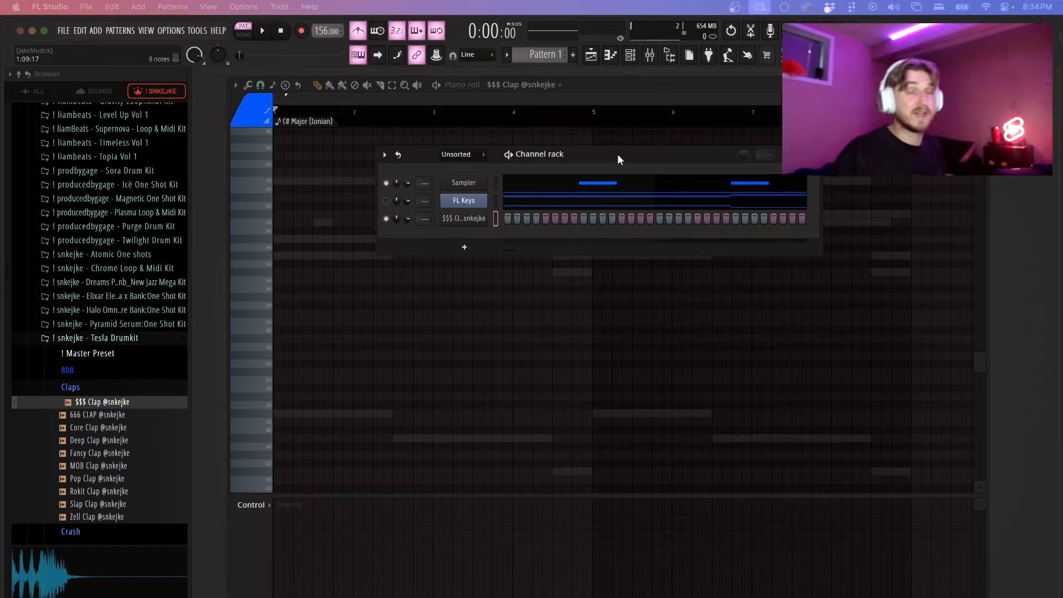
Give the four C5 clap notes a dotted 1/8 note repeat from the Control properties.
{"action": "left_click", "coordinate": [250, 505]}
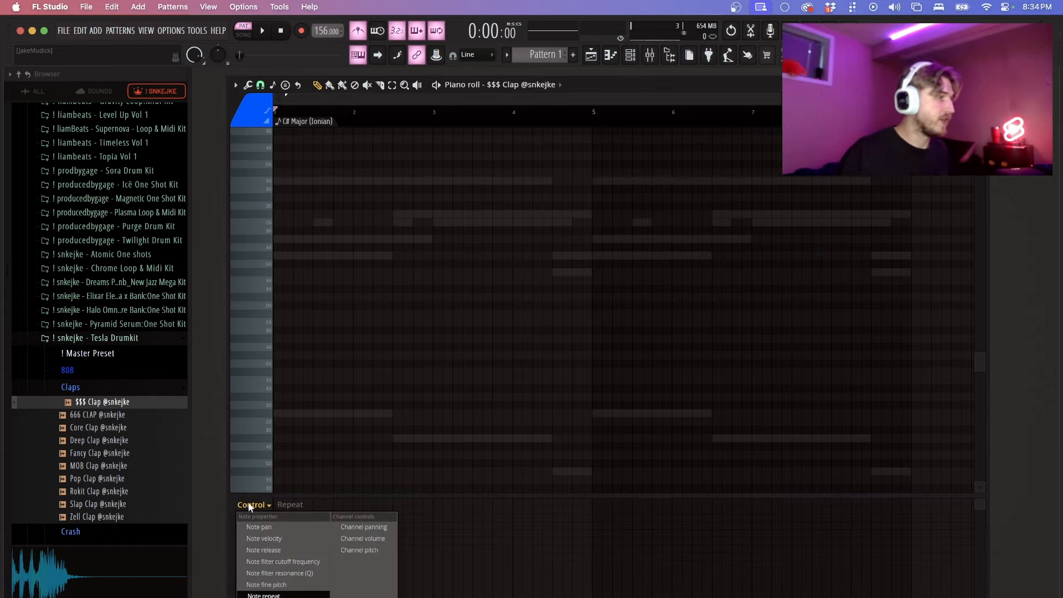
{"action": "mouse_move", "coordinate": [260, 527]}
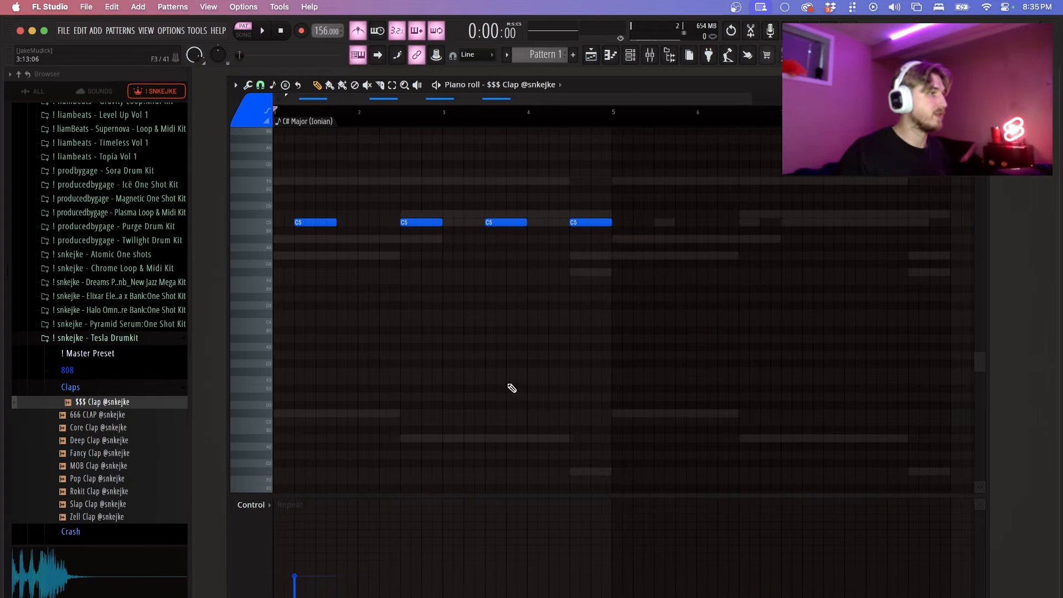
{"action": "left_click", "coordinate": [261, 31]}
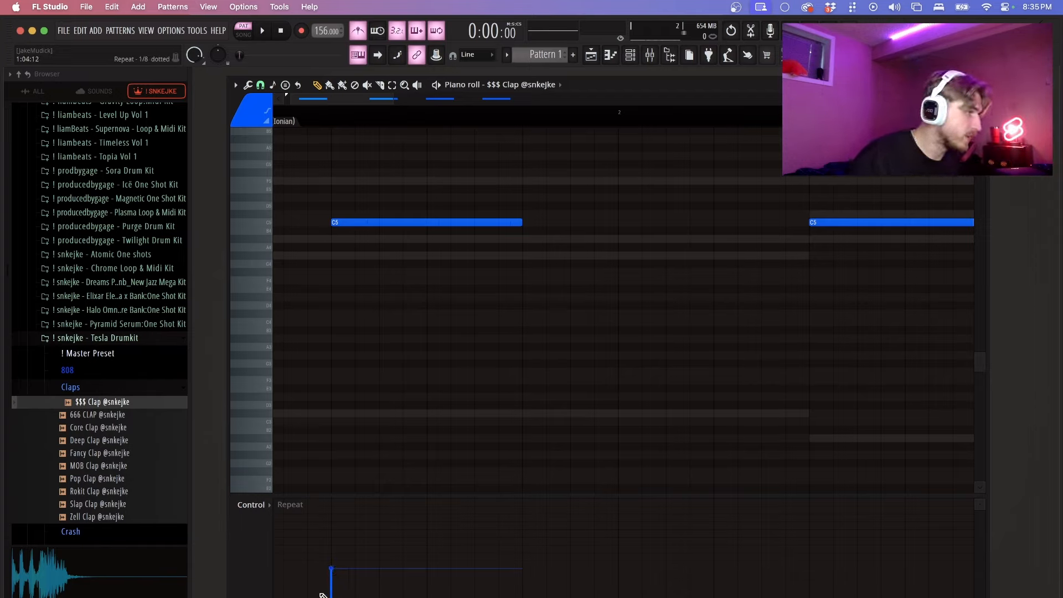
{"action": "left_click", "coordinate": [262, 31]}
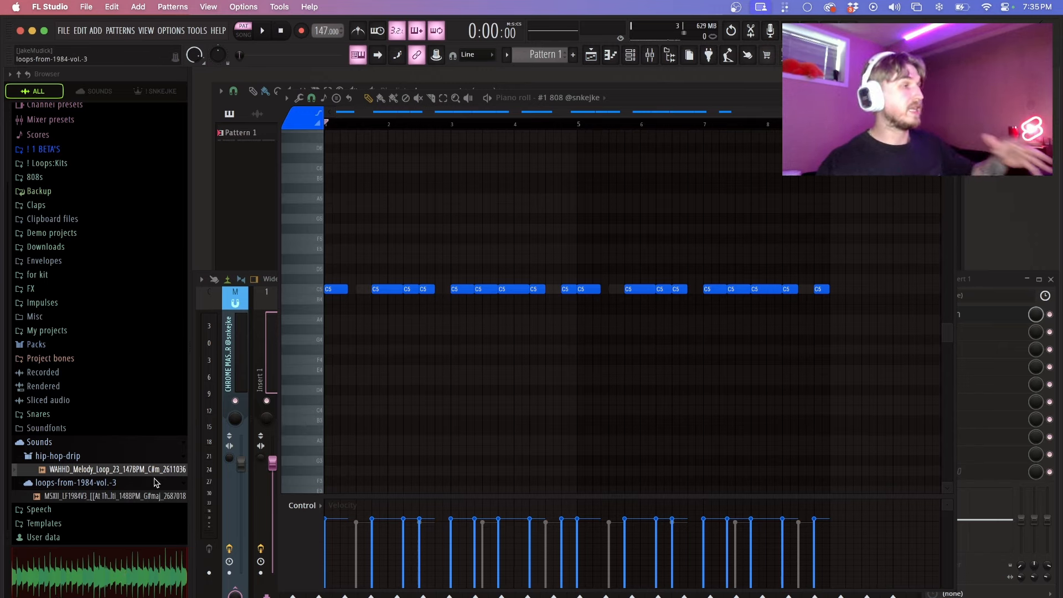
Locate the WAHHD melody loop from the loops-from-1984-vol.-3 folder and open its Audio Clip settings.
{"action": "left_click", "coordinate": [116, 470]}
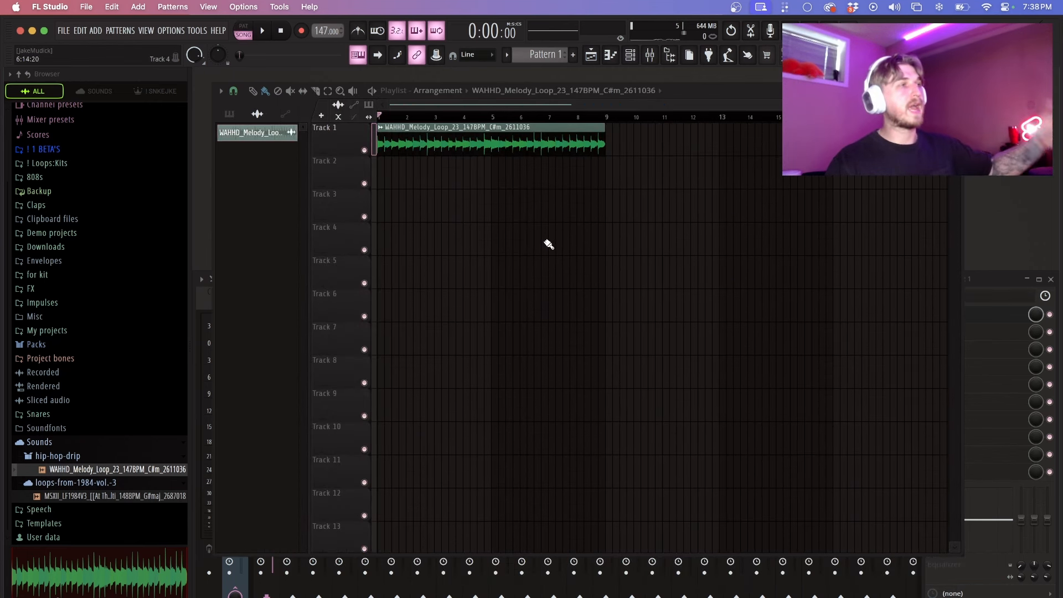
{"action": "mouse_move", "coordinate": [125, 531]}
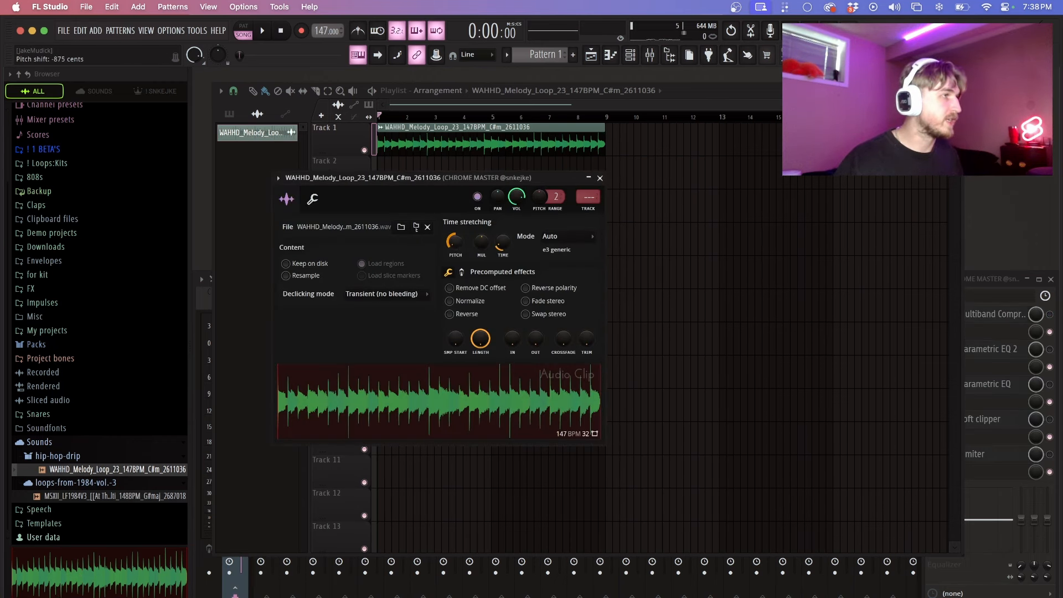
{"action": "left_click", "coordinate": [600, 178]}
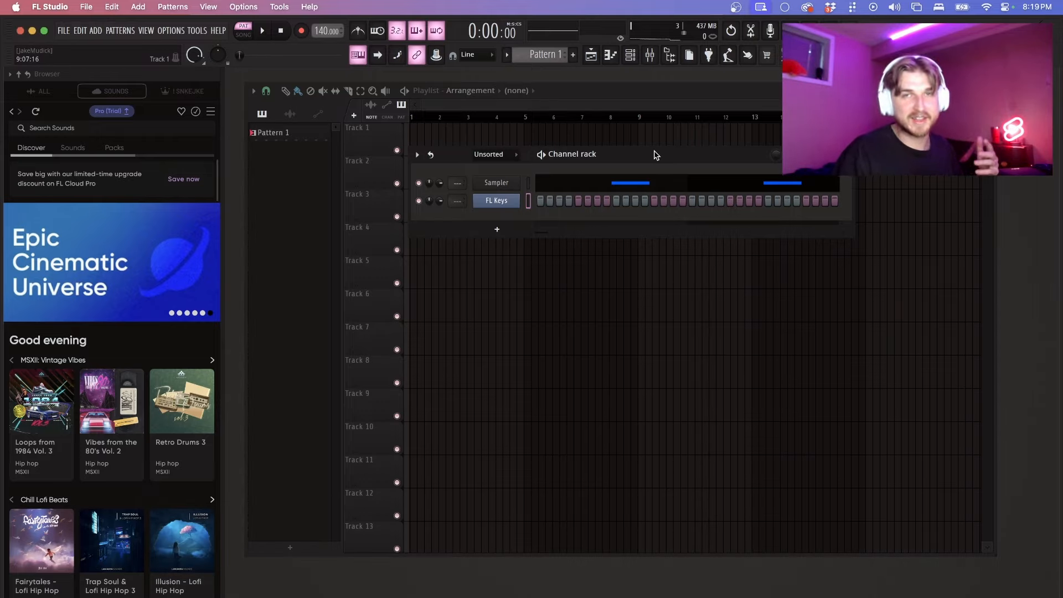
Open the FL Keys piano roll and launch its chord progression generator in G♯ minor.
{"action": "right_click", "coordinate": [496, 200]}
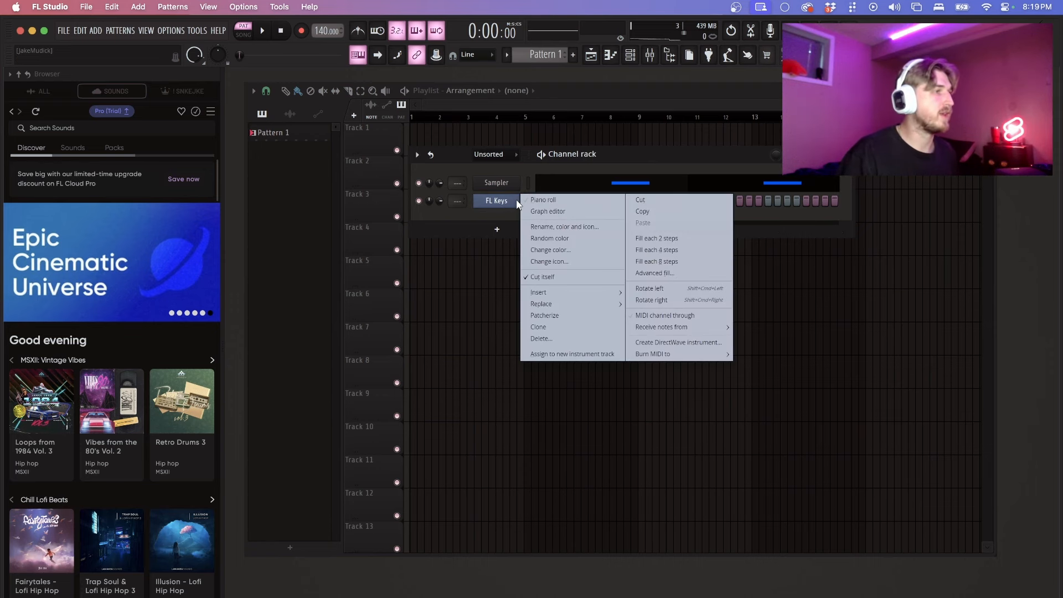
{"action": "left_click", "coordinate": [543, 200]}
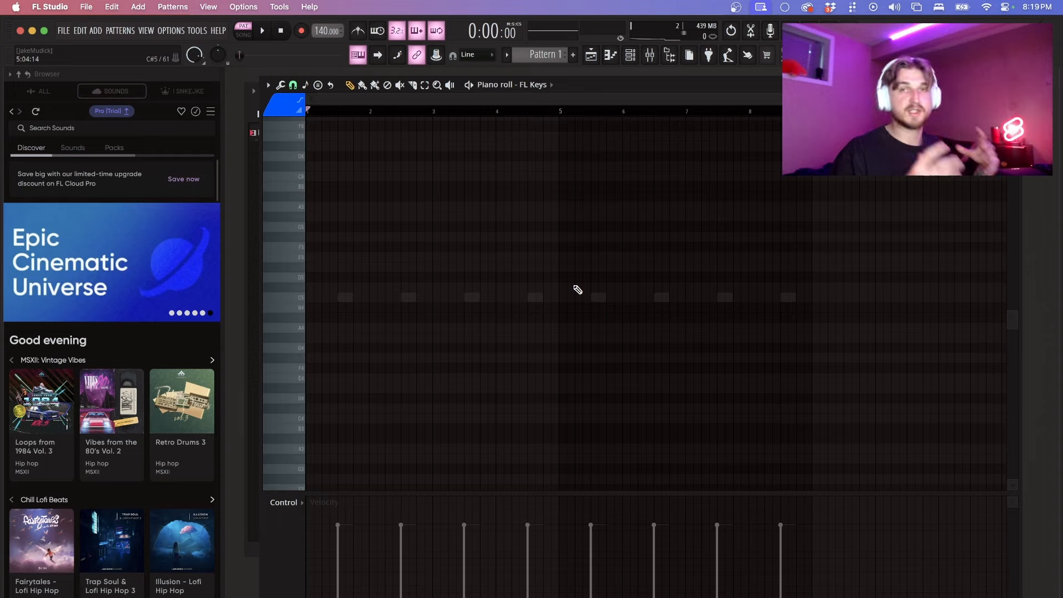
{"action": "left_click", "coordinate": [267, 84]}
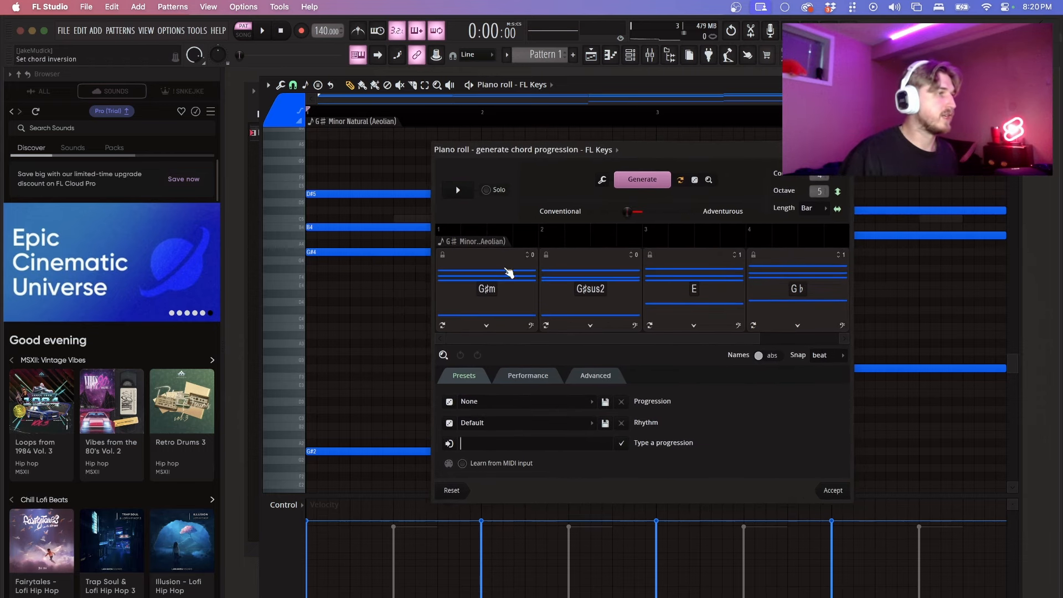
Raise the adventurousness slider and regenerate until the progression reads C♯m, F♯ add4, E add6,9, G♯m add9, previewing it.
{"action": "left_click", "coordinate": [693, 289]}
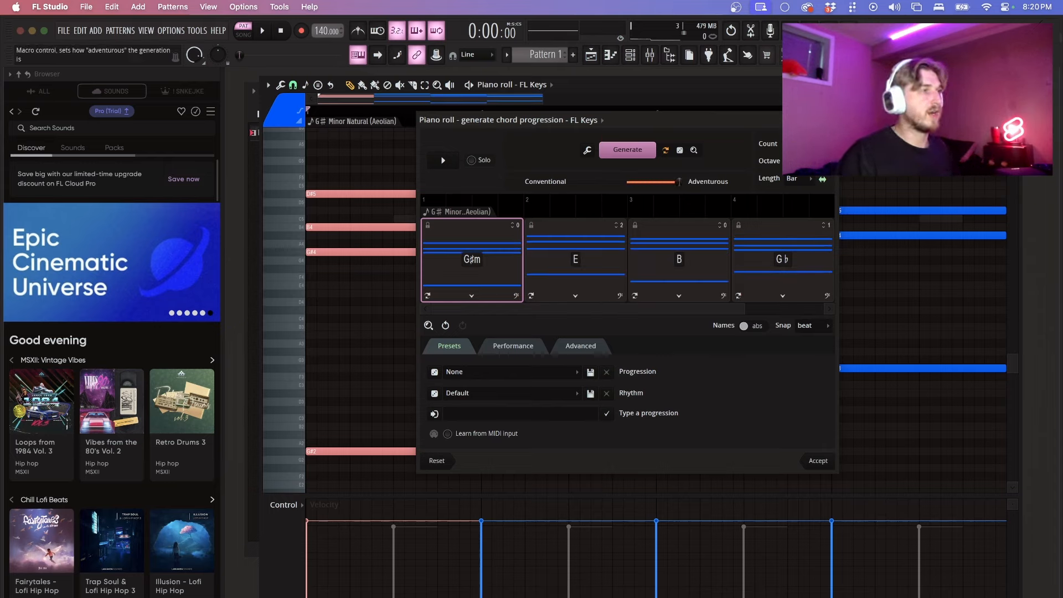
{"action": "left_click", "coordinate": [627, 149]}
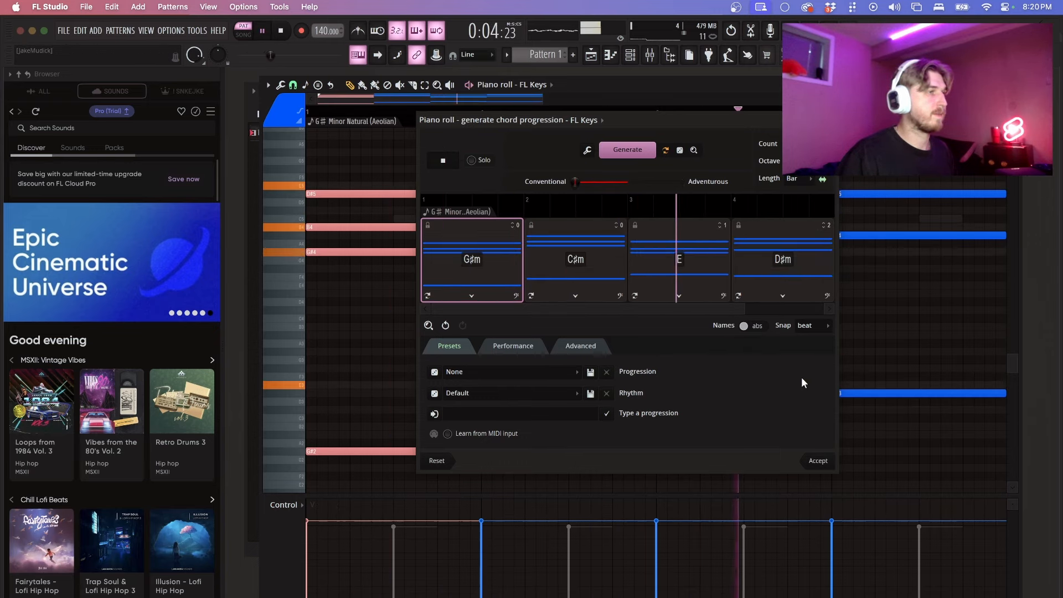
{"action": "left_click", "coordinate": [518, 413]}
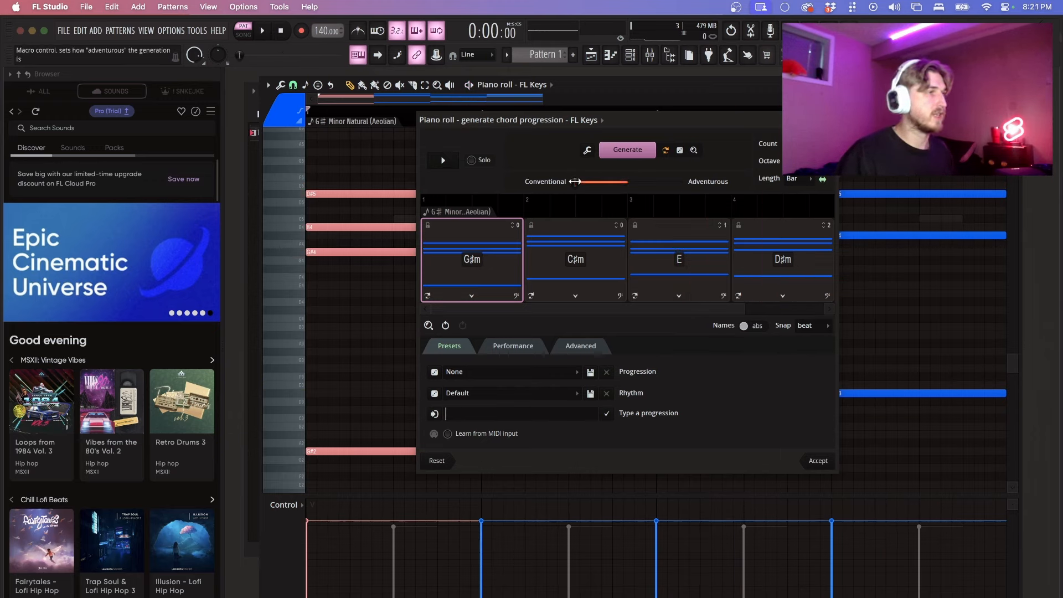
{"action": "left_click_drag", "start_coordinate": [596, 180], "coordinate": [678, 181]}
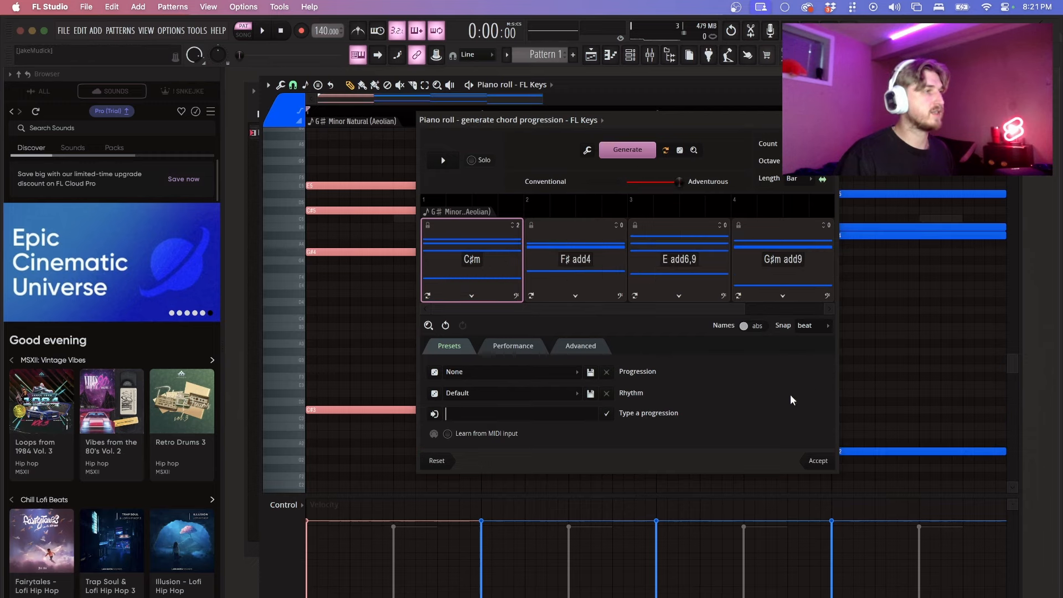
{"action": "left_click", "coordinate": [443, 159]}
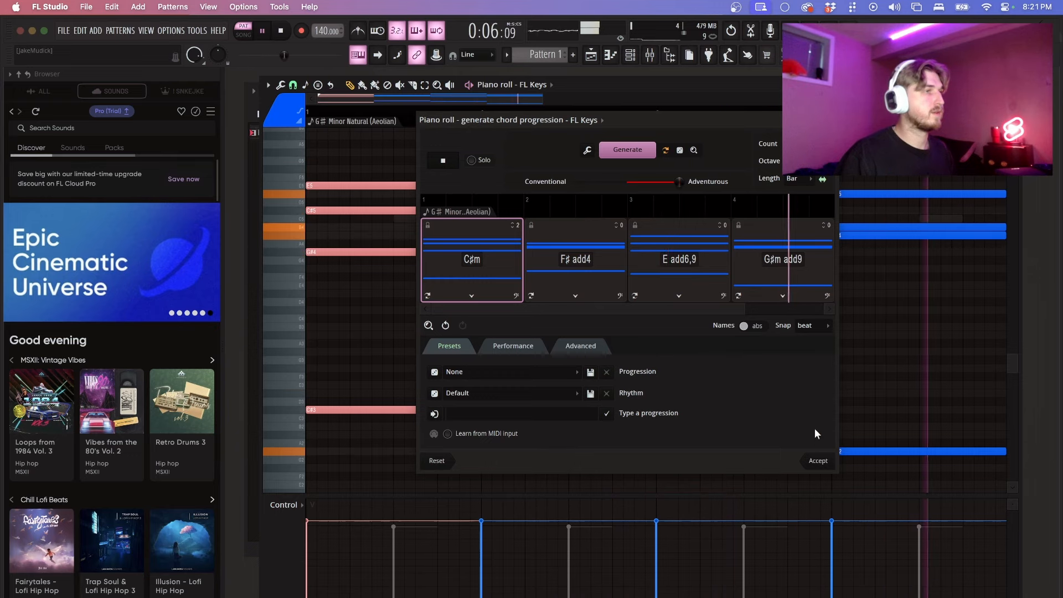
{"action": "left_click", "coordinate": [262, 31]}
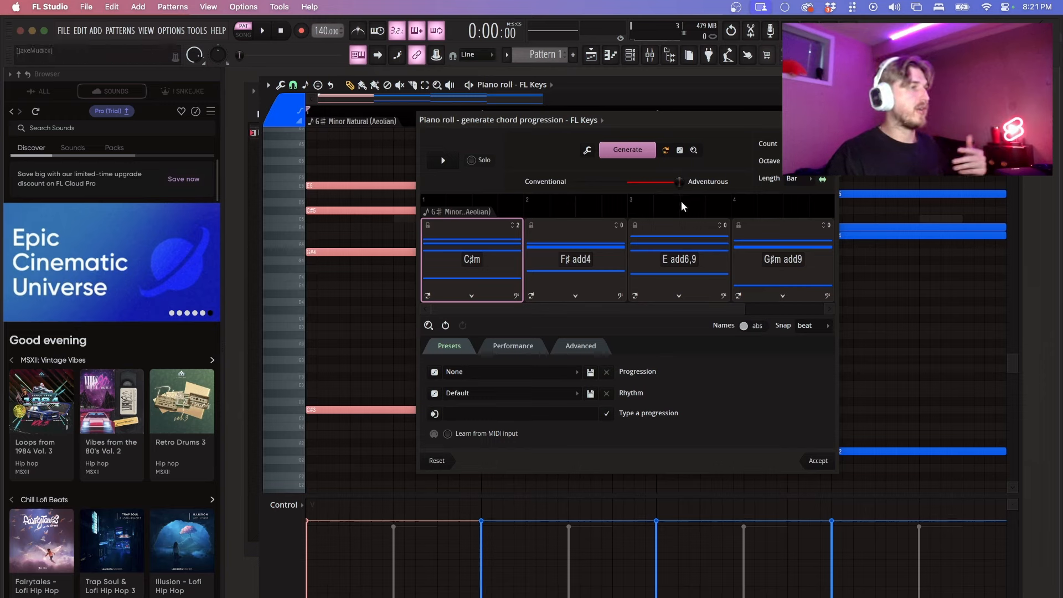
{"action": "left_click", "coordinate": [587, 150]}
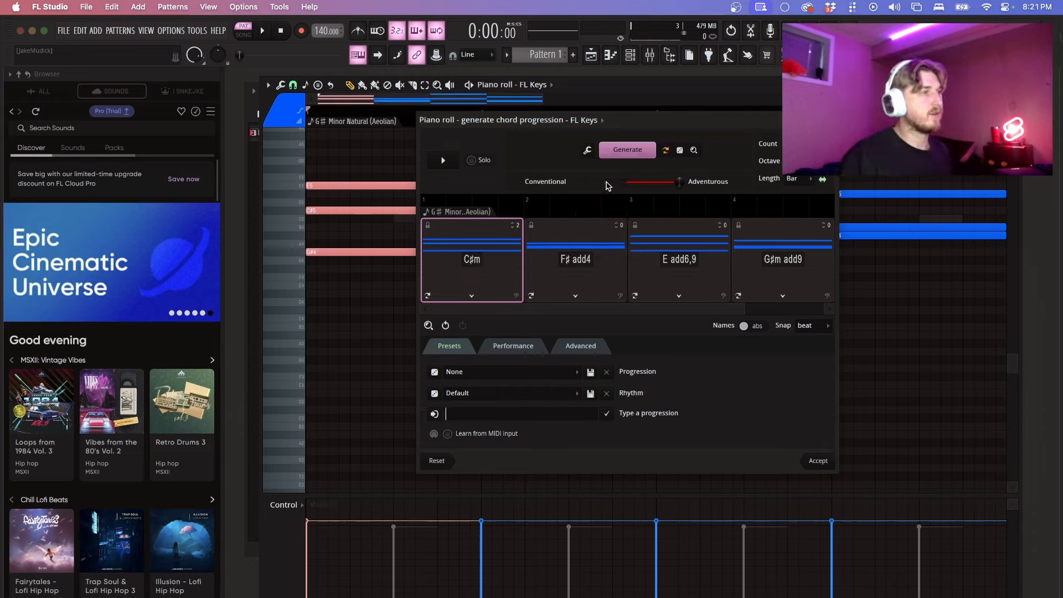
{"action": "left_click", "coordinate": [587, 150]}
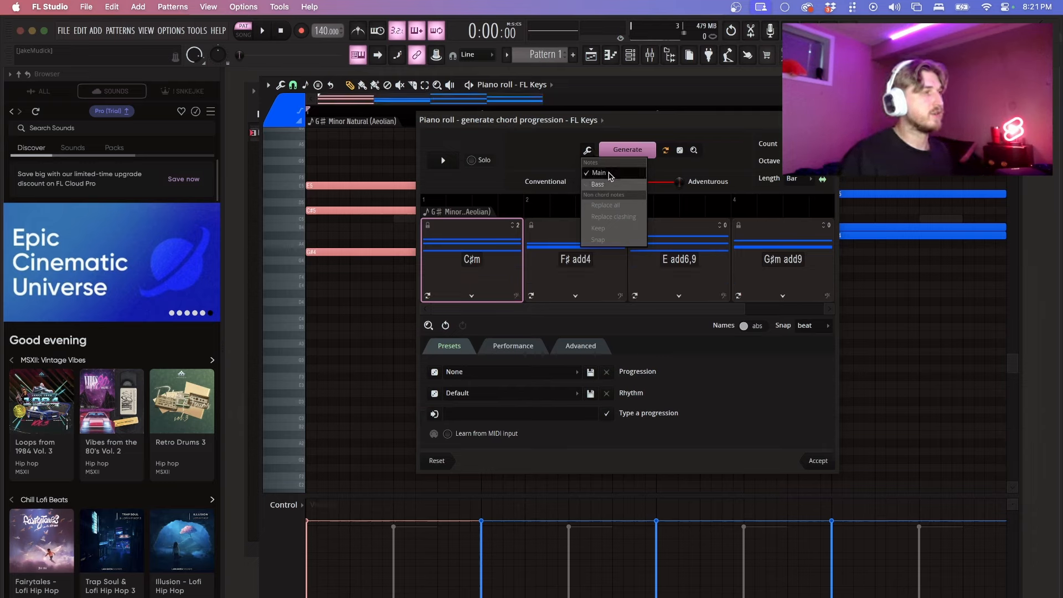
{"action": "left_click", "coordinate": [599, 173]}
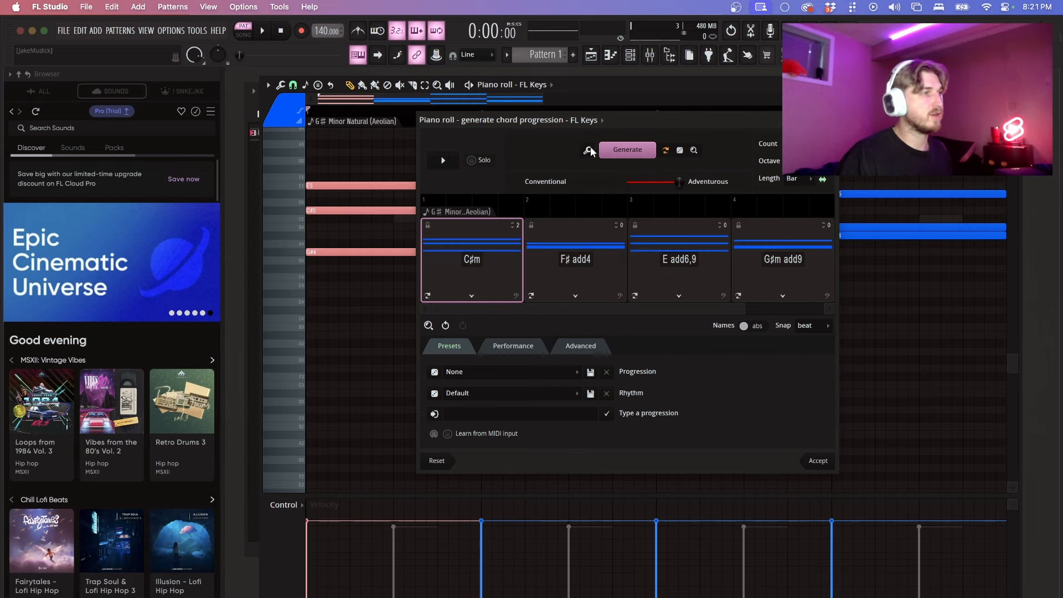
{"action": "left_click", "coordinate": [587, 150]}
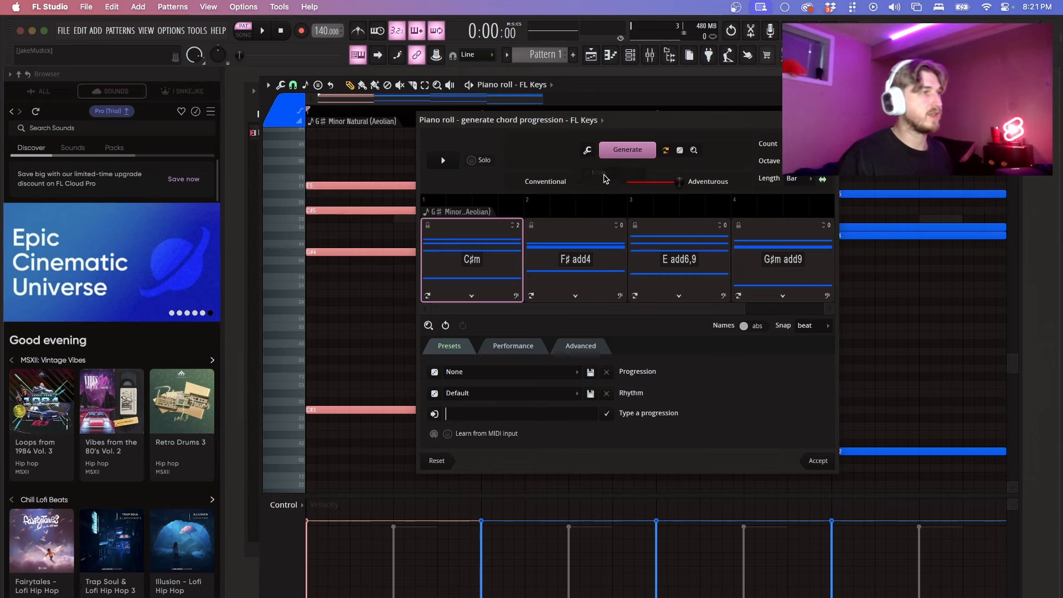
{"action": "mouse_move", "coordinate": [581, 288]}
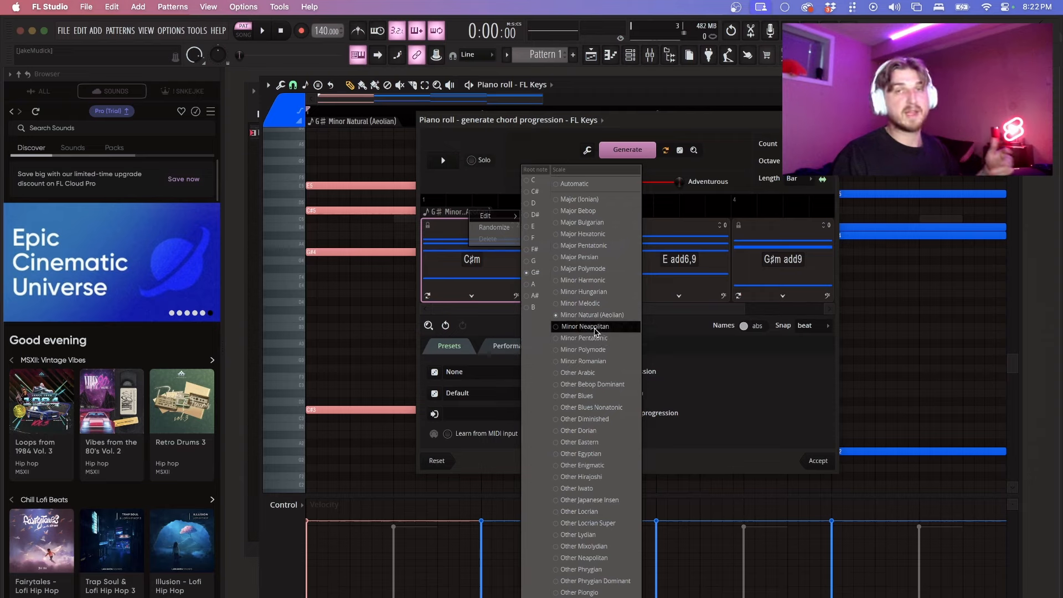
{"action": "mouse_move", "coordinate": [580, 198]}
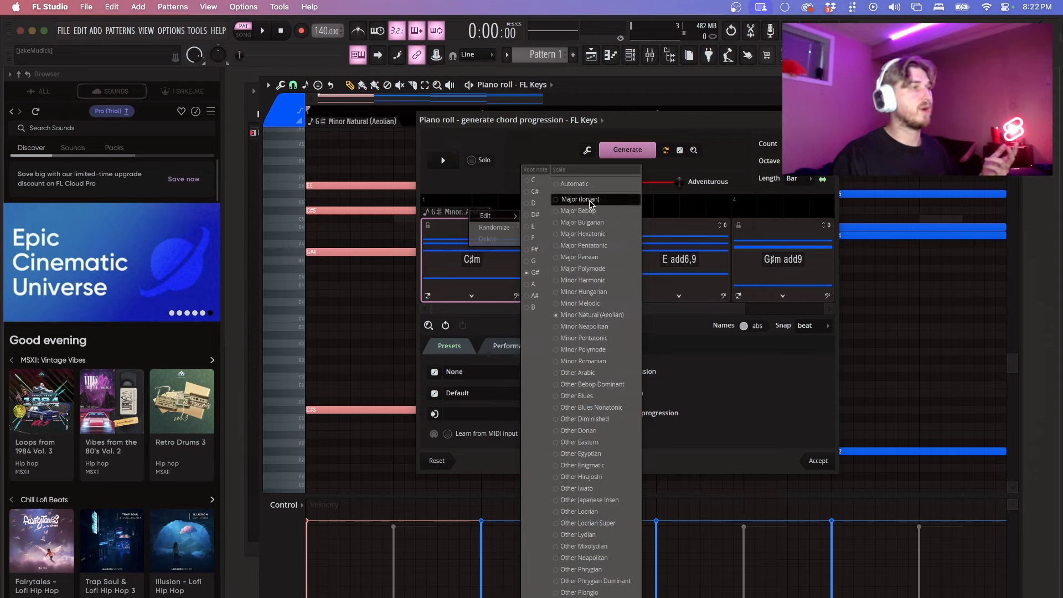
Set the scale to Major (Ionian), preview the D♭ add6, A♭, B♭m add4, G♭sus2 result and select the third chord.
{"action": "left_click", "coordinate": [579, 199]}
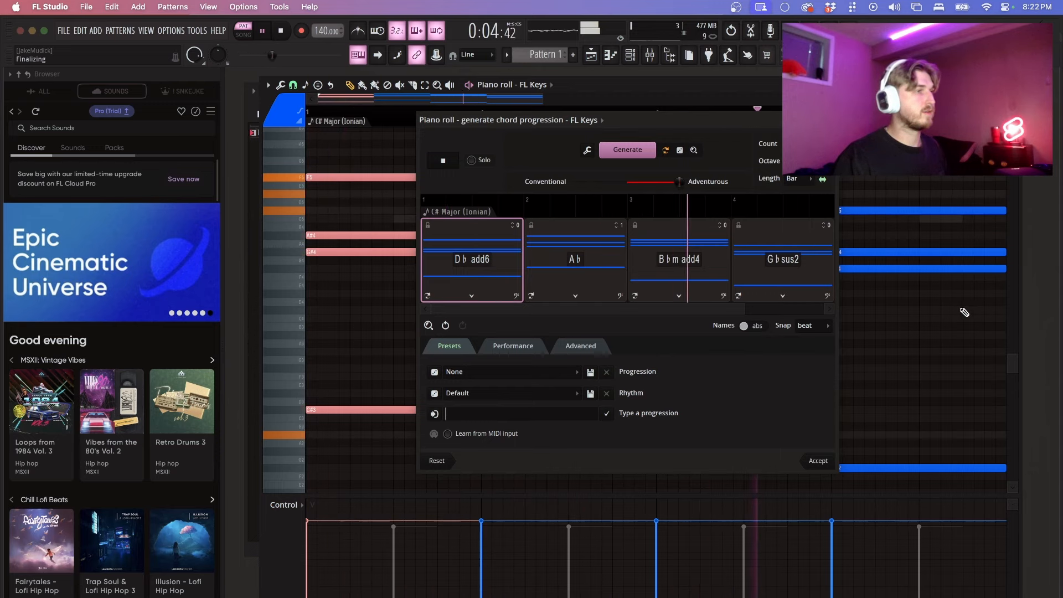
{"action": "left_click", "coordinate": [262, 31]}
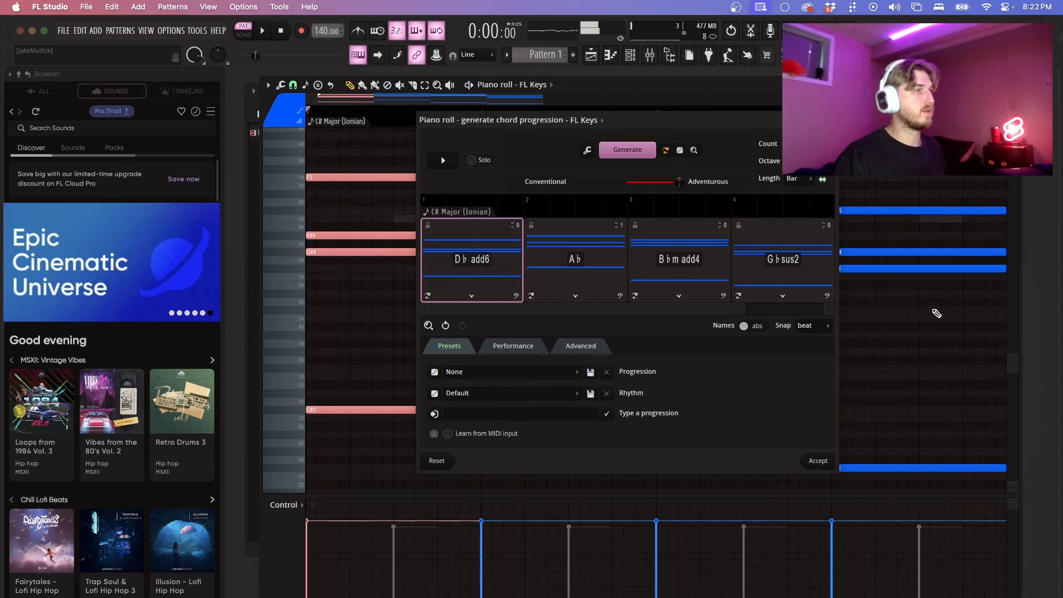
{"action": "left_click", "coordinate": [516, 413]}
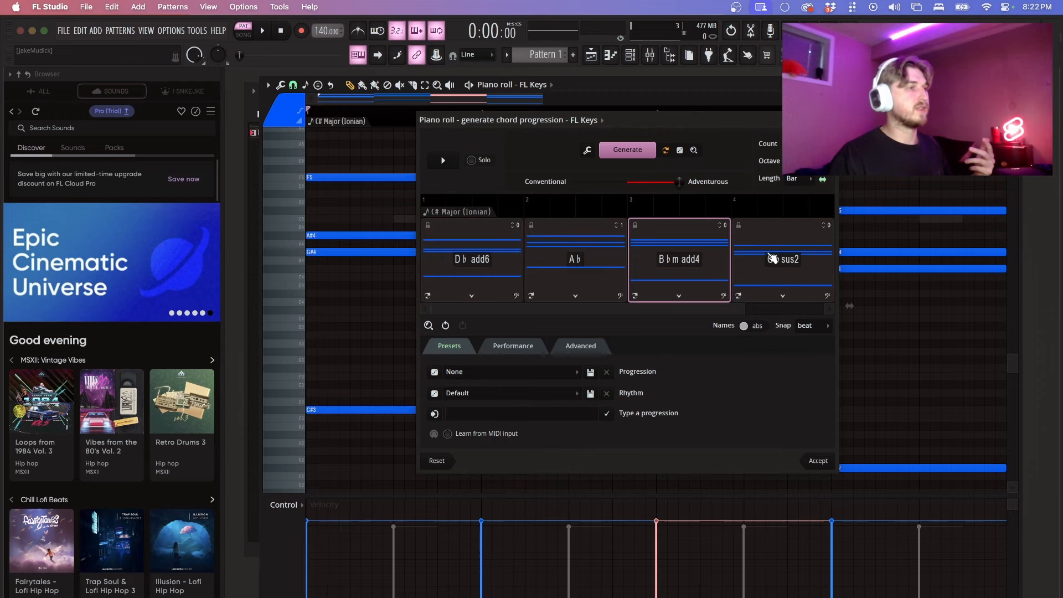
Swap the second chord A♭ for B♭m from its alternatives, make the third B♭m add9, and preview.
{"action": "left_click", "coordinate": [575, 258]}
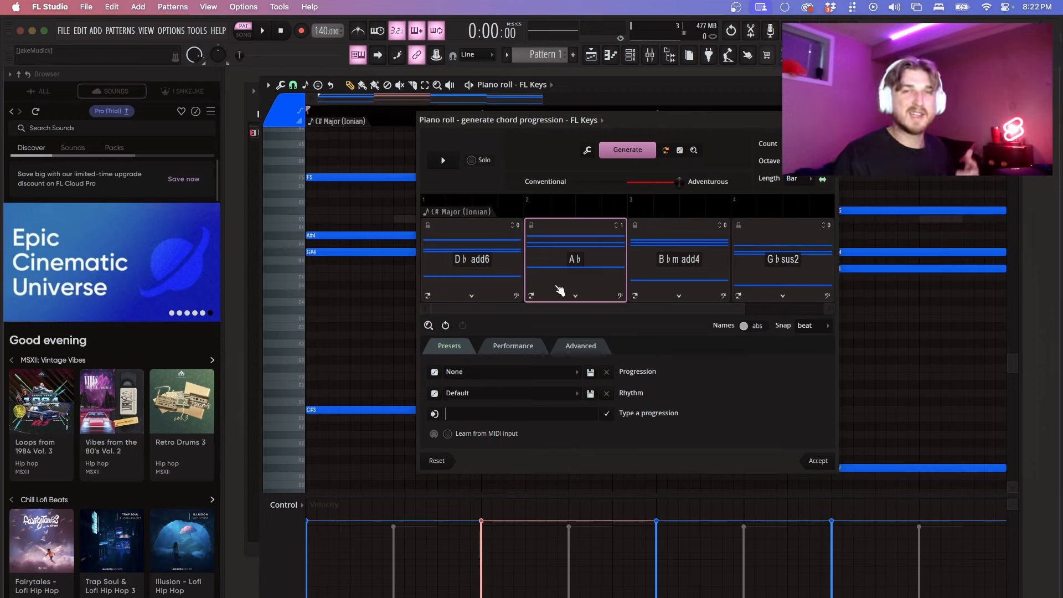
{"action": "left_click", "coordinate": [575, 296]}
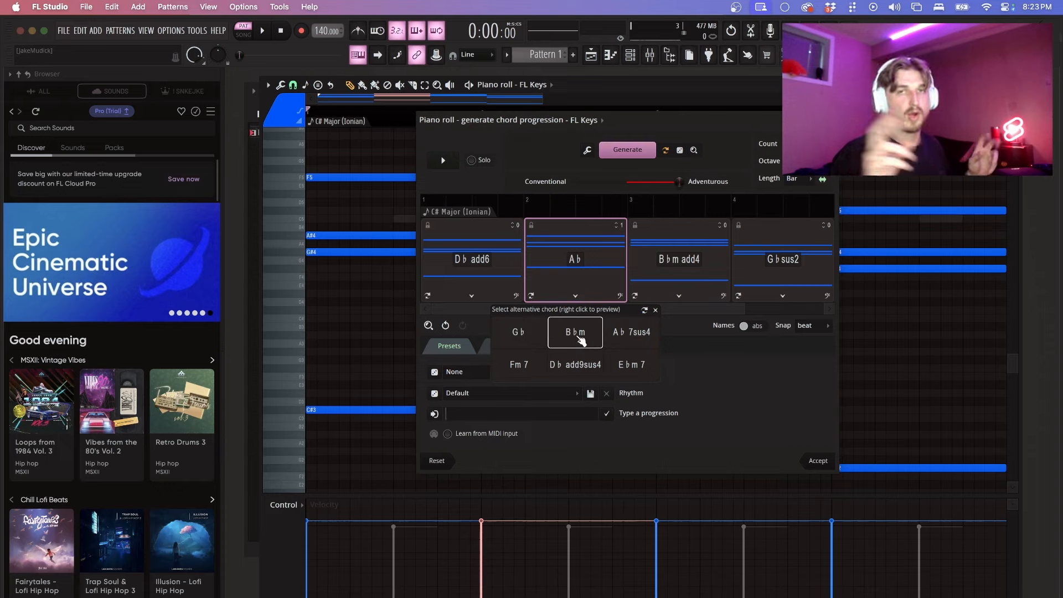
{"action": "mouse_move", "coordinate": [591, 336]}
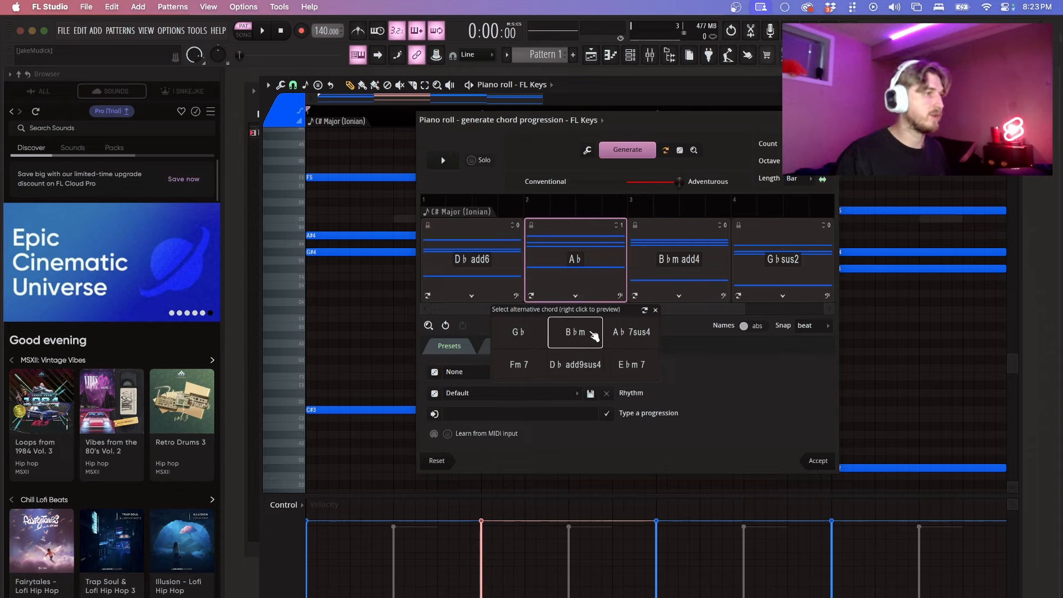
{"action": "left_click", "coordinate": [575, 331]}
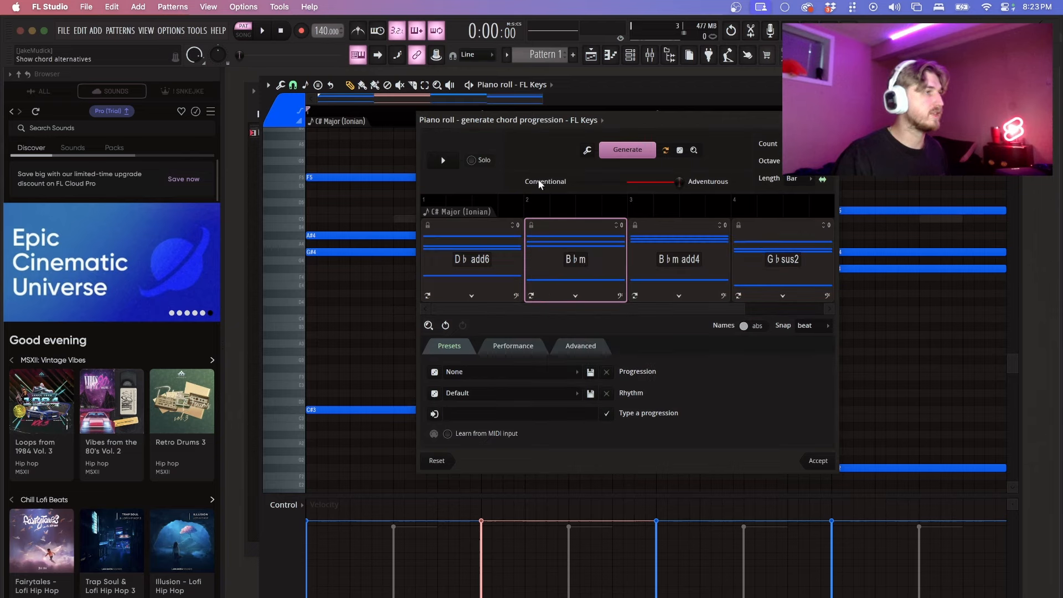
{"action": "left_click", "coordinate": [443, 159]}
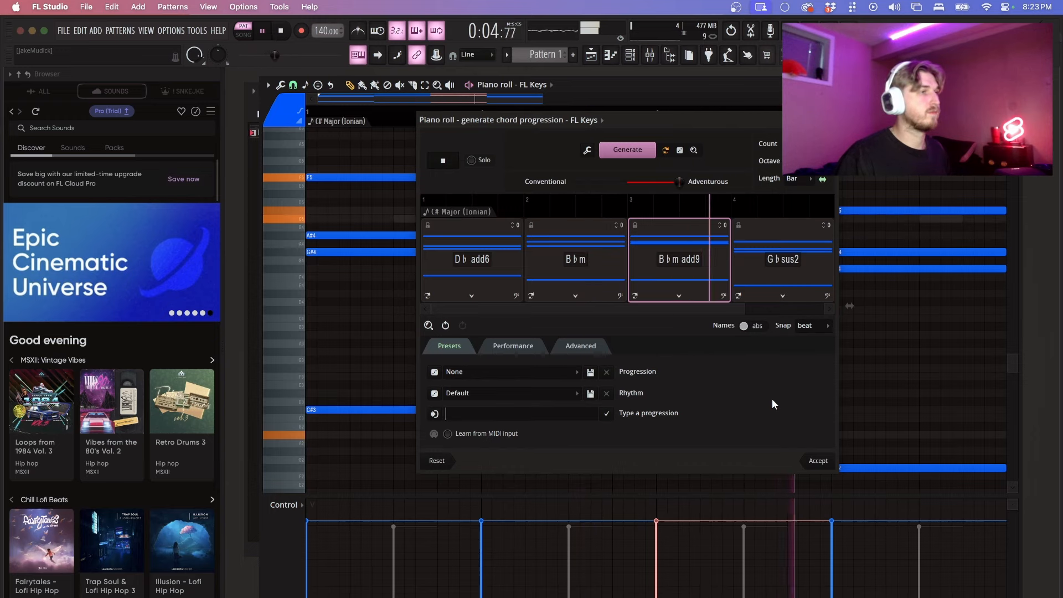
{"action": "left_click", "coordinate": [262, 31]}
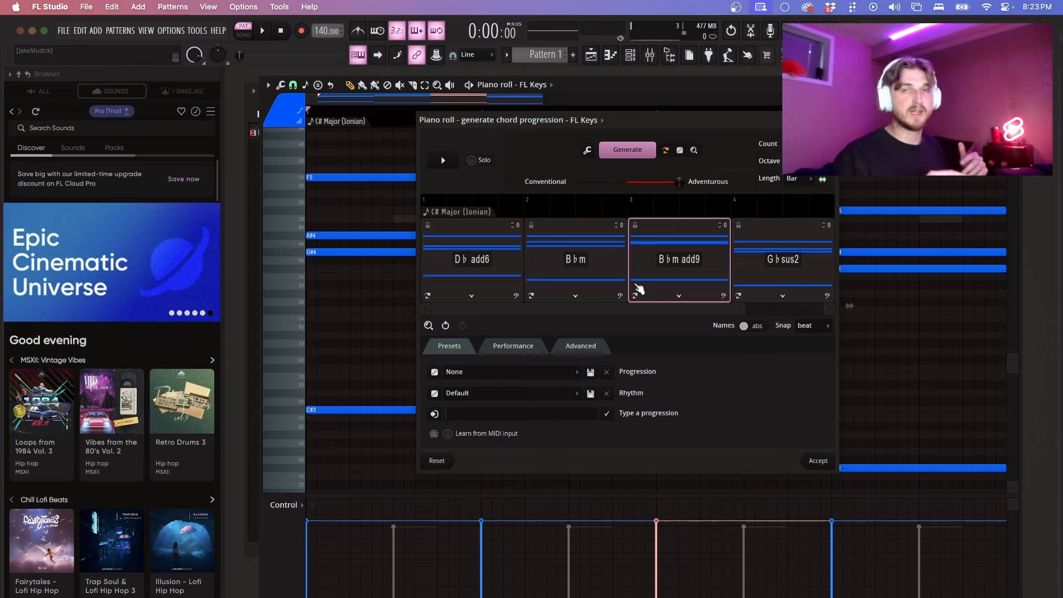
{"action": "left_click", "coordinate": [522, 413]}
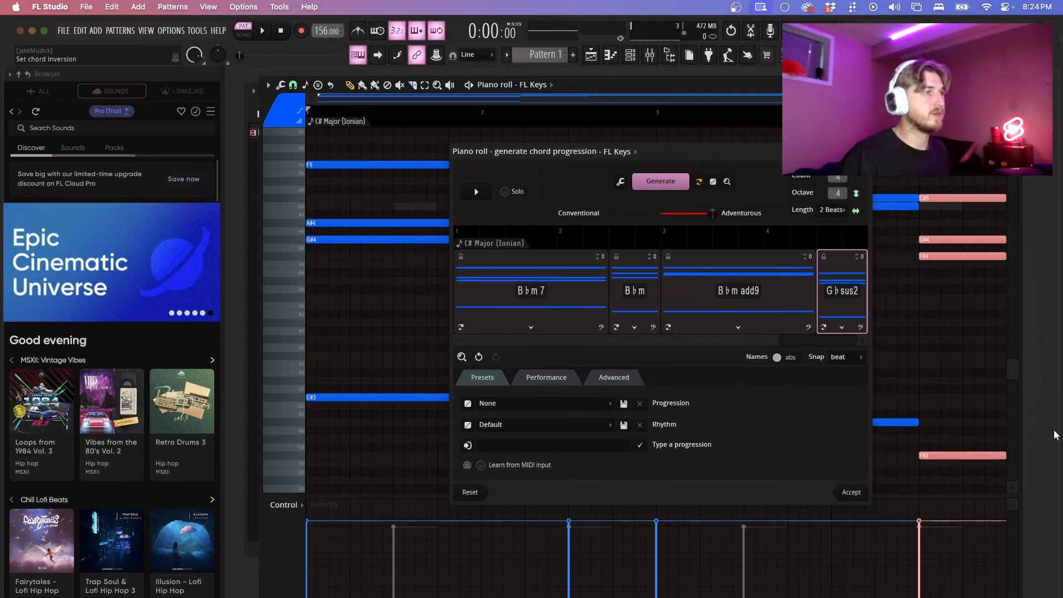
Resize the chord blocks so B♭m7 and B♭m add9 run long and B♭m and G♭sus2 short.
{"action": "left_click", "coordinate": [475, 192]}
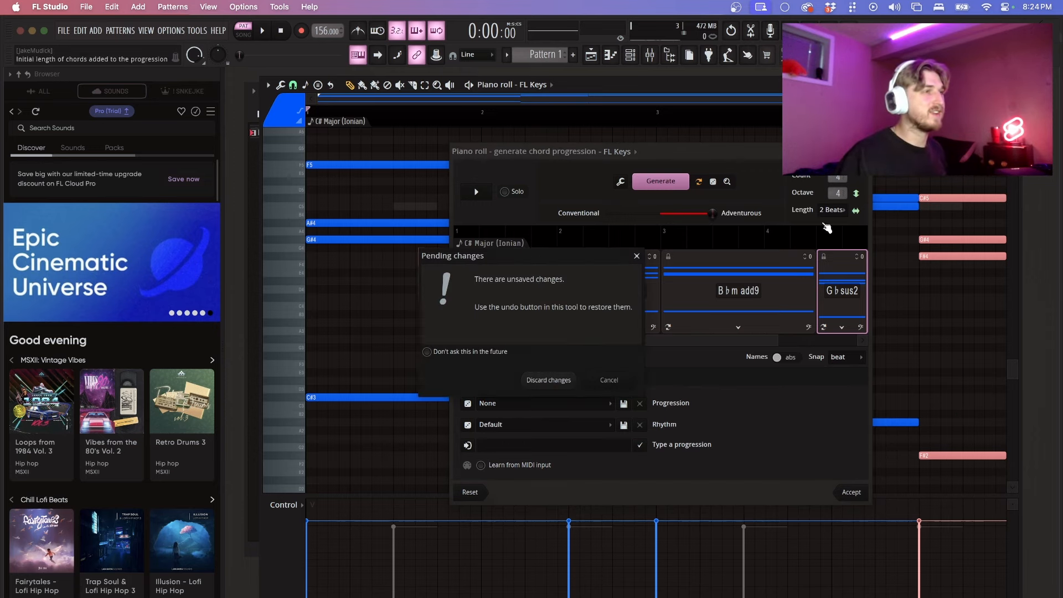
Discard the generator's pending changes and duplicate the four chords to fill eight bars.
{"action": "left_click", "coordinate": [548, 380]}
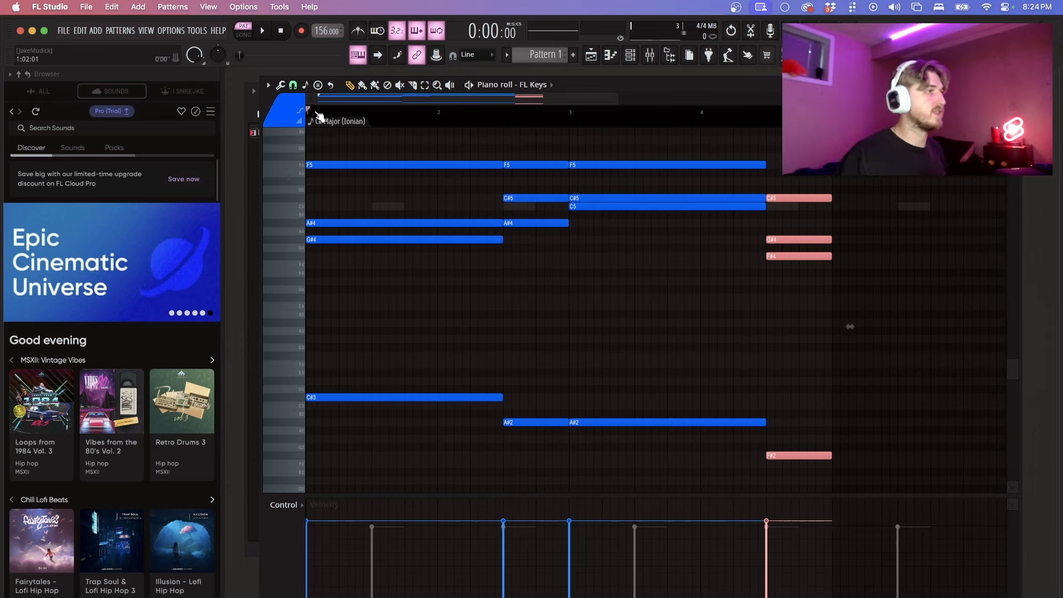
{"action": "left_click", "coordinate": [261, 31]}
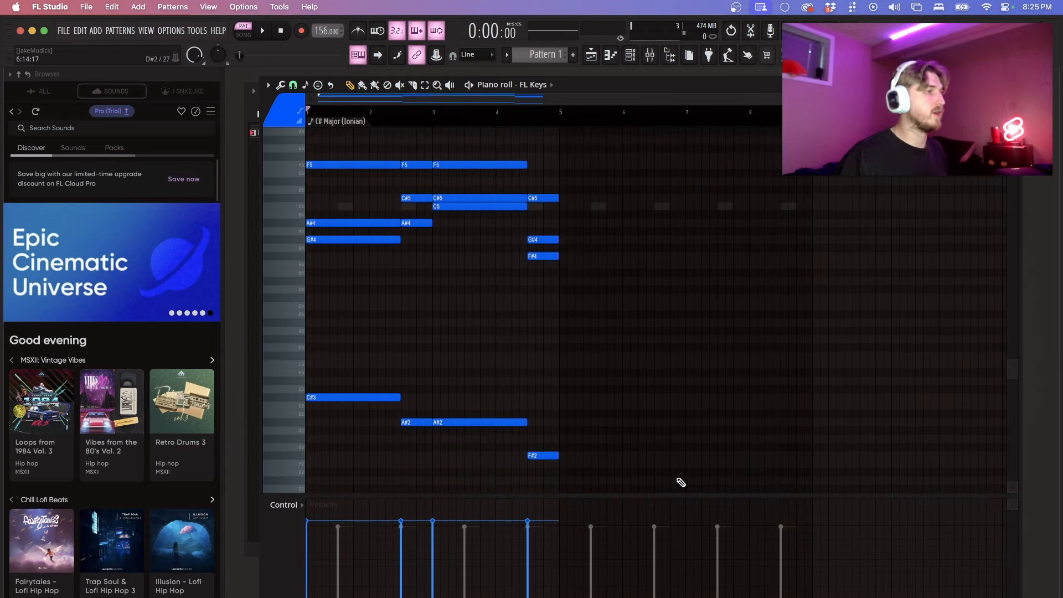
{"action": "left_click", "coordinate": [261, 31]}
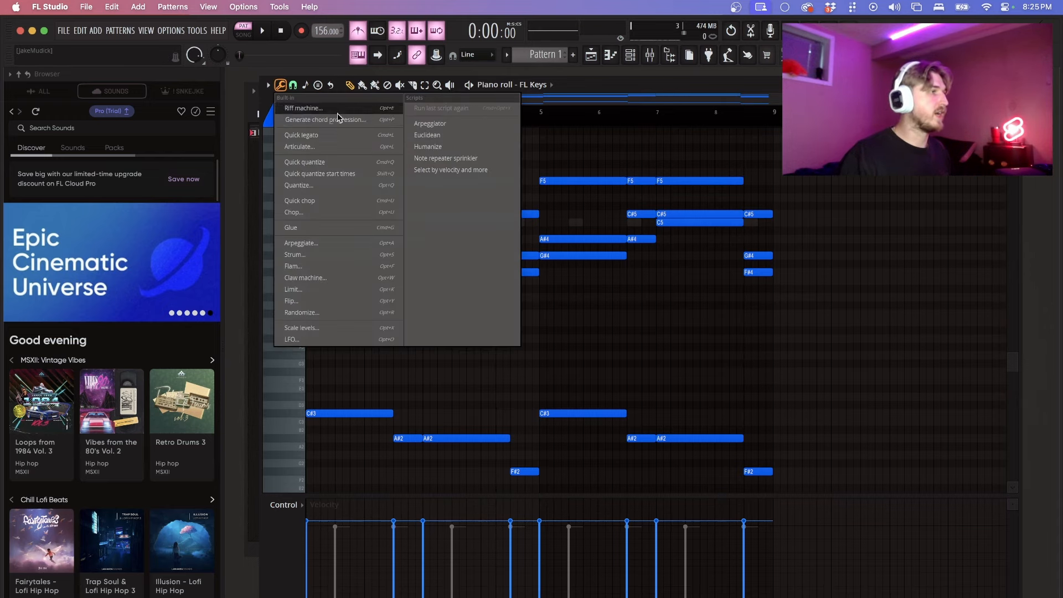
Reopen the generator, apply the IV-I-V-V Triumphant preset with the Shuffle 3 rhythm, and preview it.
{"action": "left_click", "coordinate": [325, 120]}
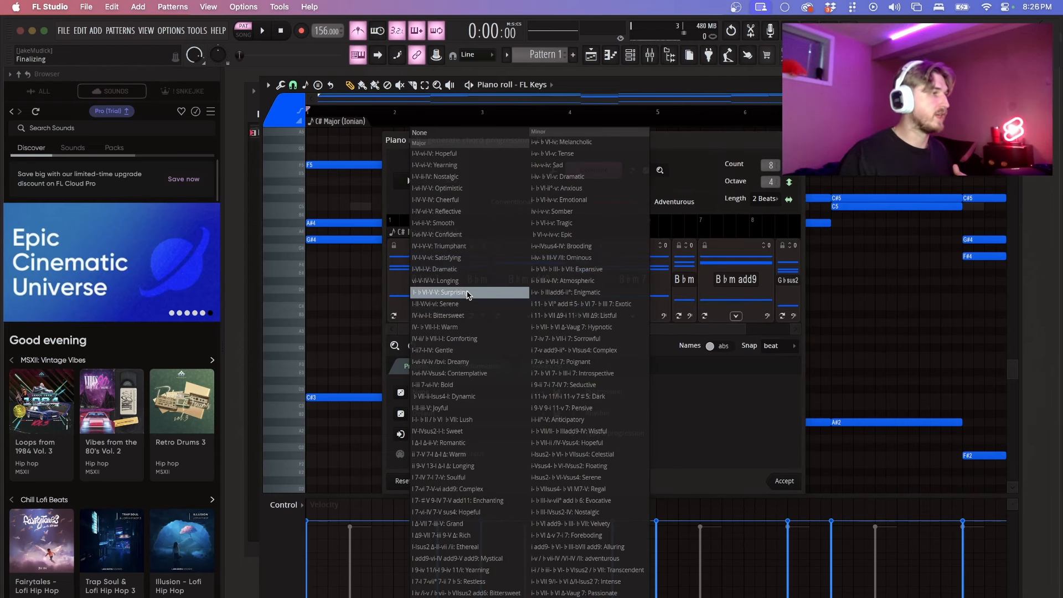
{"action": "left_click", "coordinate": [466, 292]}
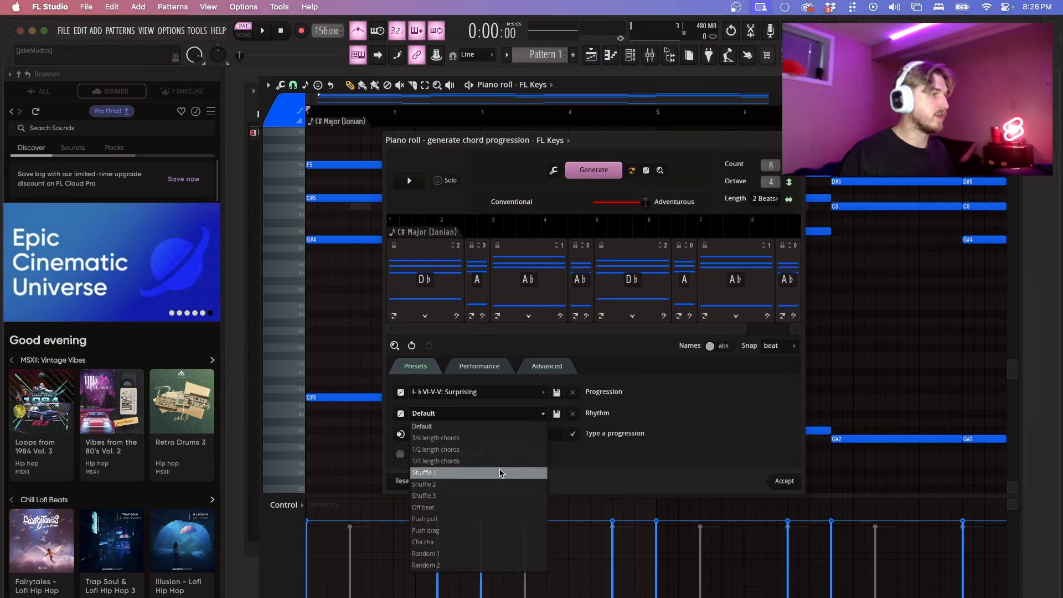
{"action": "left_click", "coordinate": [425, 495]}
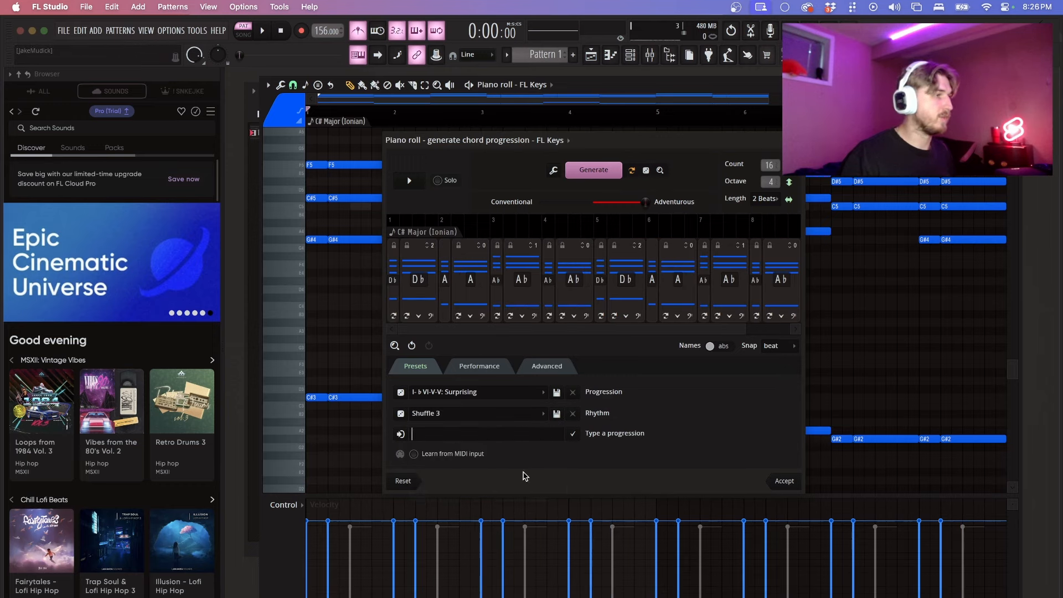
{"action": "left_click", "coordinate": [409, 179]}
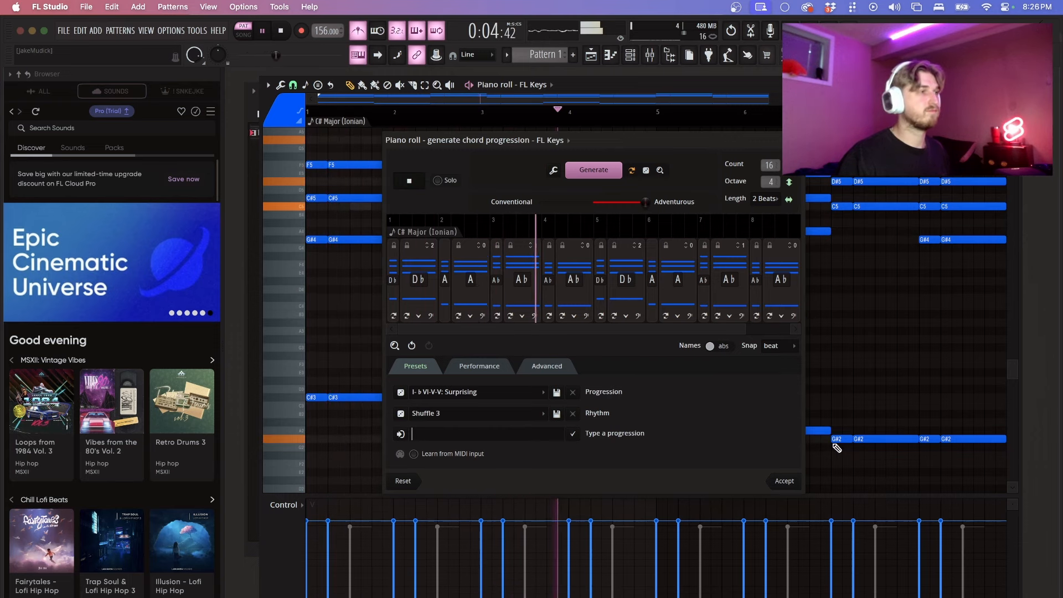
{"action": "left_click", "coordinate": [475, 391]}
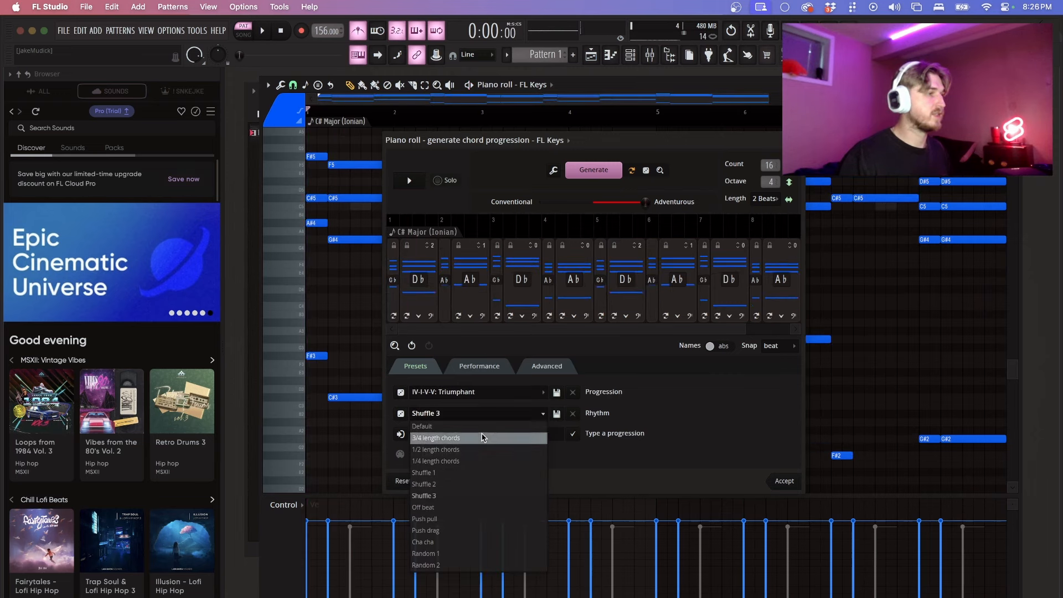
Switch to C♯ Minor (Aeolian) with the Bold progression and Random 2 rhythm, preview it, then move to Performance settings.
{"action": "left_click", "coordinate": [436, 438]}
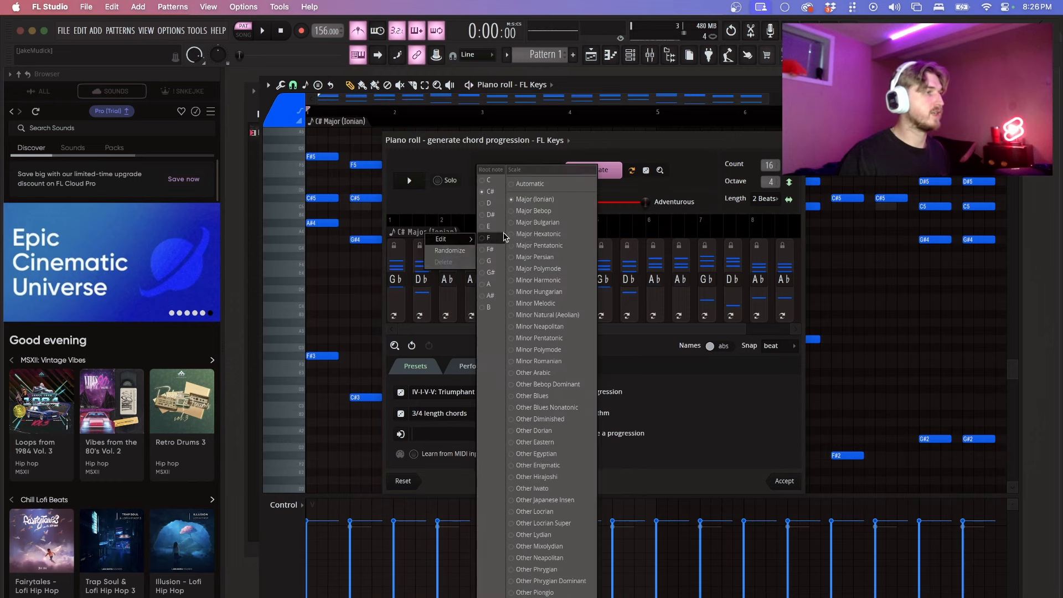
{"action": "left_click", "coordinate": [547, 314]}
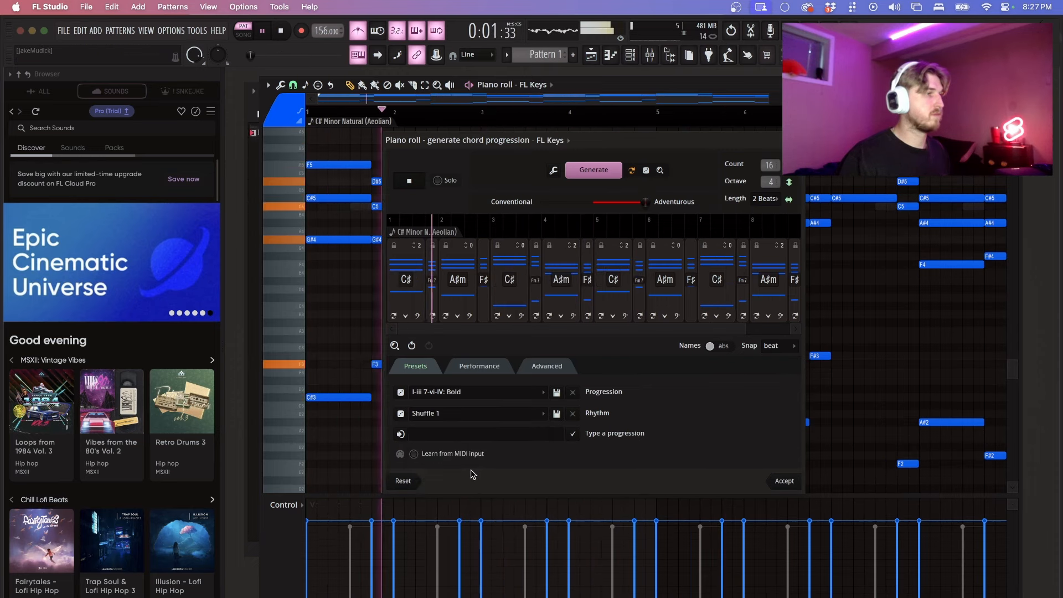
{"action": "left_click", "coordinate": [544, 414]}
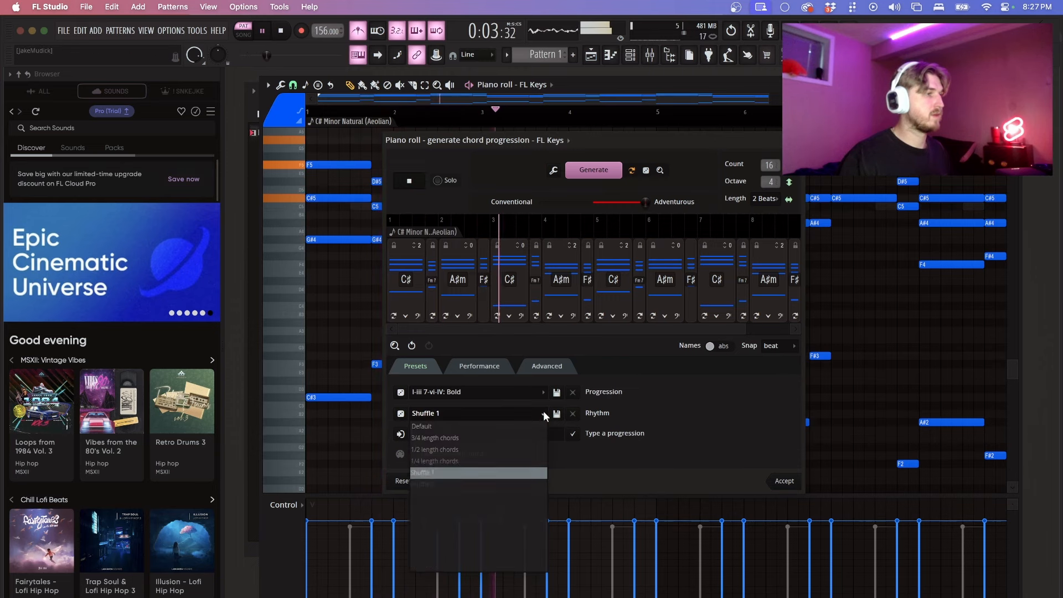
{"action": "left_click", "coordinate": [428, 475]}
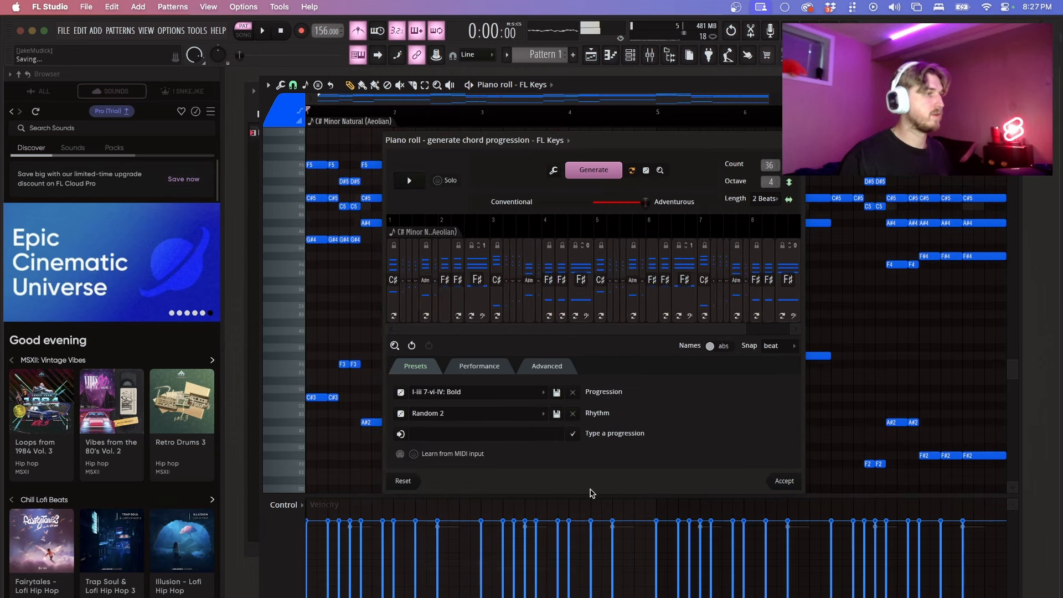
{"action": "left_click", "coordinate": [409, 181]}
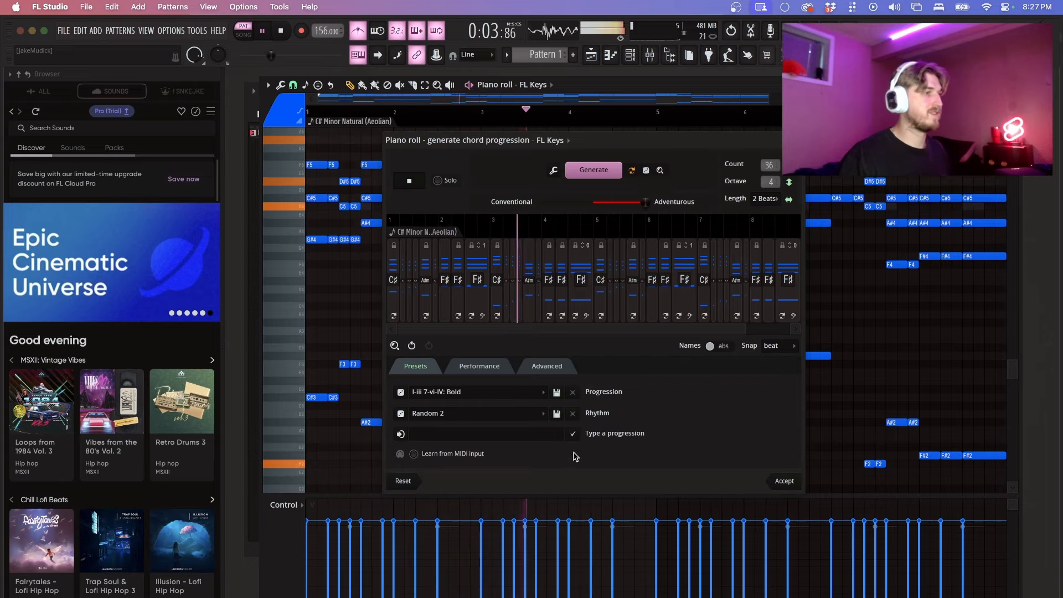
{"action": "left_click", "coordinate": [546, 367]}
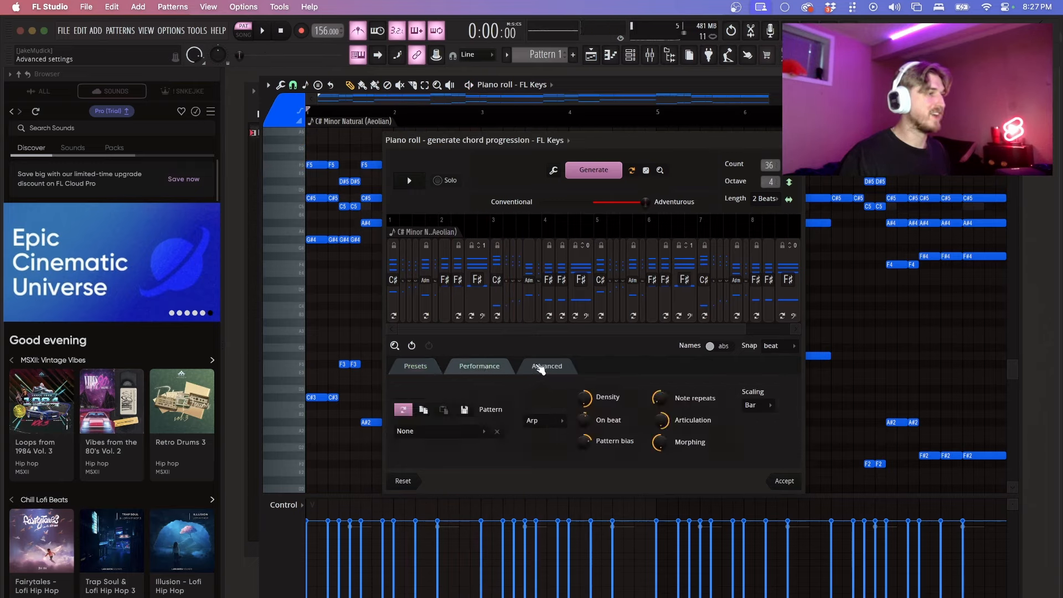
Apply the Oscillate 1 arp performance pattern to the C♯ minor progression.
{"action": "left_click", "coordinate": [479, 365]}
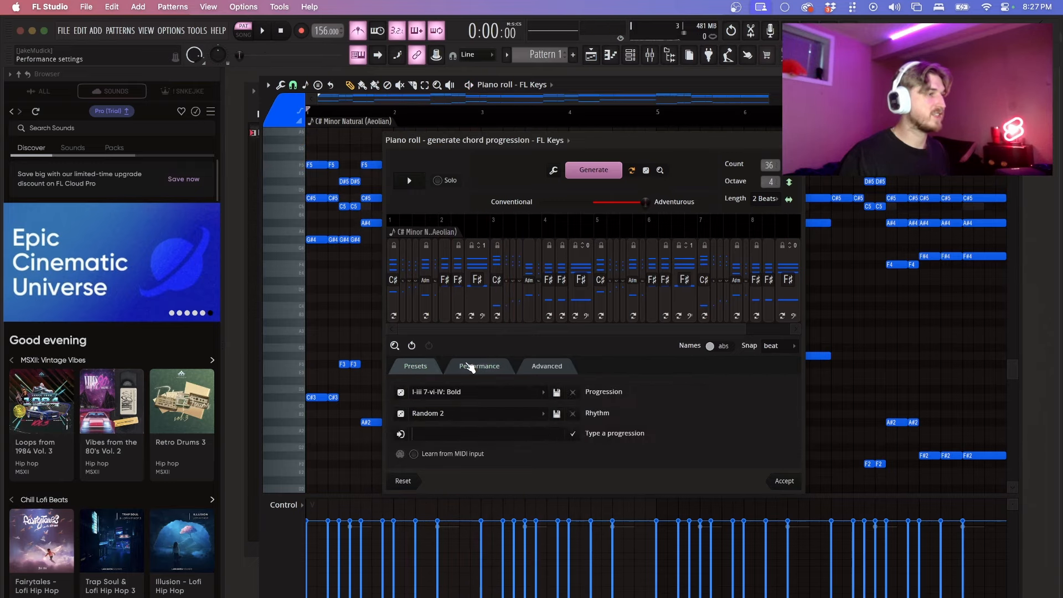
{"action": "left_click", "coordinate": [542, 413]}
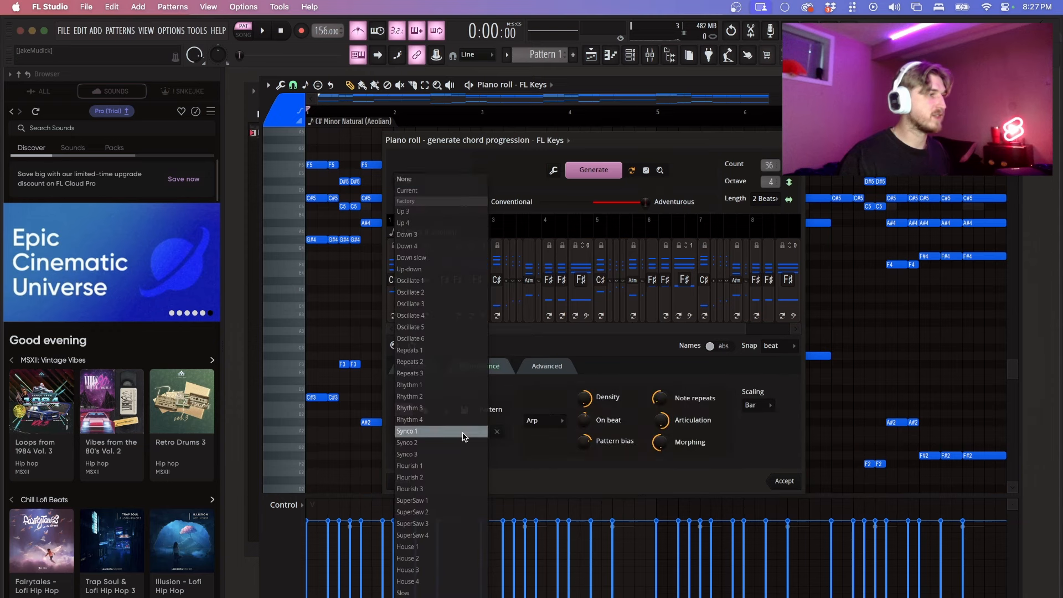
{"action": "left_click", "coordinate": [407, 431]}
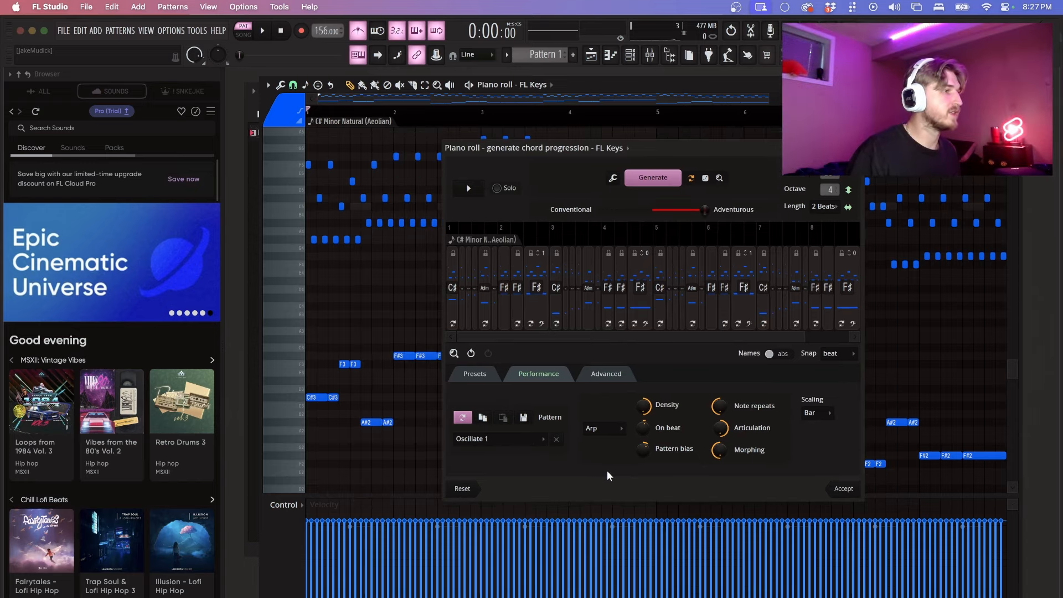
{"action": "left_click", "coordinate": [467, 188]}
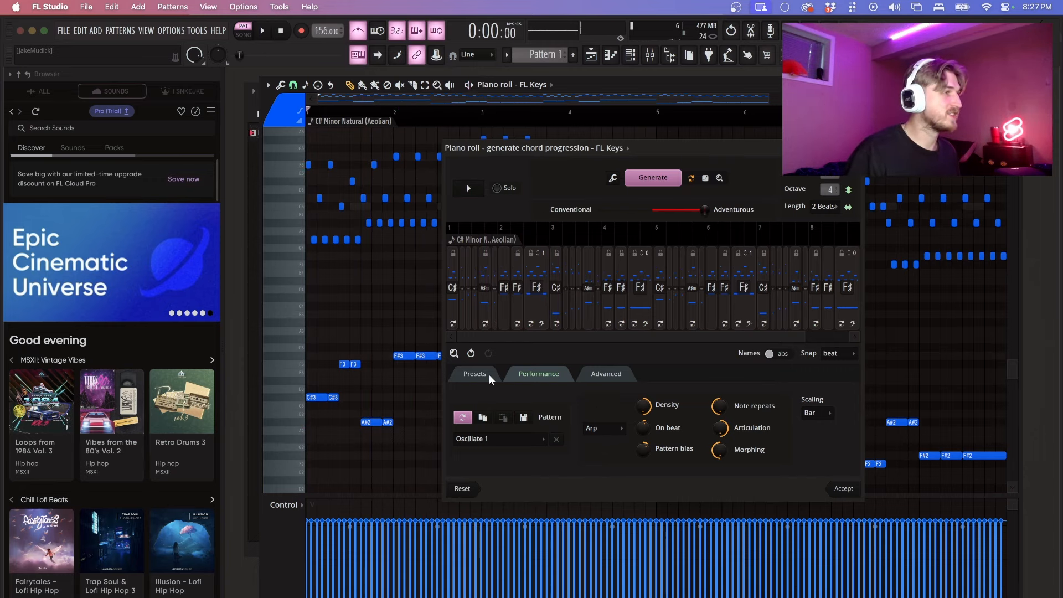
Preview the D♭Δ–C7–Fm–A♭ progression and set its performance pattern to Rhythm 1.
{"action": "left_click", "coordinate": [474, 374]}
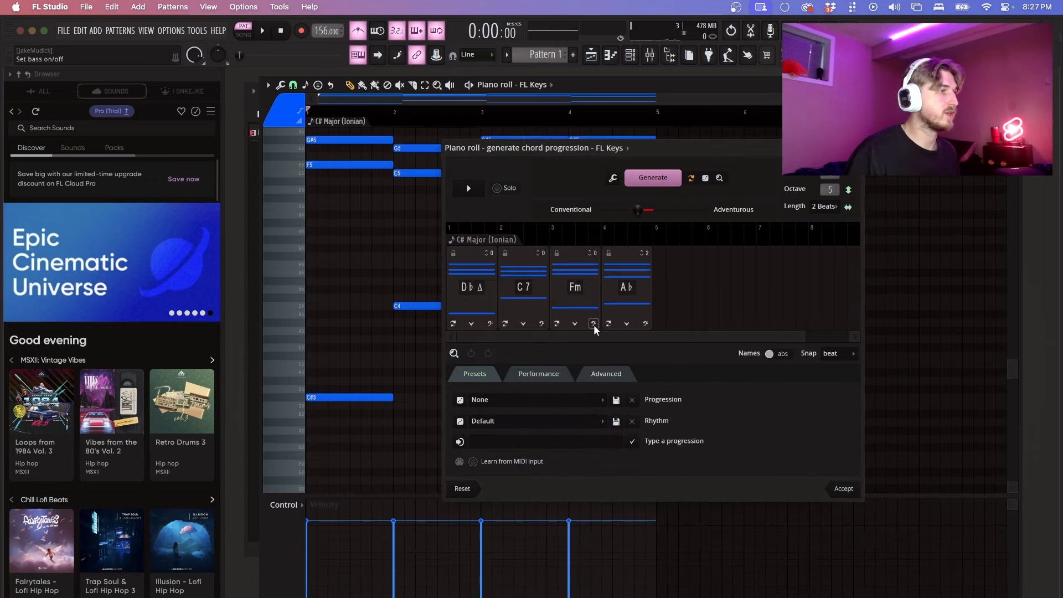
{"action": "left_click", "coordinate": [262, 31]}
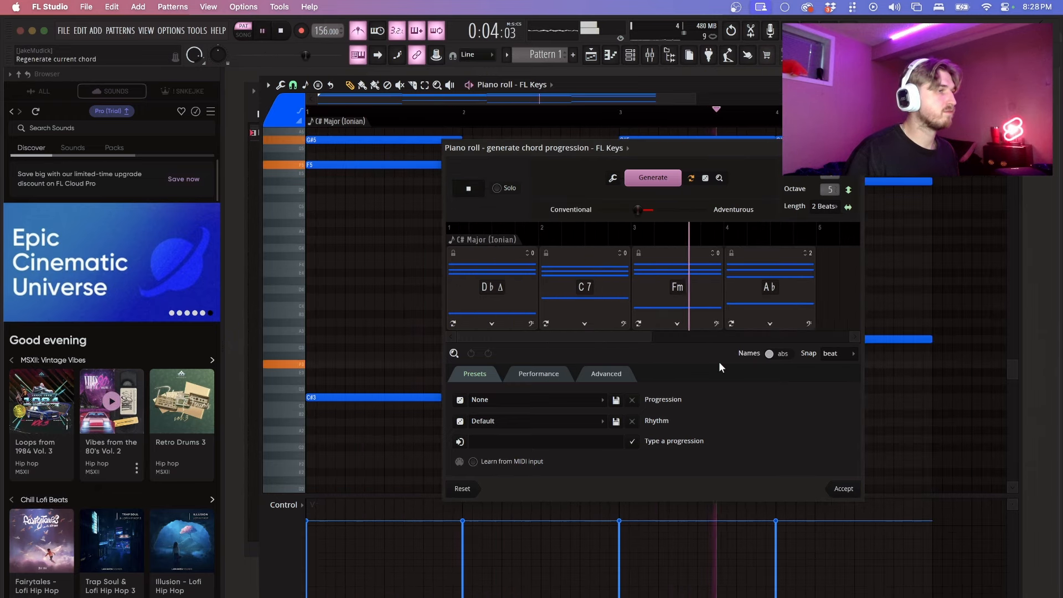
{"action": "left_click", "coordinate": [262, 31]}
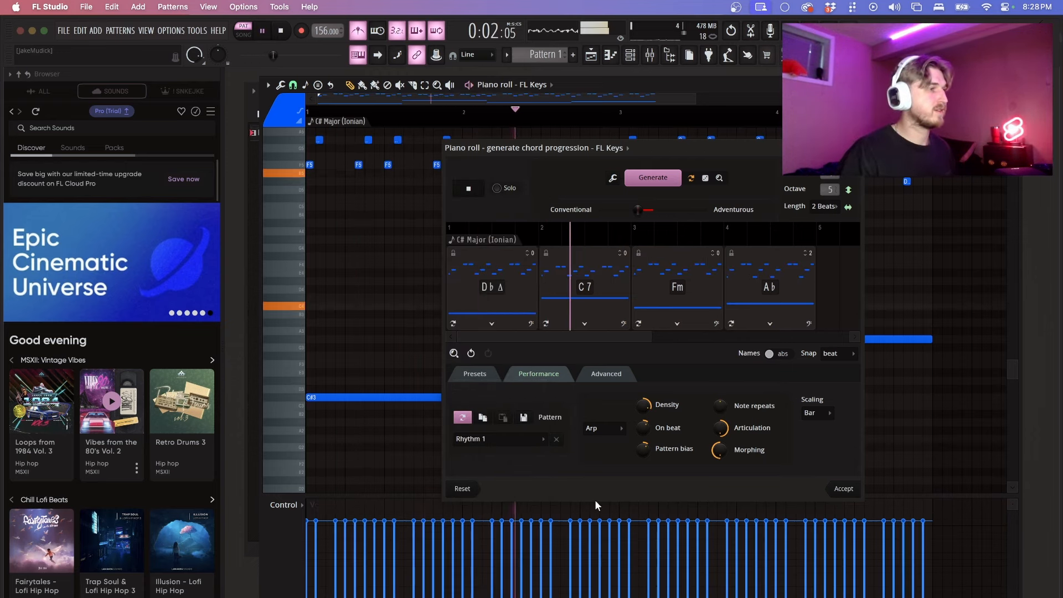
Switch the performance type to Chop with the 3notes pattern.
{"action": "left_click", "coordinate": [602, 427]}
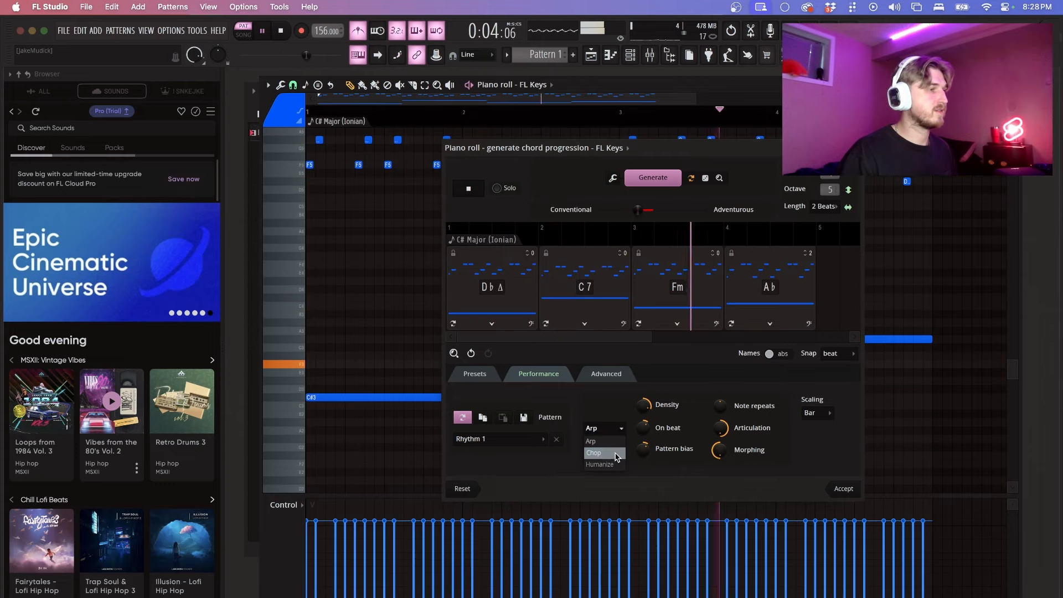
{"action": "left_click", "coordinate": [594, 453]}
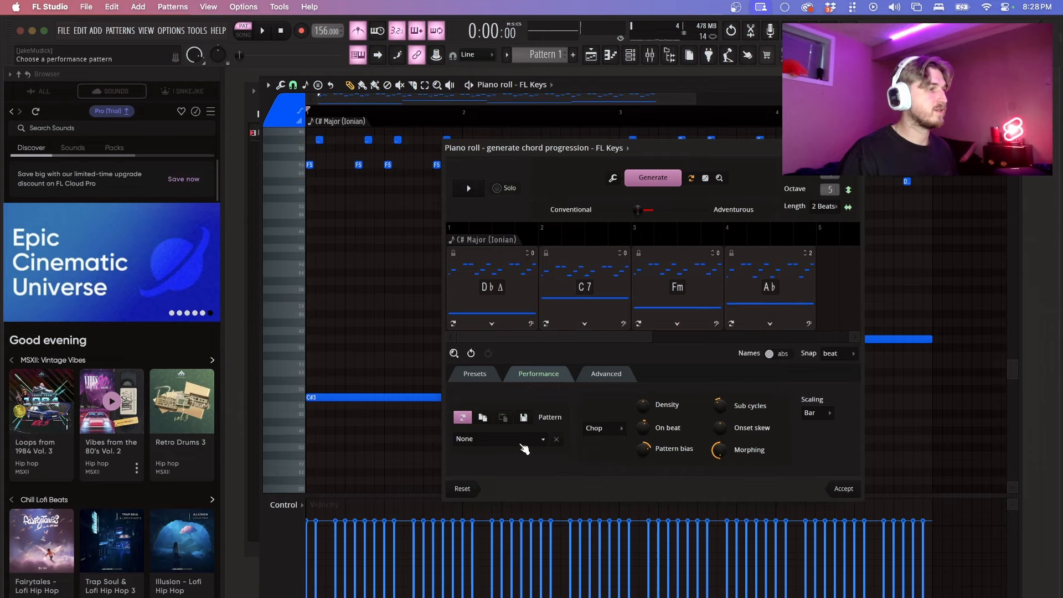
{"action": "left_click", "coordinate": [499, 439]}
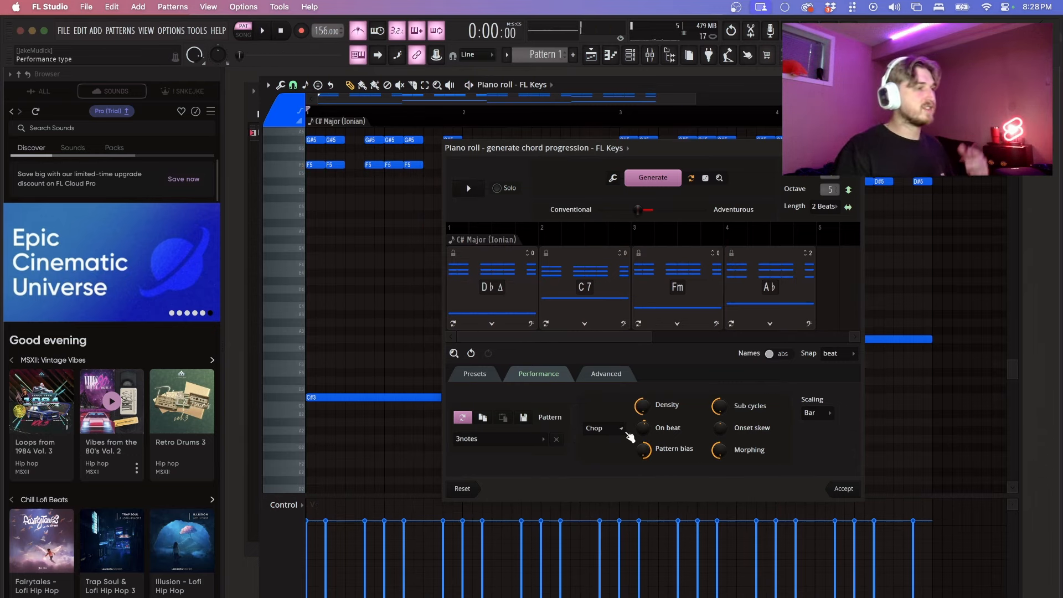
Return the performance type to Arp, then close the generator discarding its changes.
{"action": "left_click", "coordinate": [603, 428]}
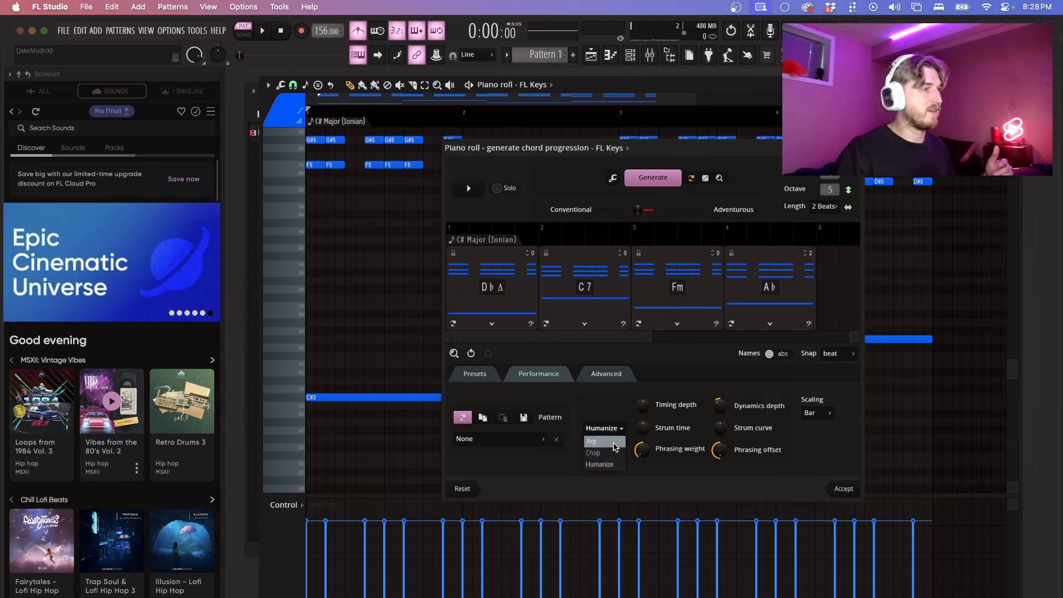
{"action": "left_click", "coordinate": [603, 428]}
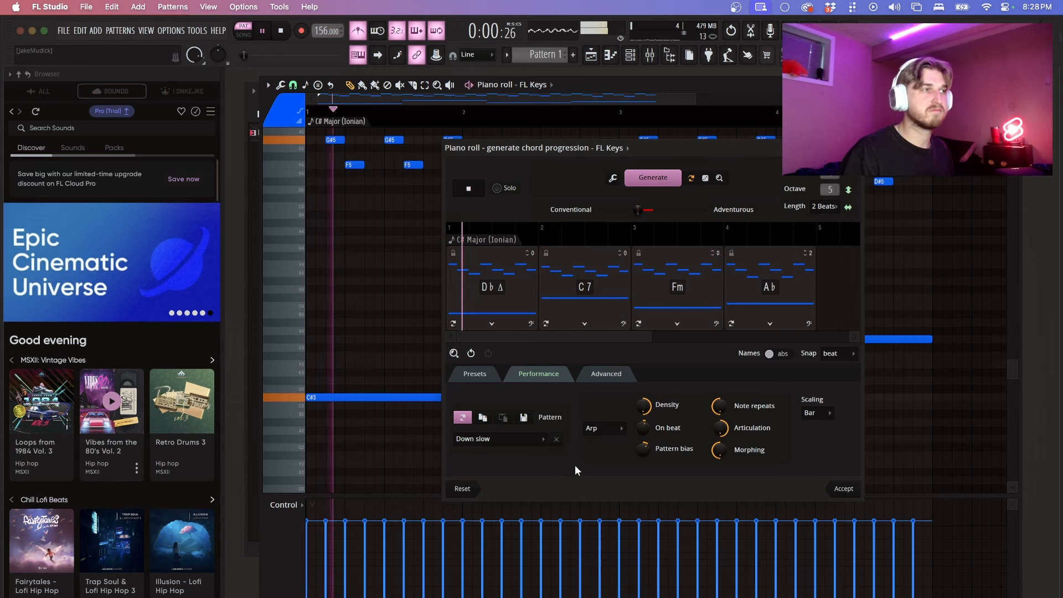
{"action": "left_click", "coordinate": [843, 489]}
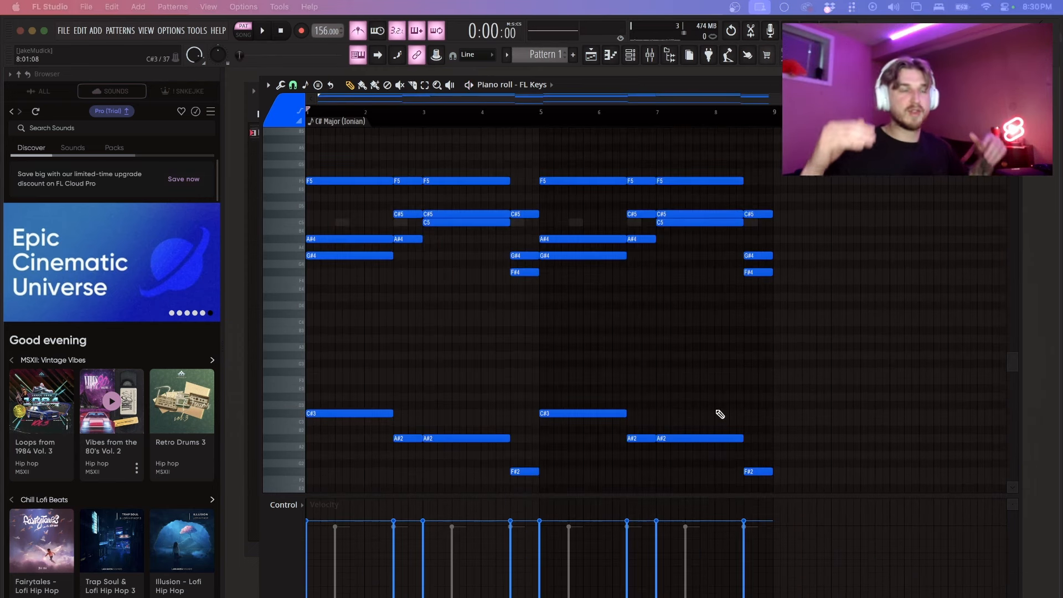